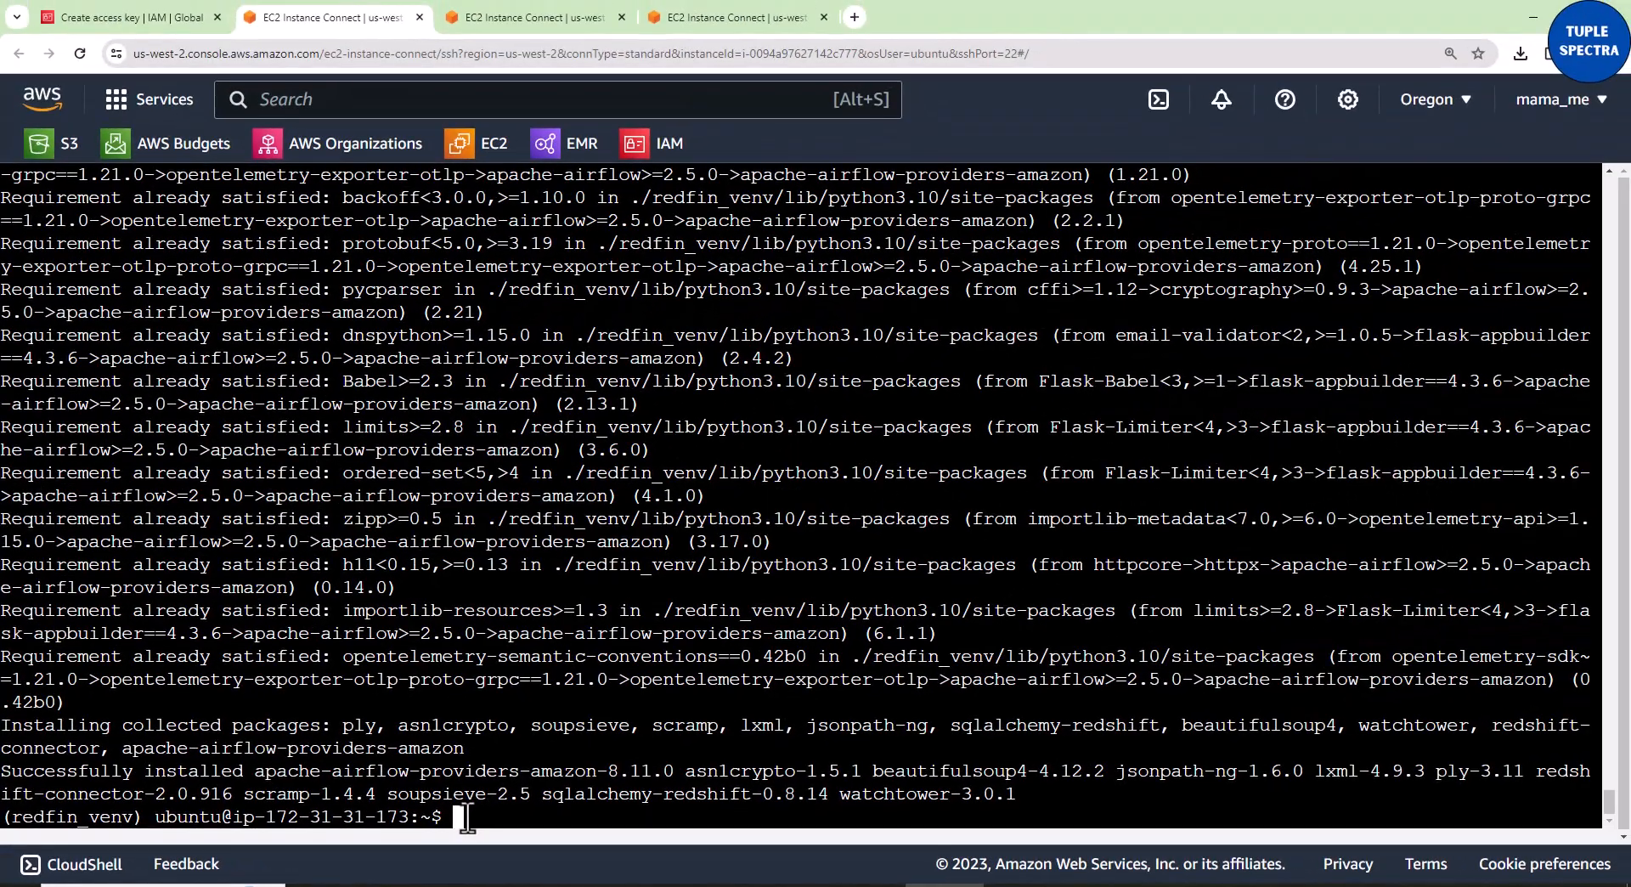
Step: Run 'airflow version' in the terminal, confirming Airflow 2.7.3 in redfin_venv
type("a")
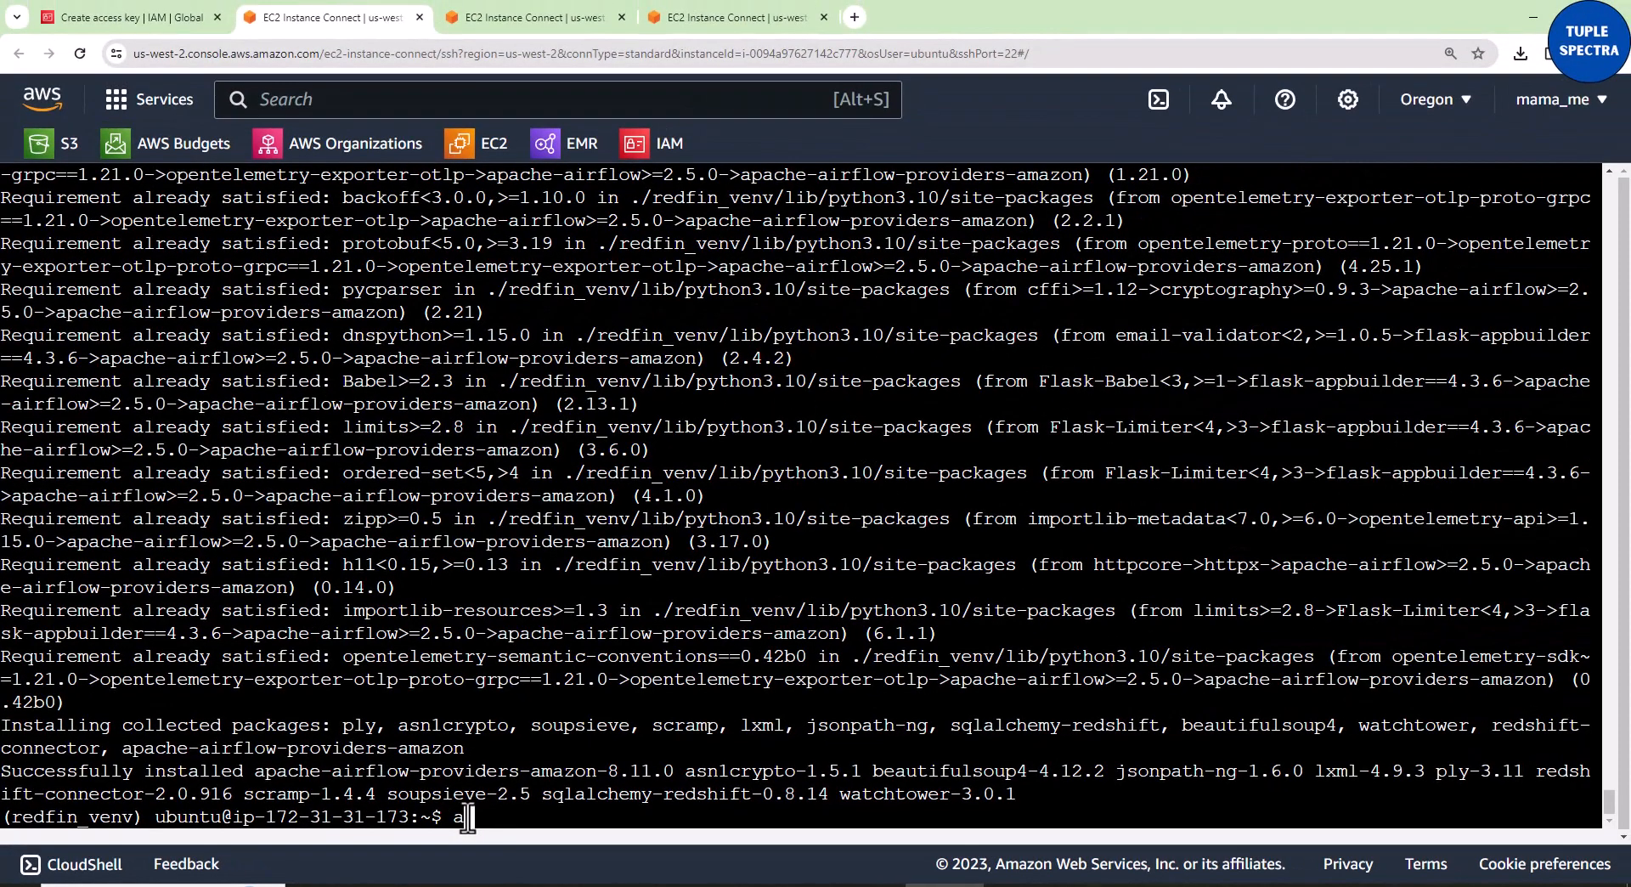
type("rflow")
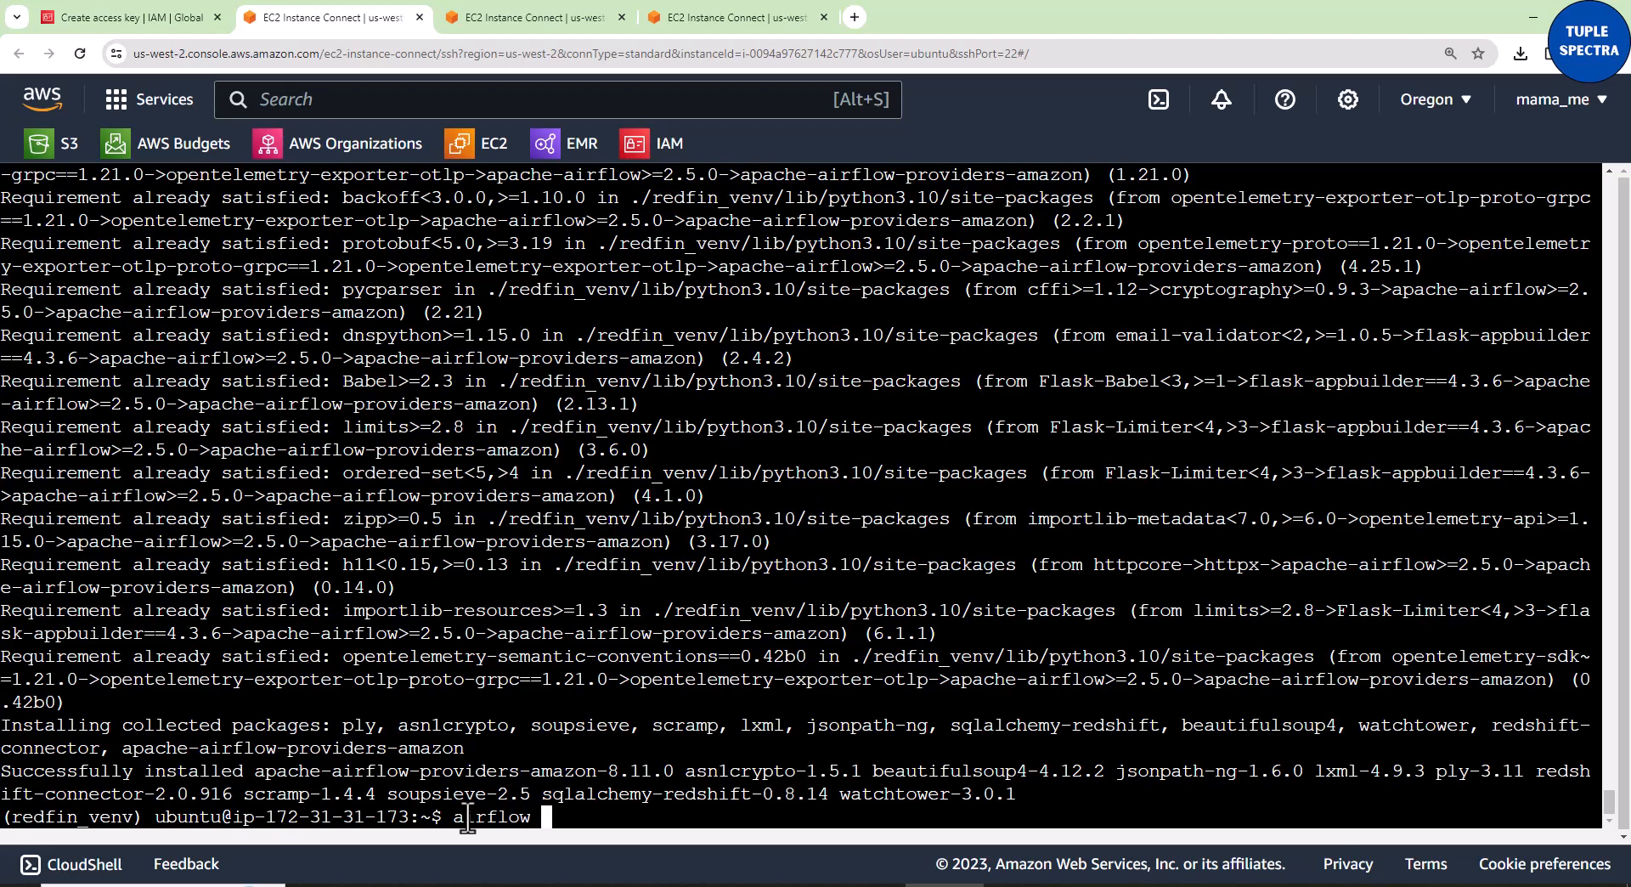
type("version")
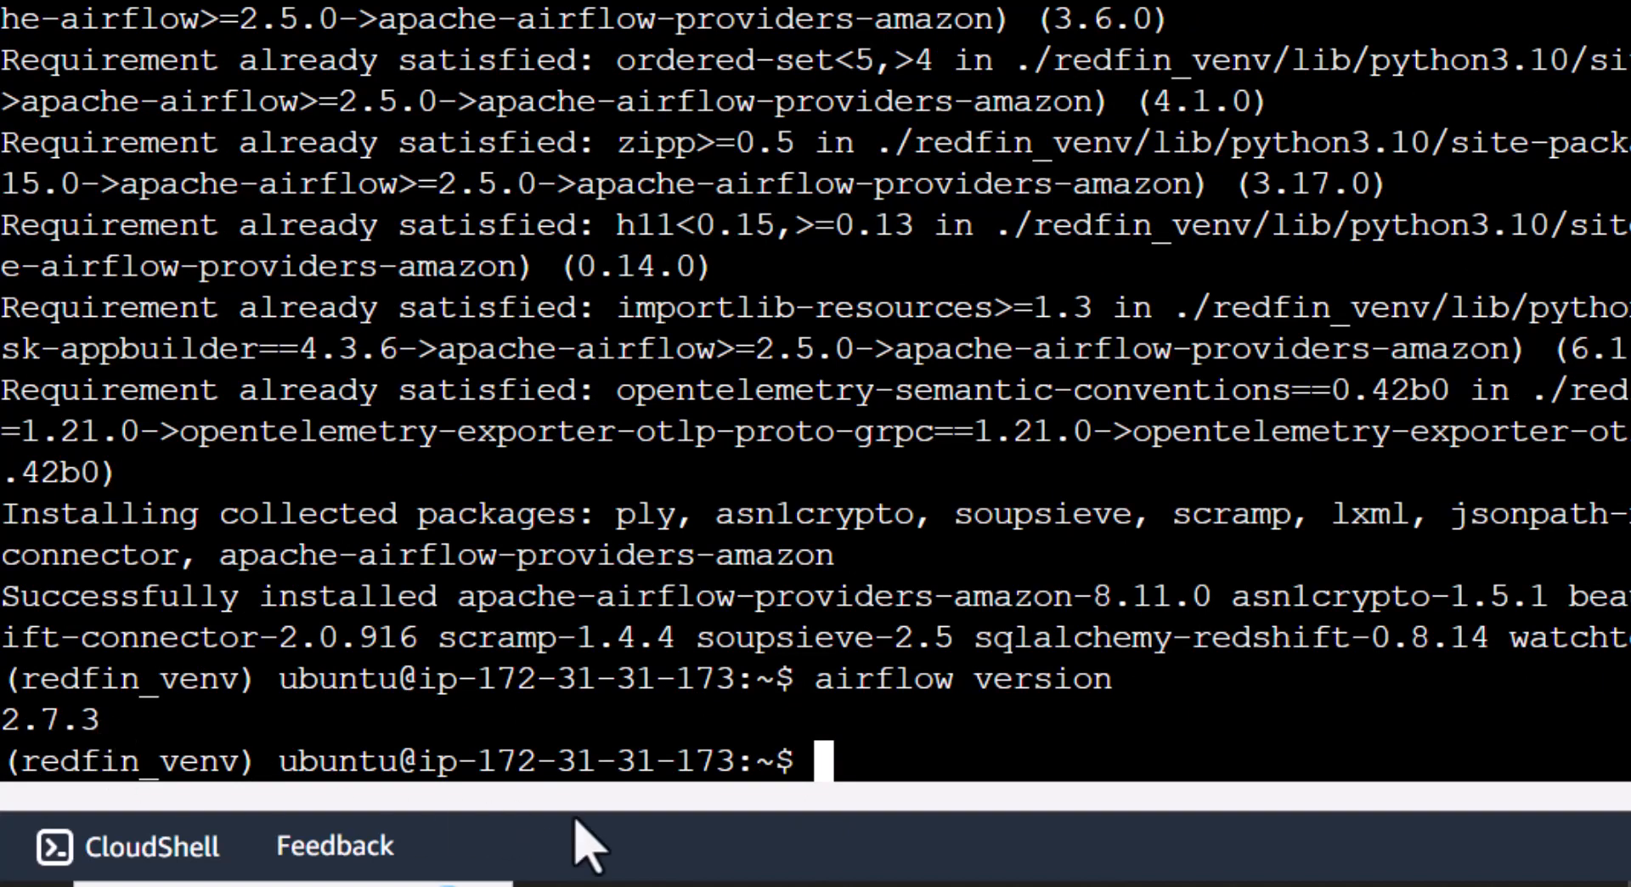
mouse_move(848, 758)
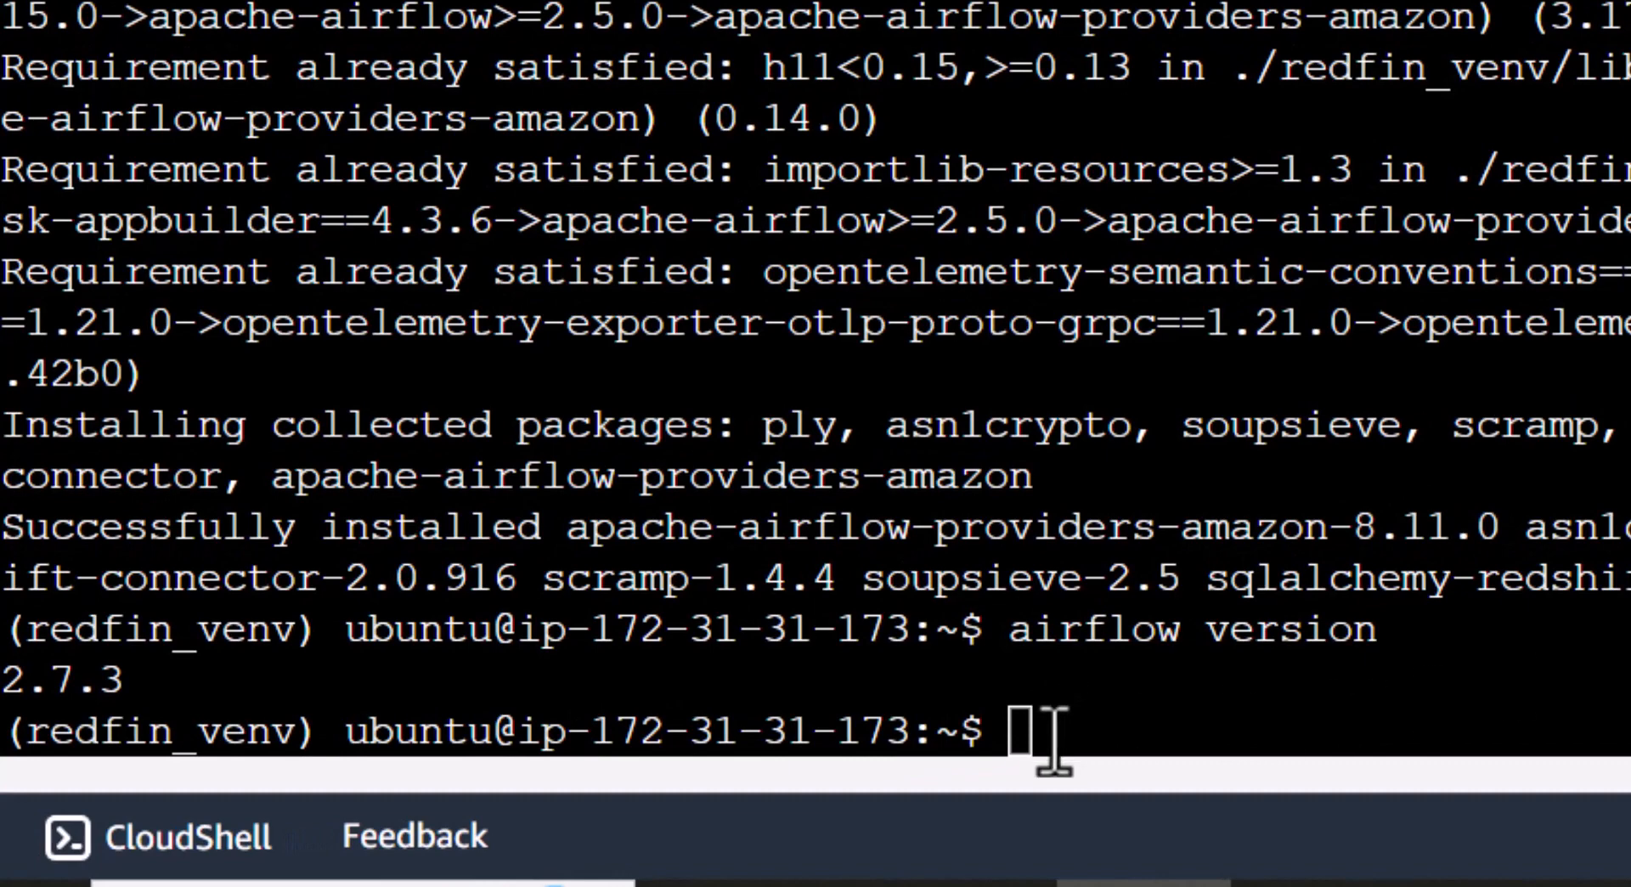
Step: Start 'airflow standalone' on the instance and watch scheduler and triggerer logs stream
right_click(1029, 728)
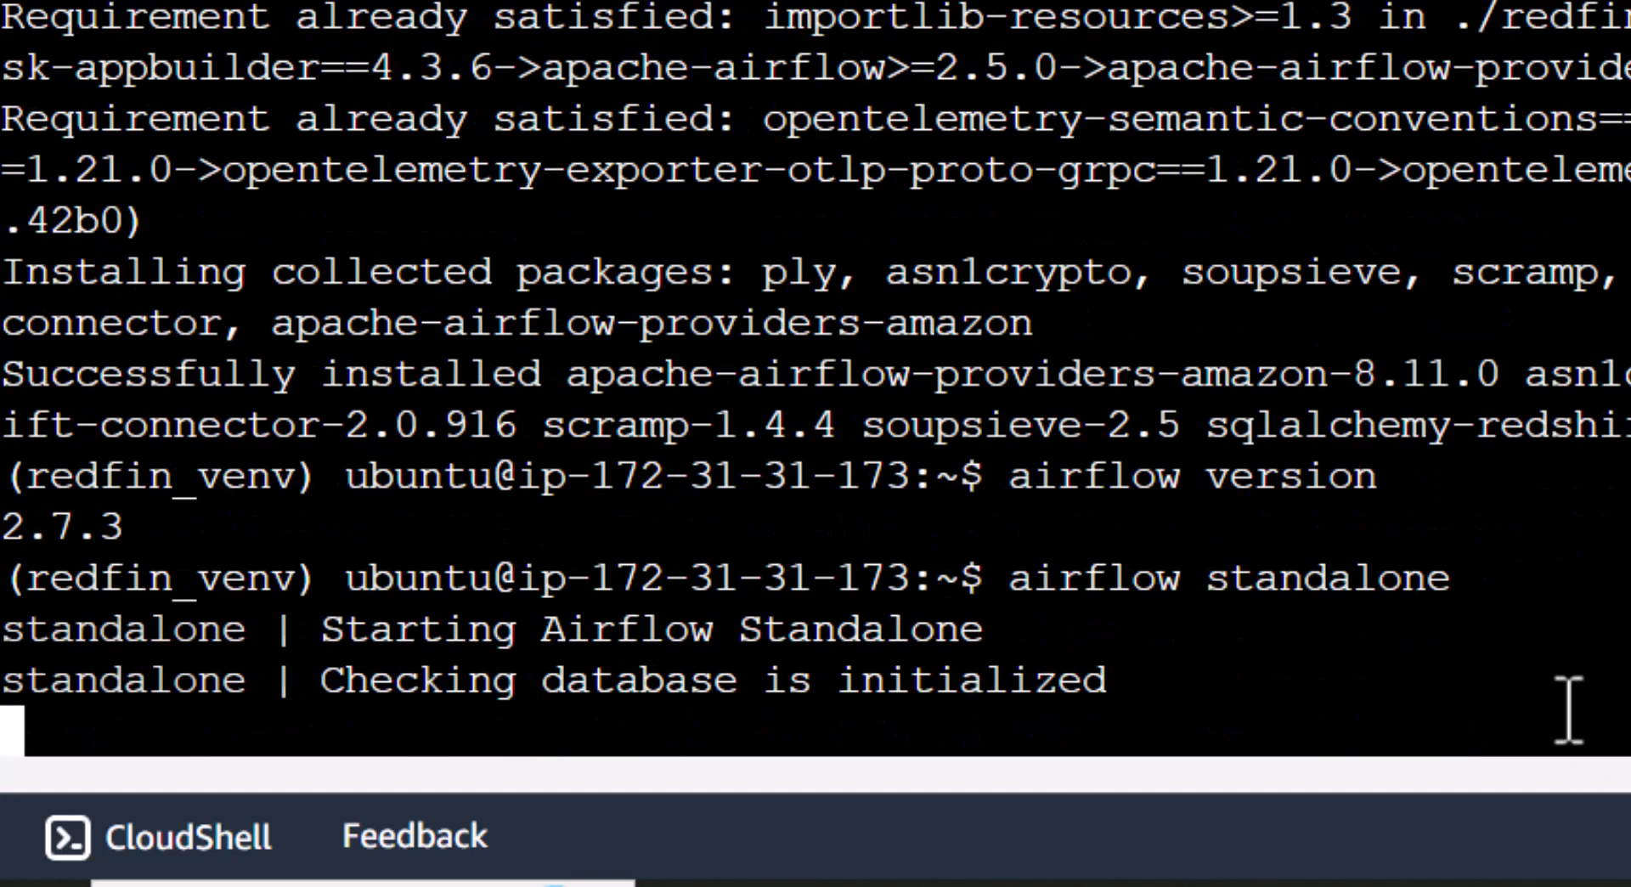
scroll("down", 3)
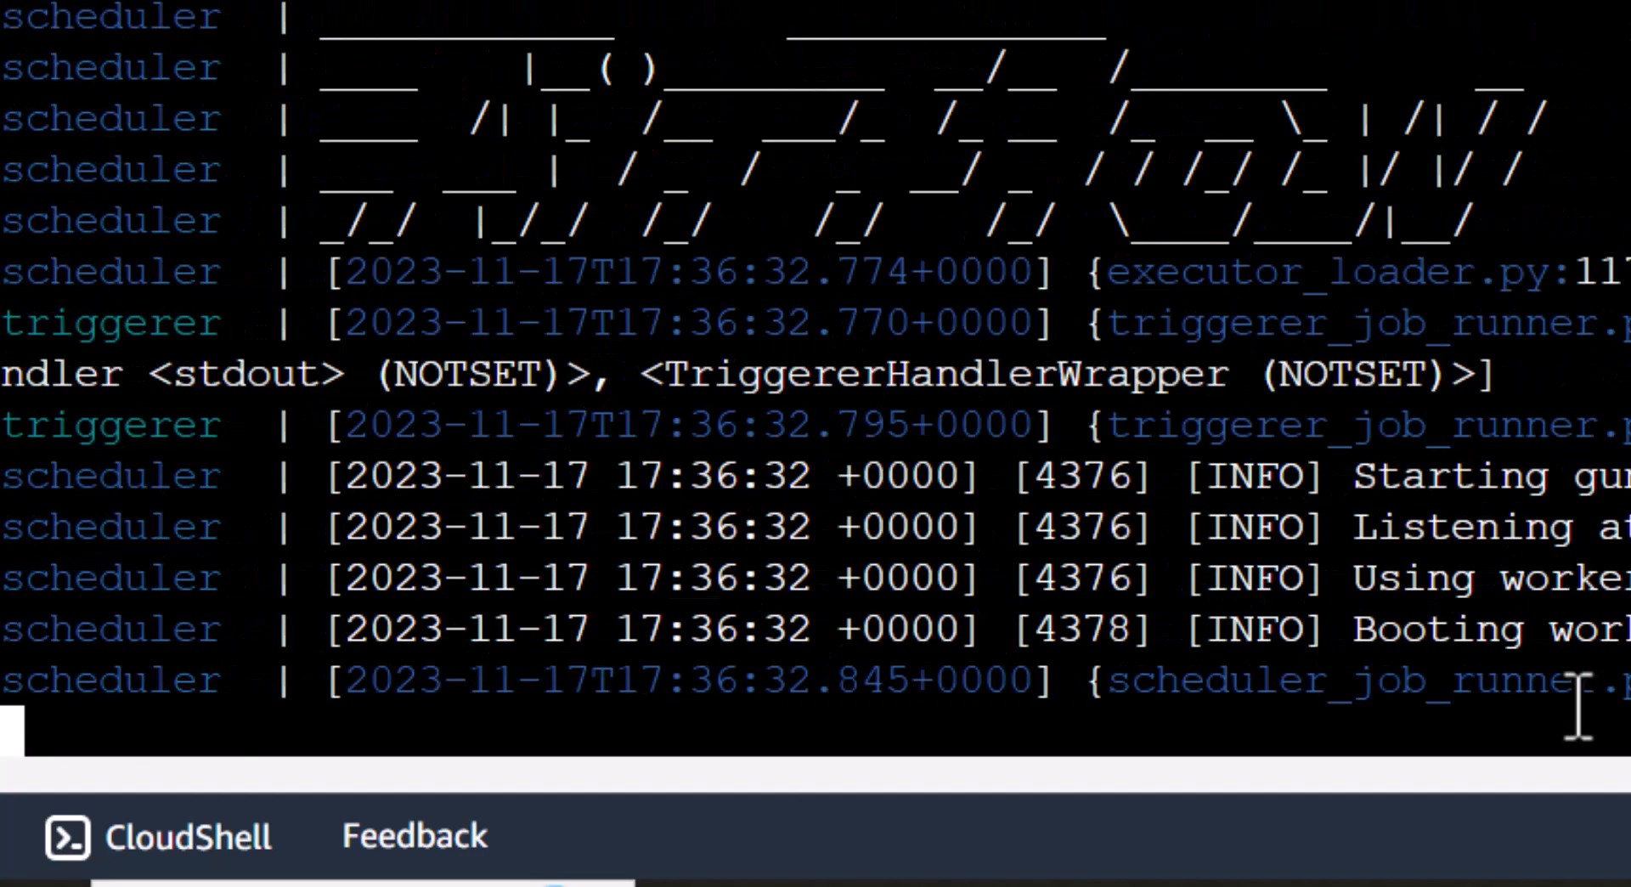
scroll("down", 3)
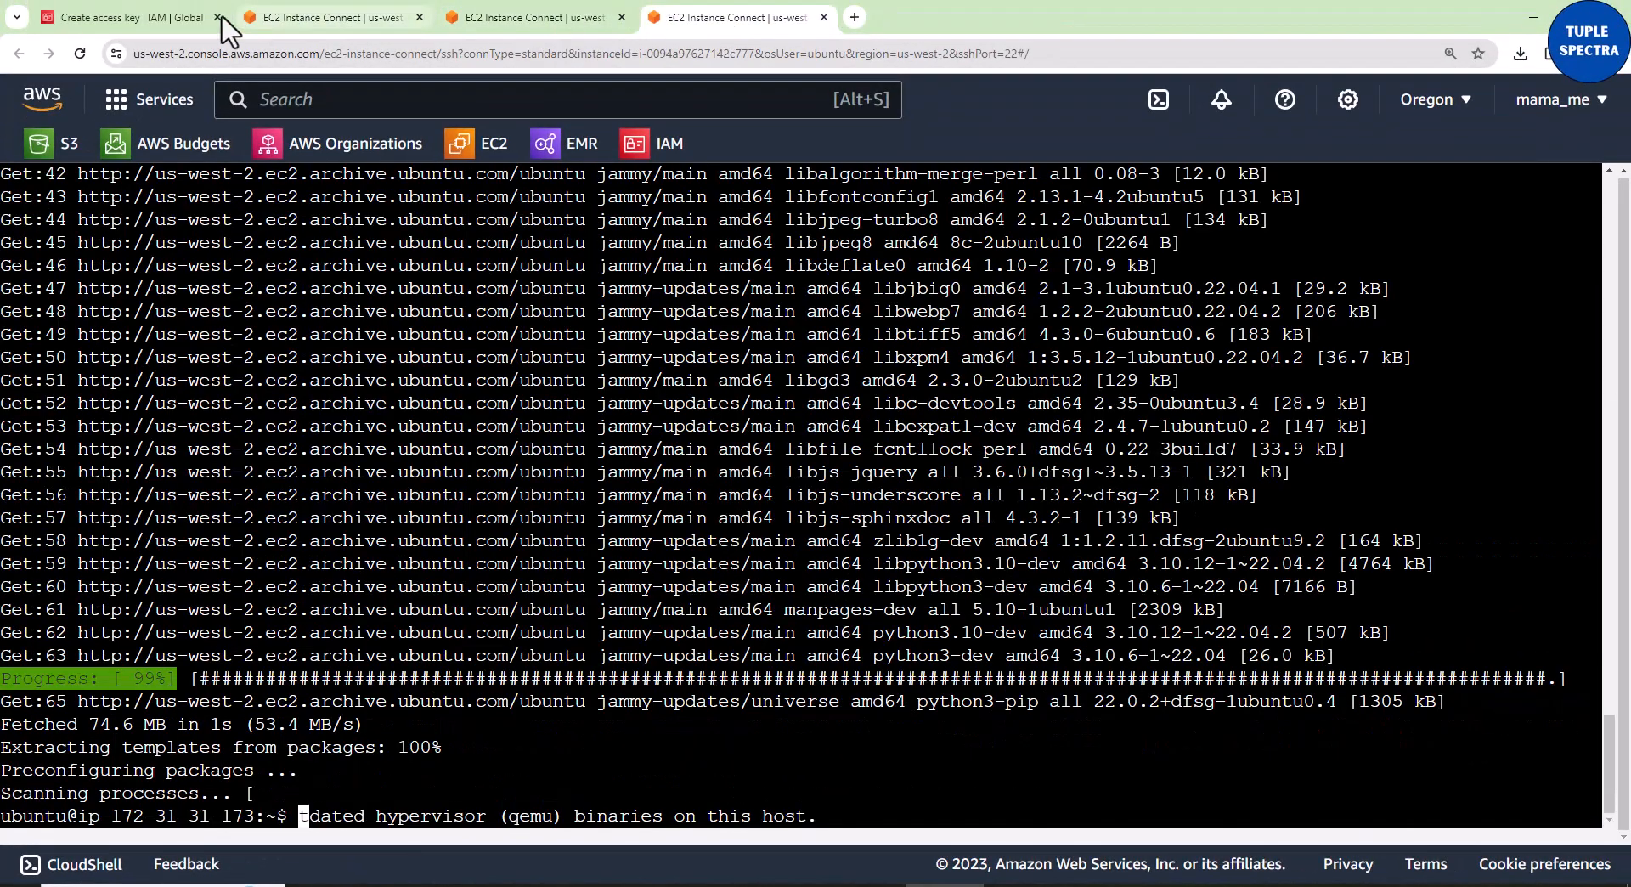
Step: Open EC2 in a new tab from the IAM console and switch region to US West (Oregon)
left_click(124, 17)
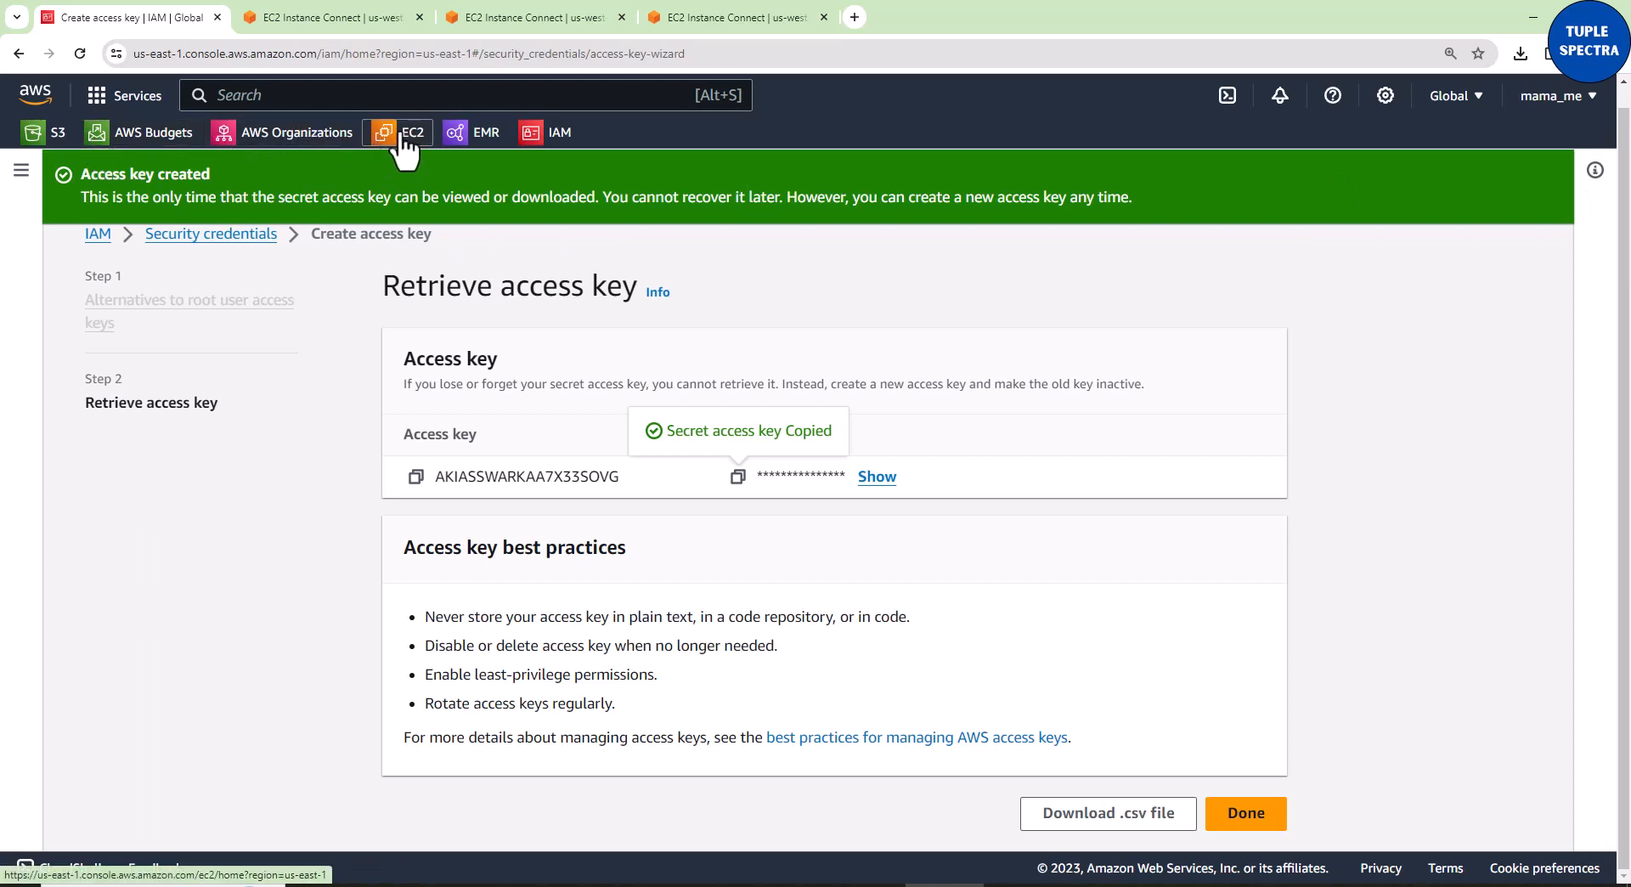
right_click(411, 132)
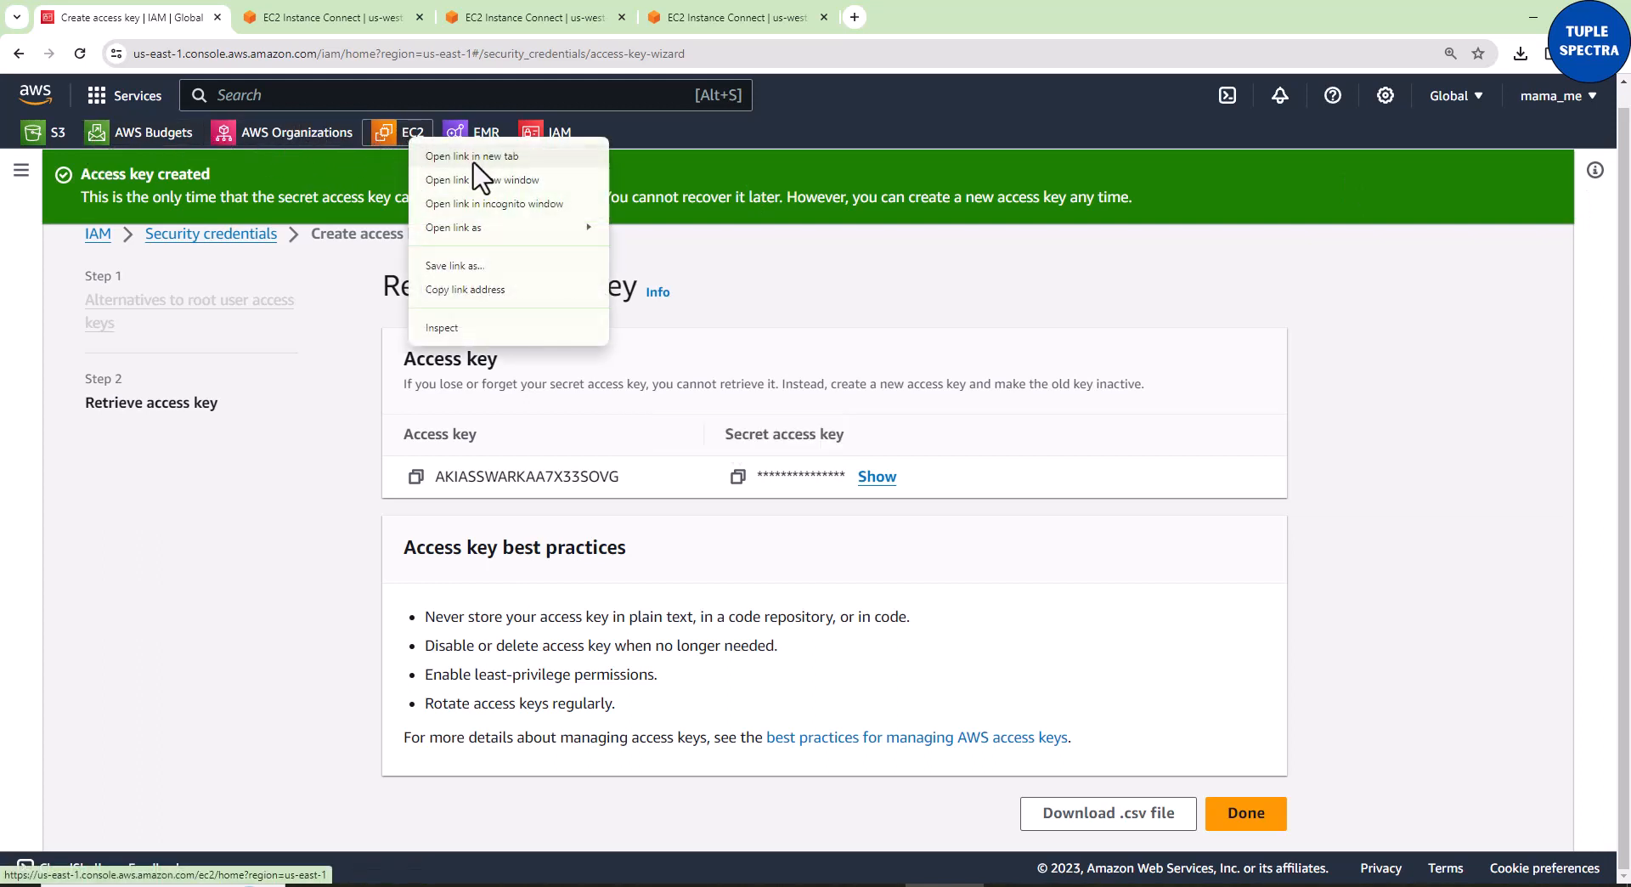
mouse_move(414, 525)
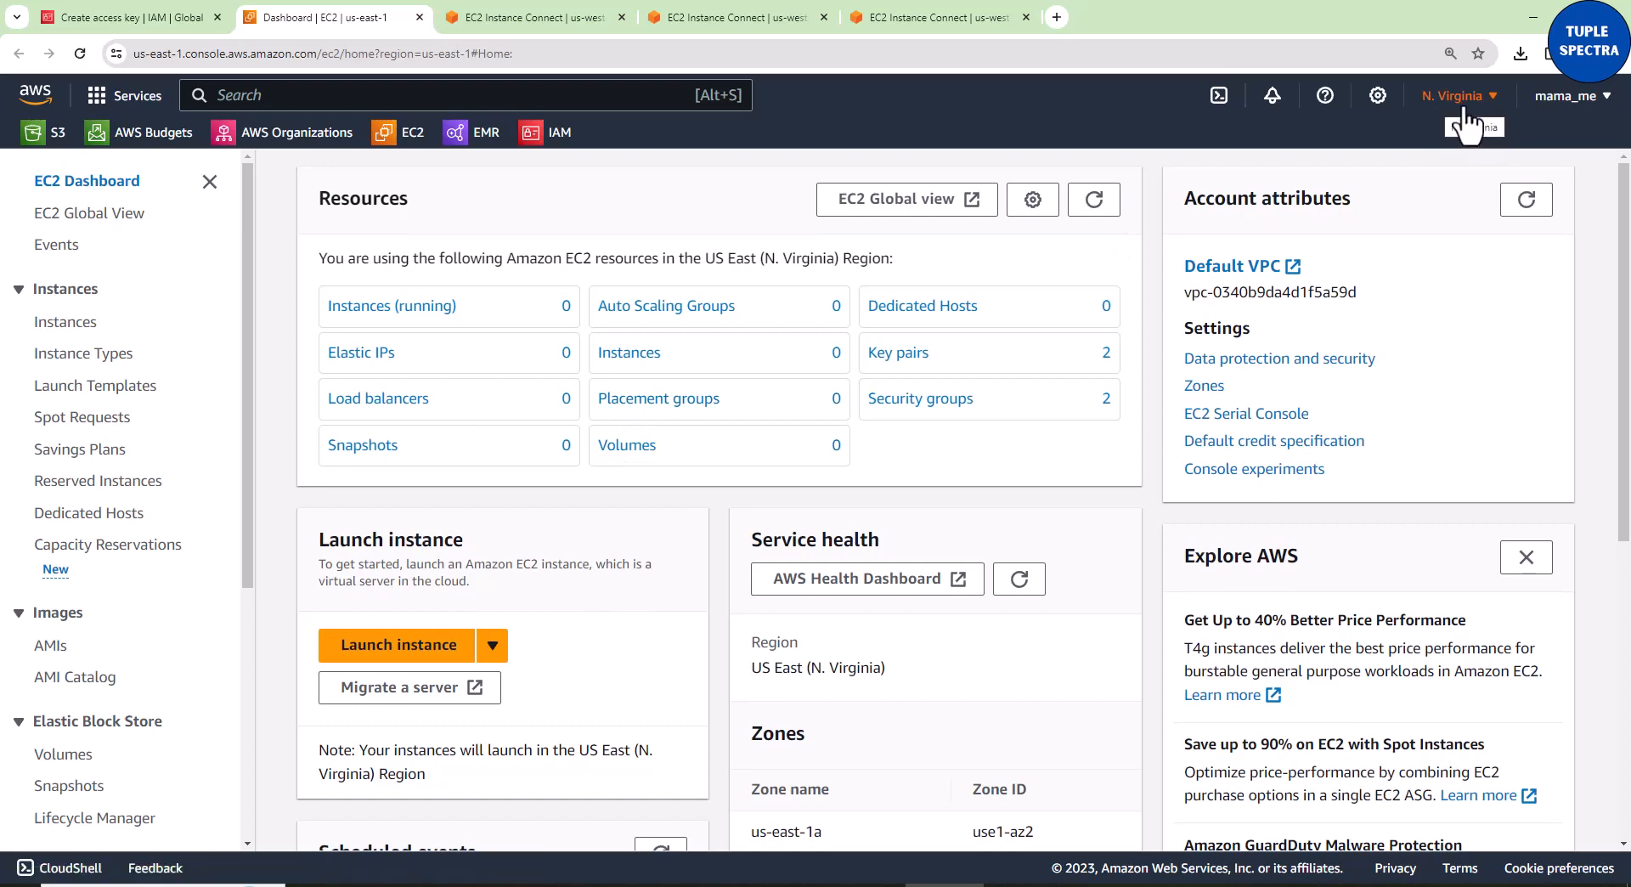
mouse_move(628, 358)
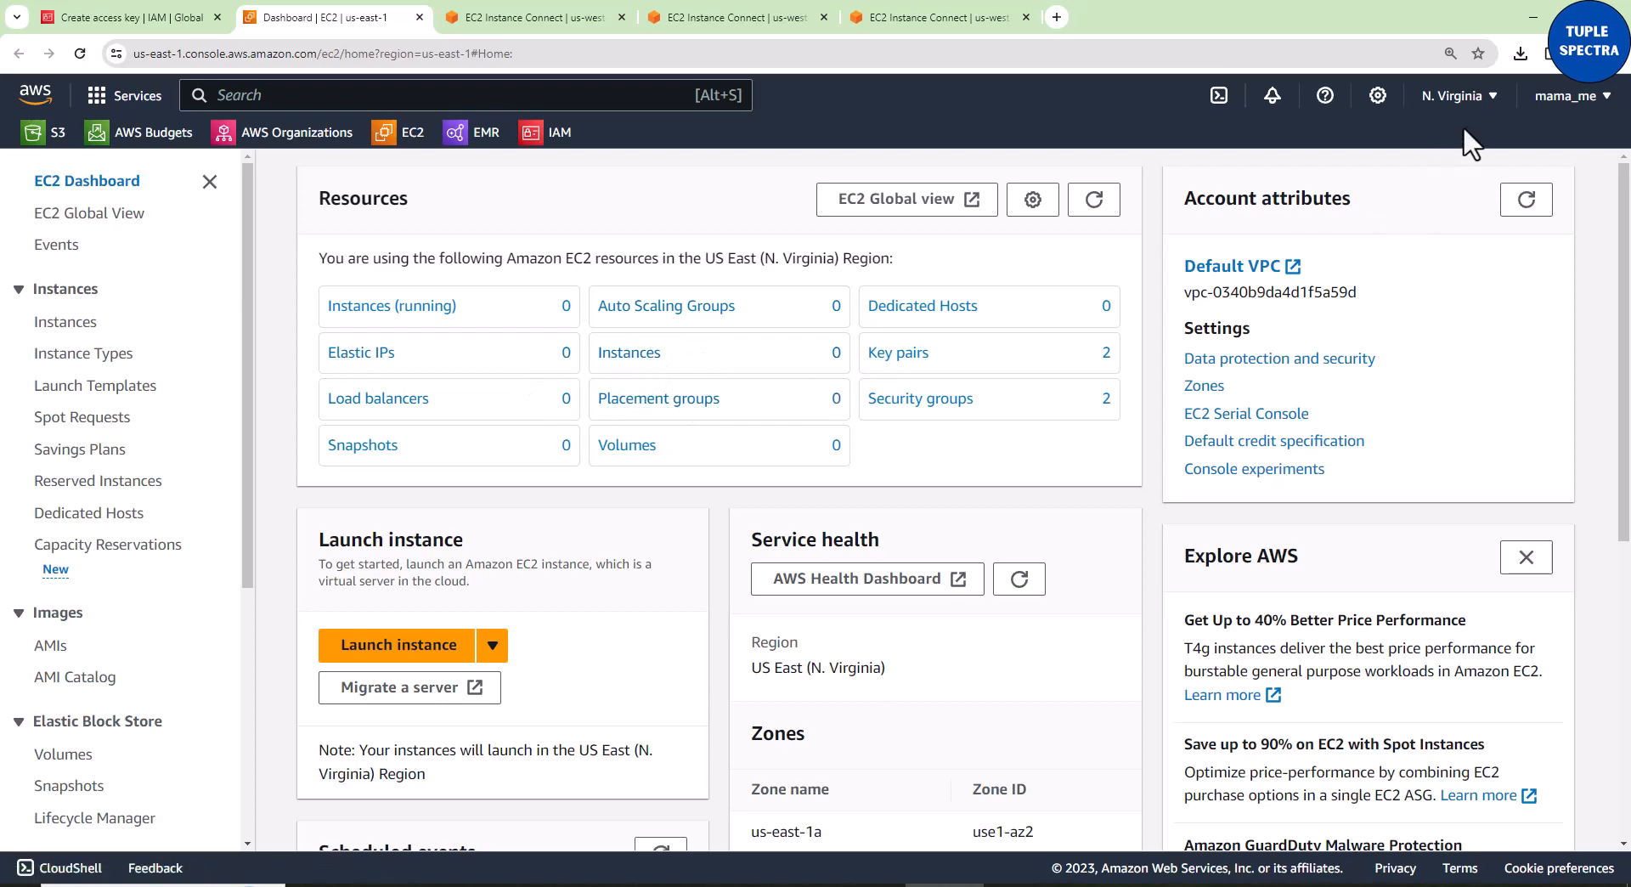
left_click(1456, 96)
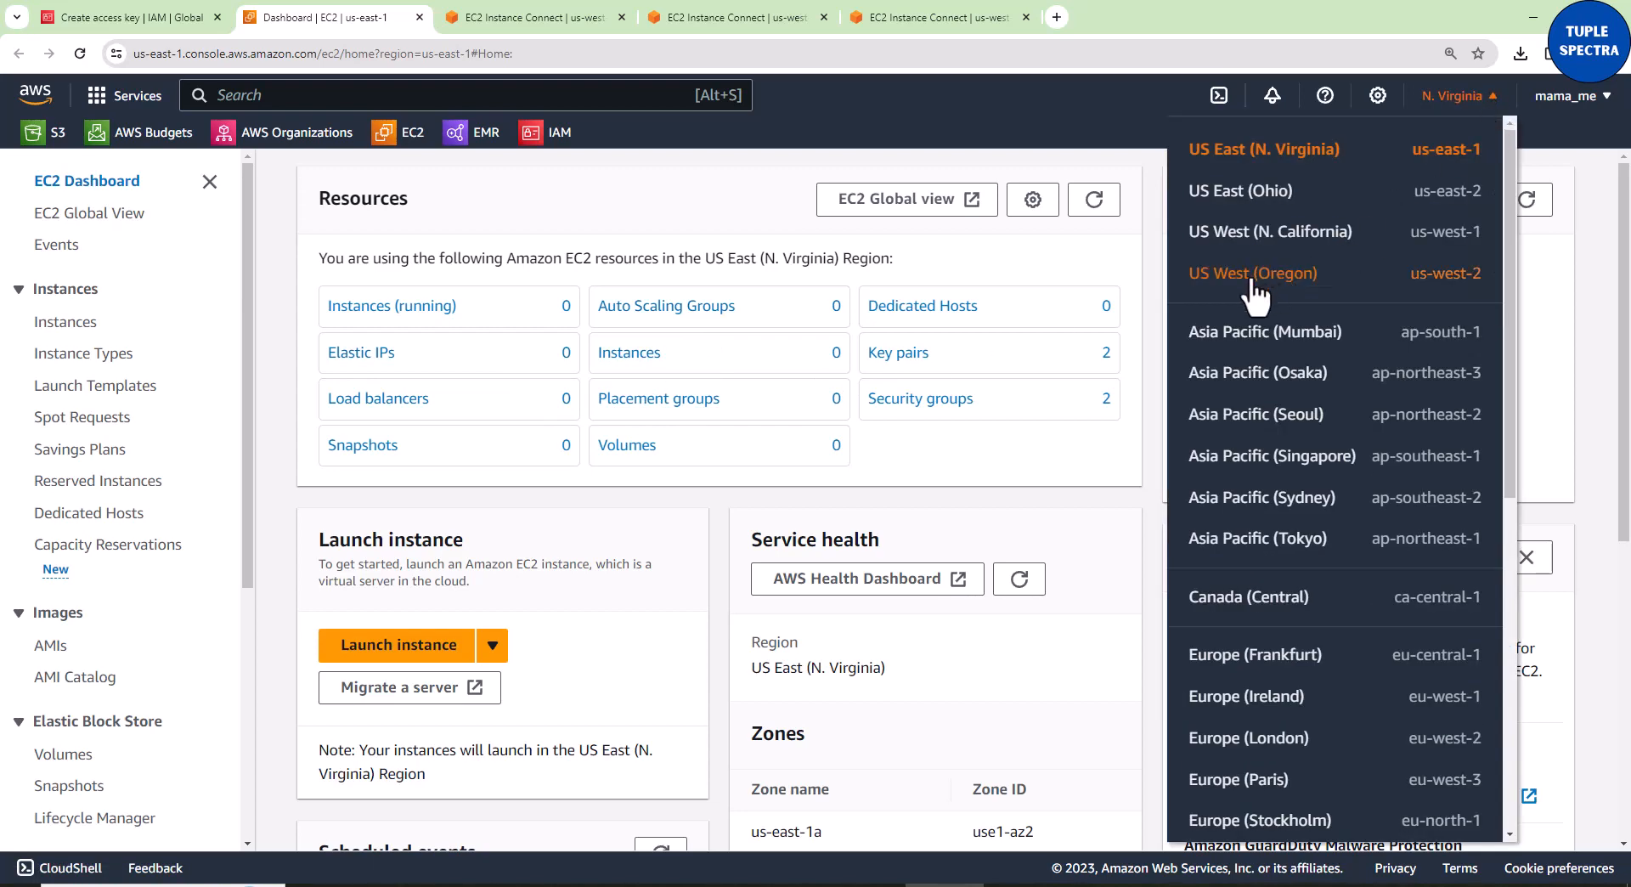
left_click(1252, 272)
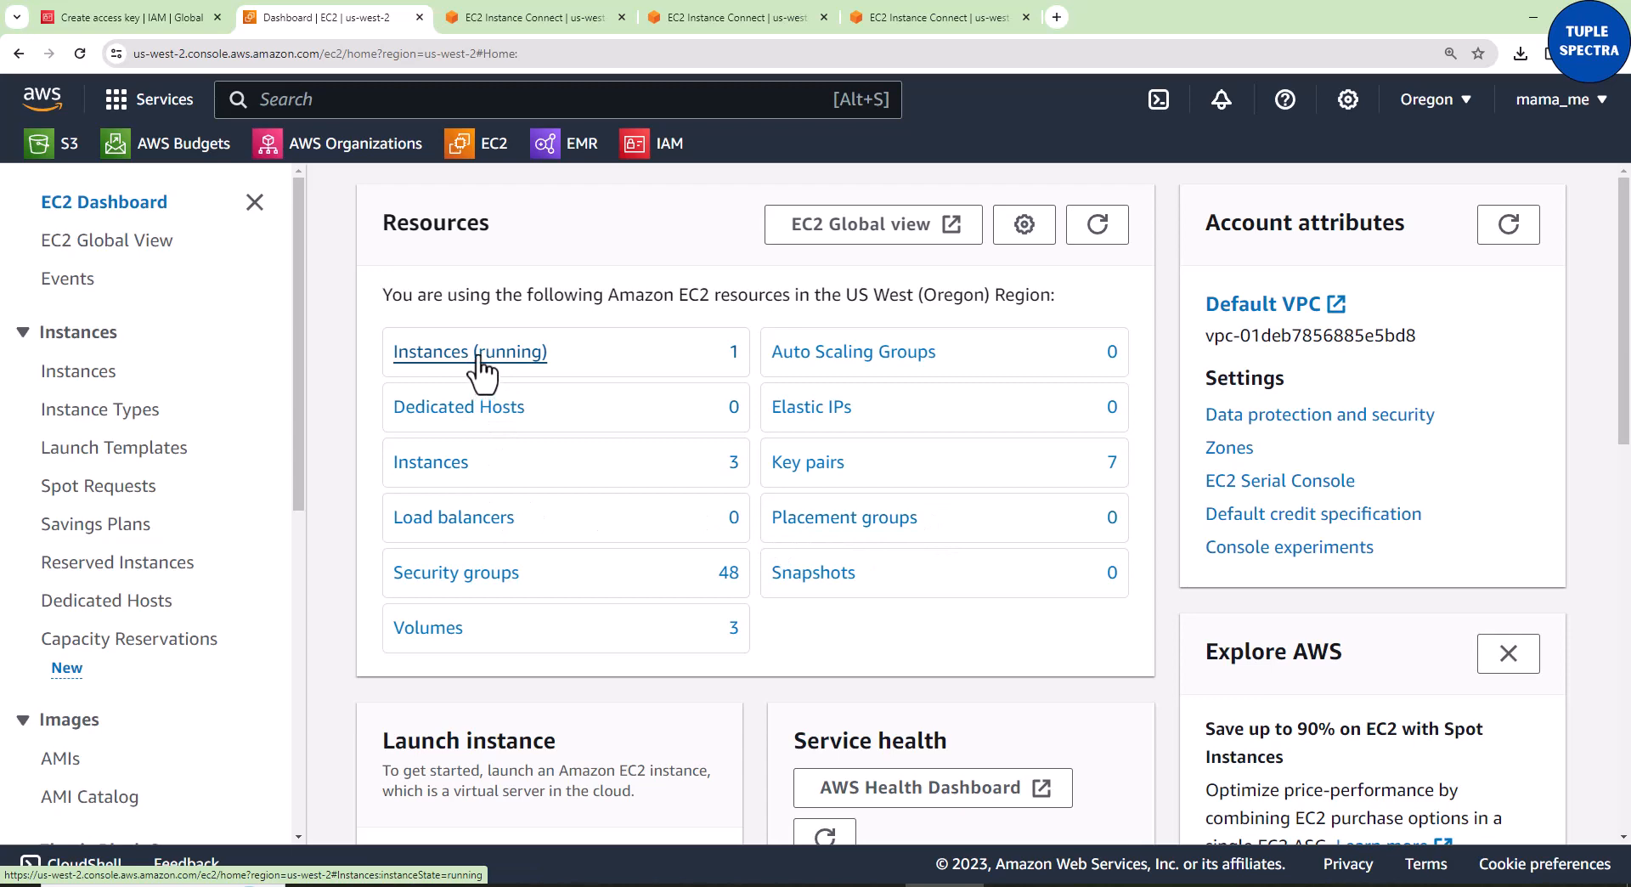
Step: Select the running redfin-EC2 instance and copy its public IPv4 address 54.212.58.178
left_click(469, 352)
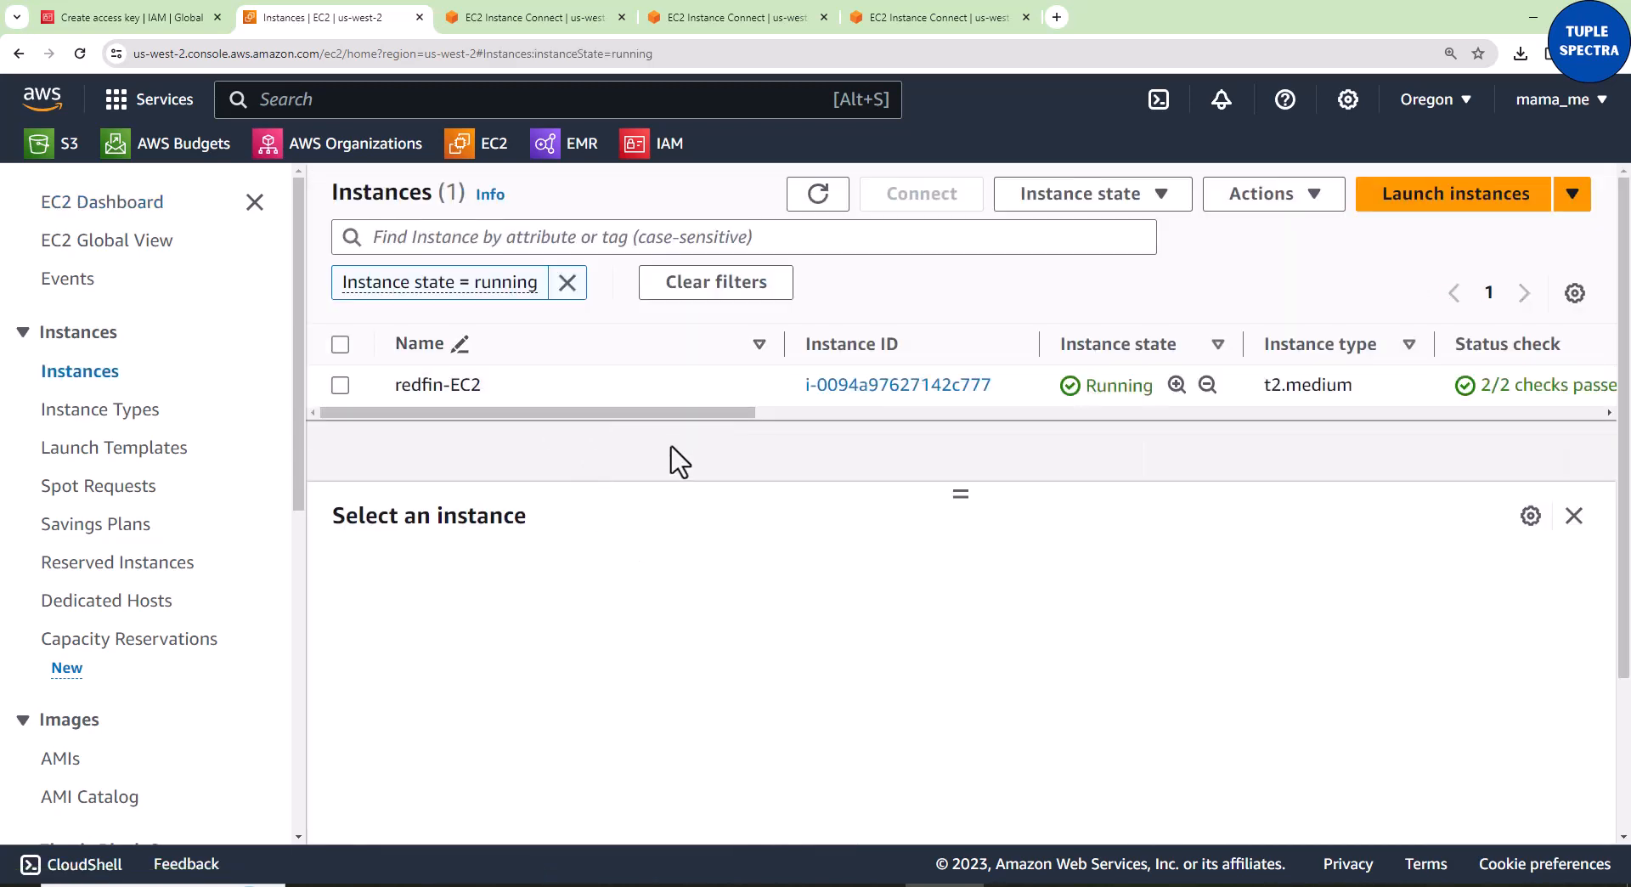
scroll("right", 3)
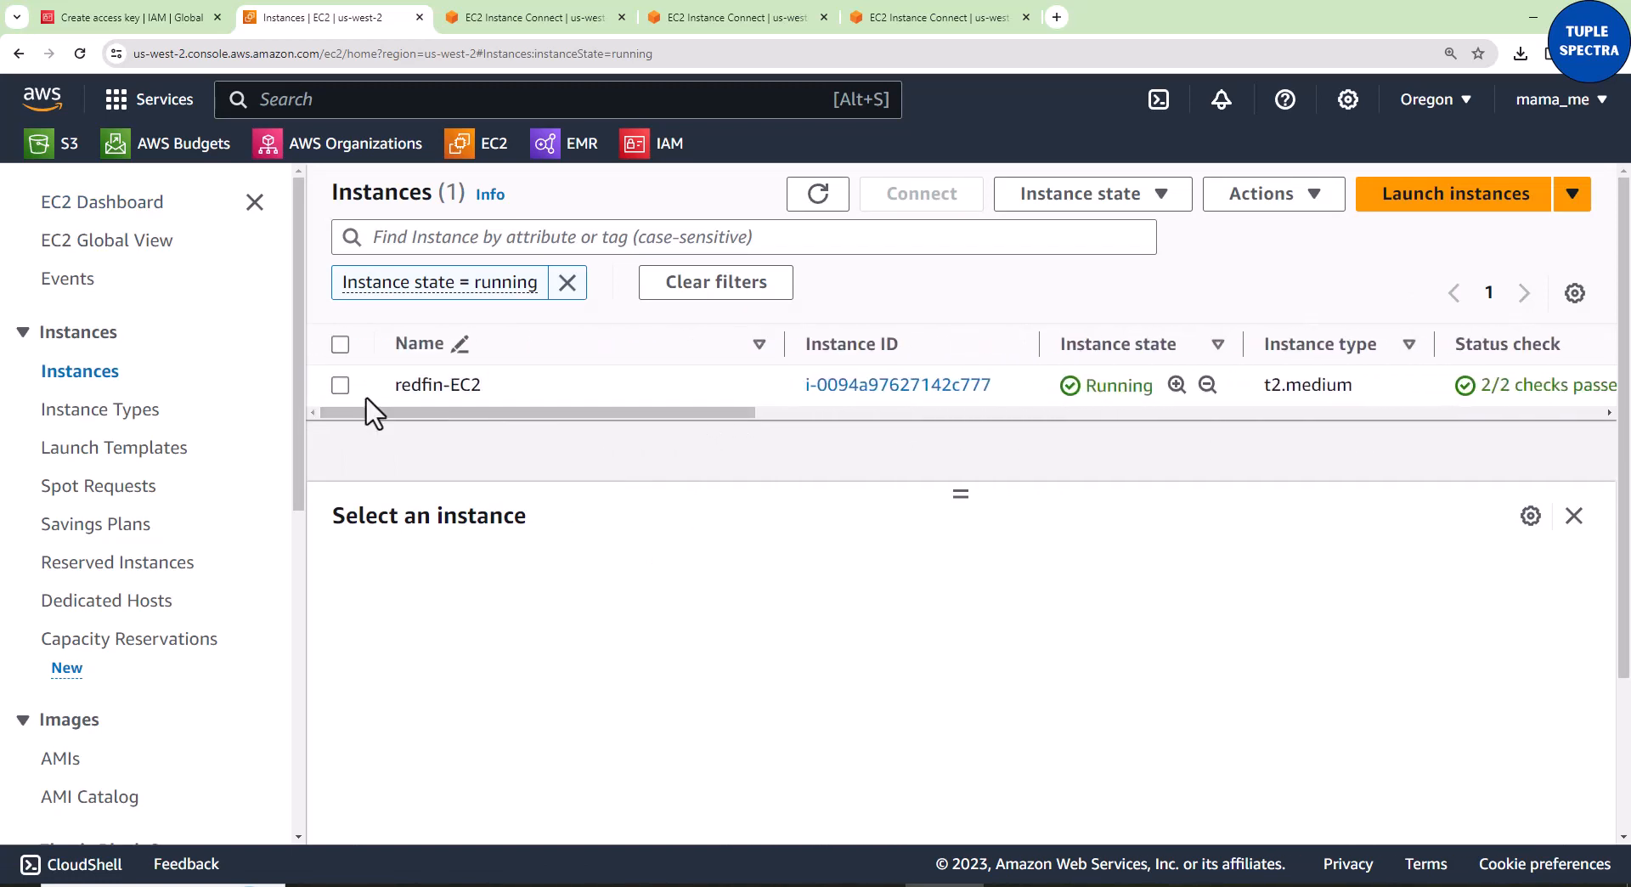
left_click(340, 384)
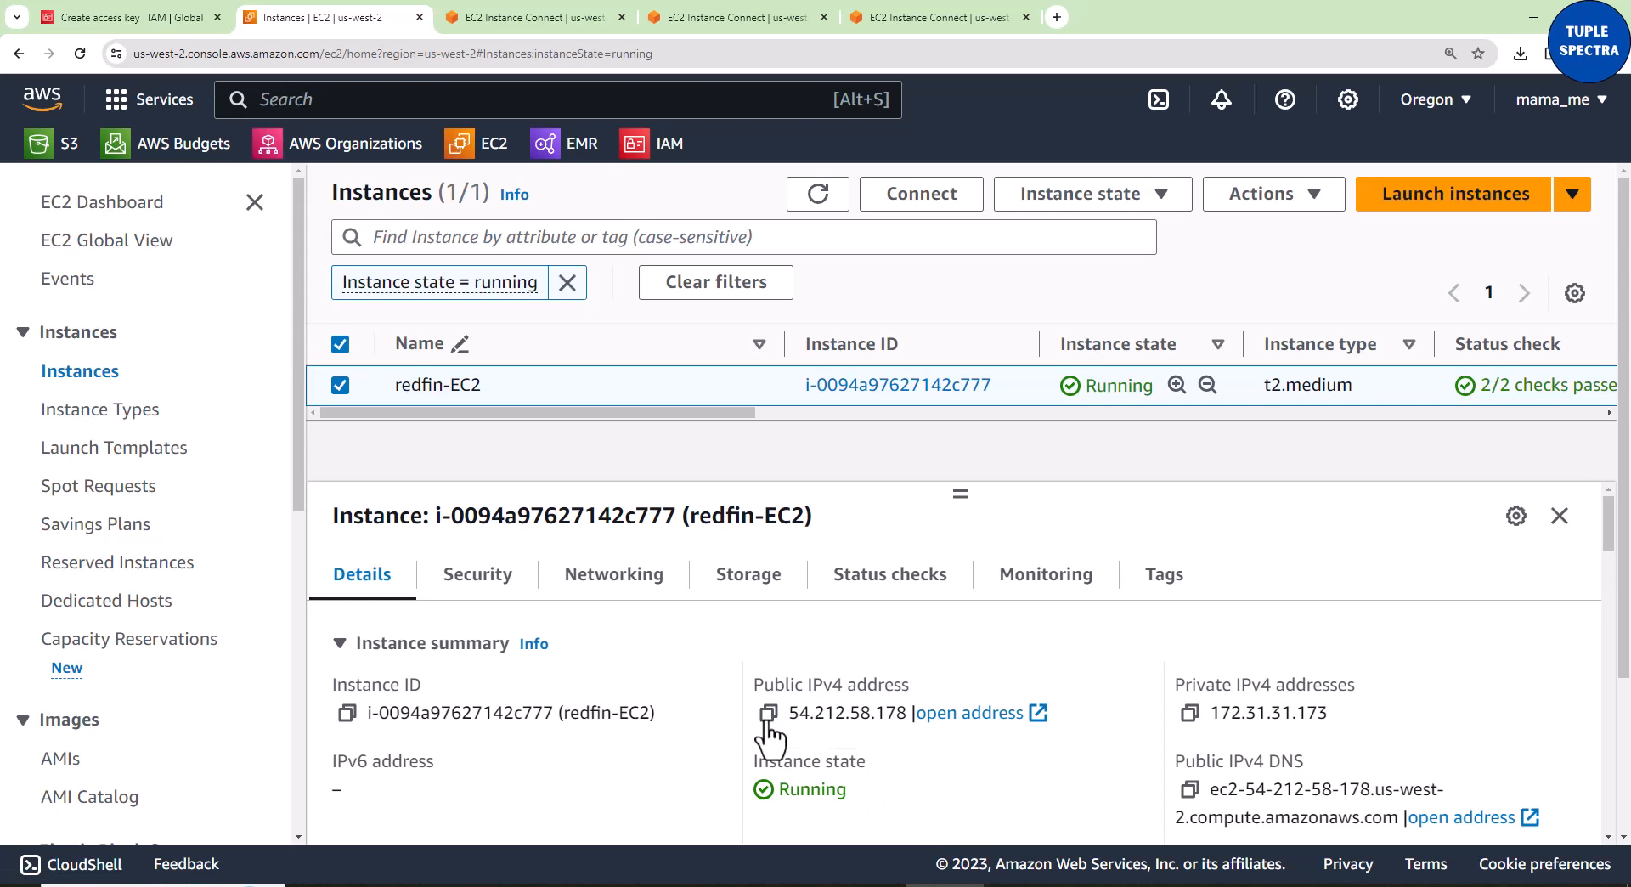
left_click(768, 712)
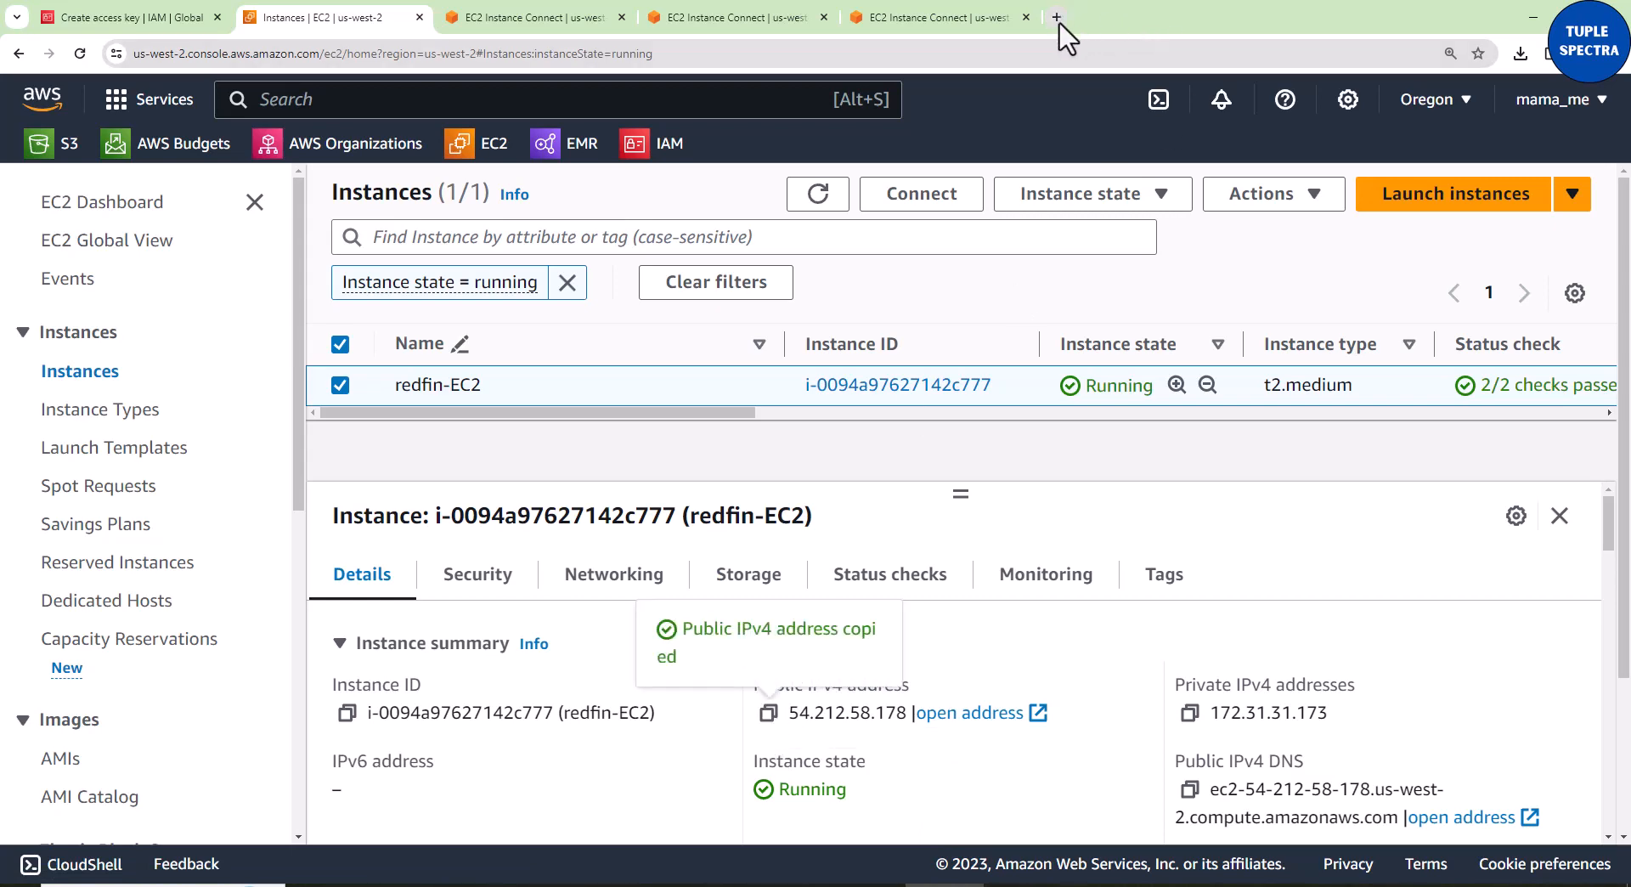
Step: Load 54.212.58.178:8080 in a new browser tab
left_click(1054, 17)
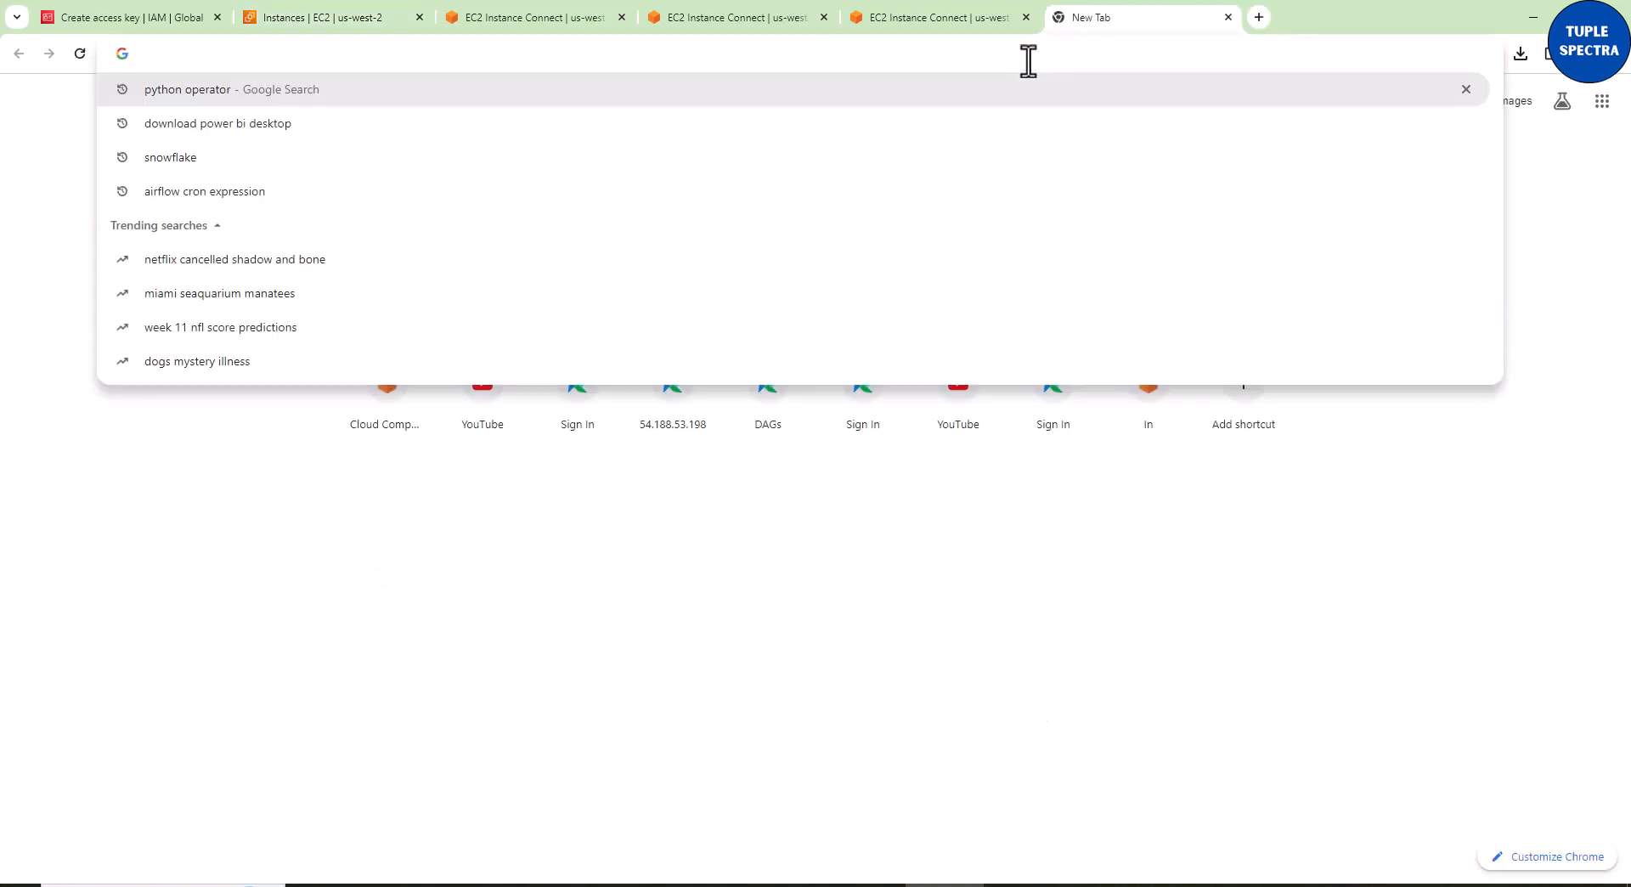
type("54.212.58.178")
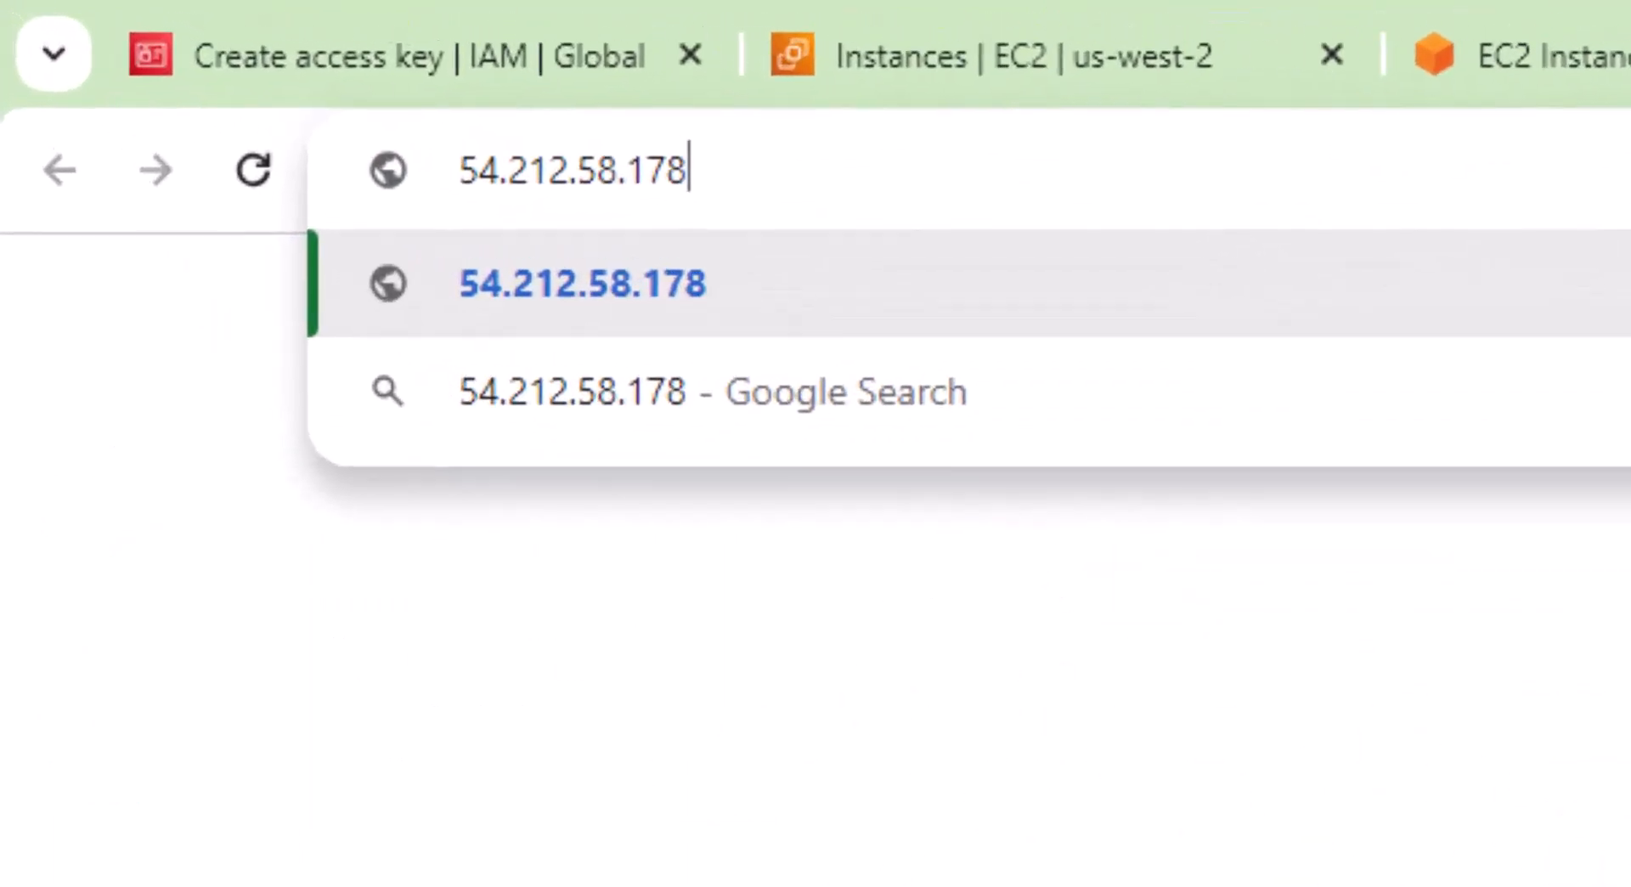
type(":")
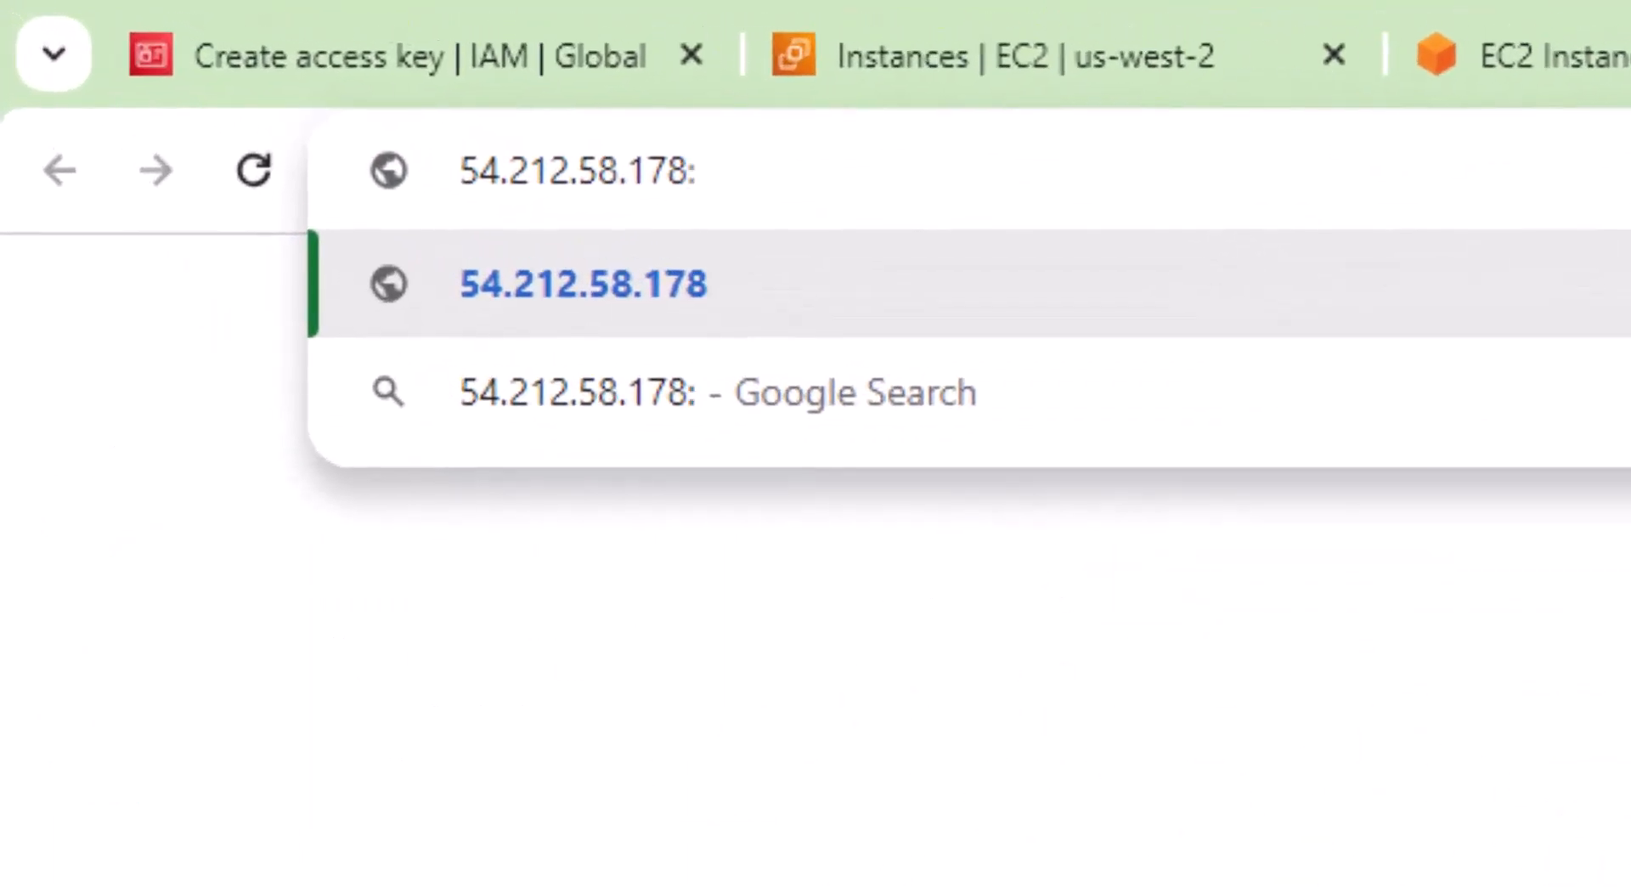
type("8080")
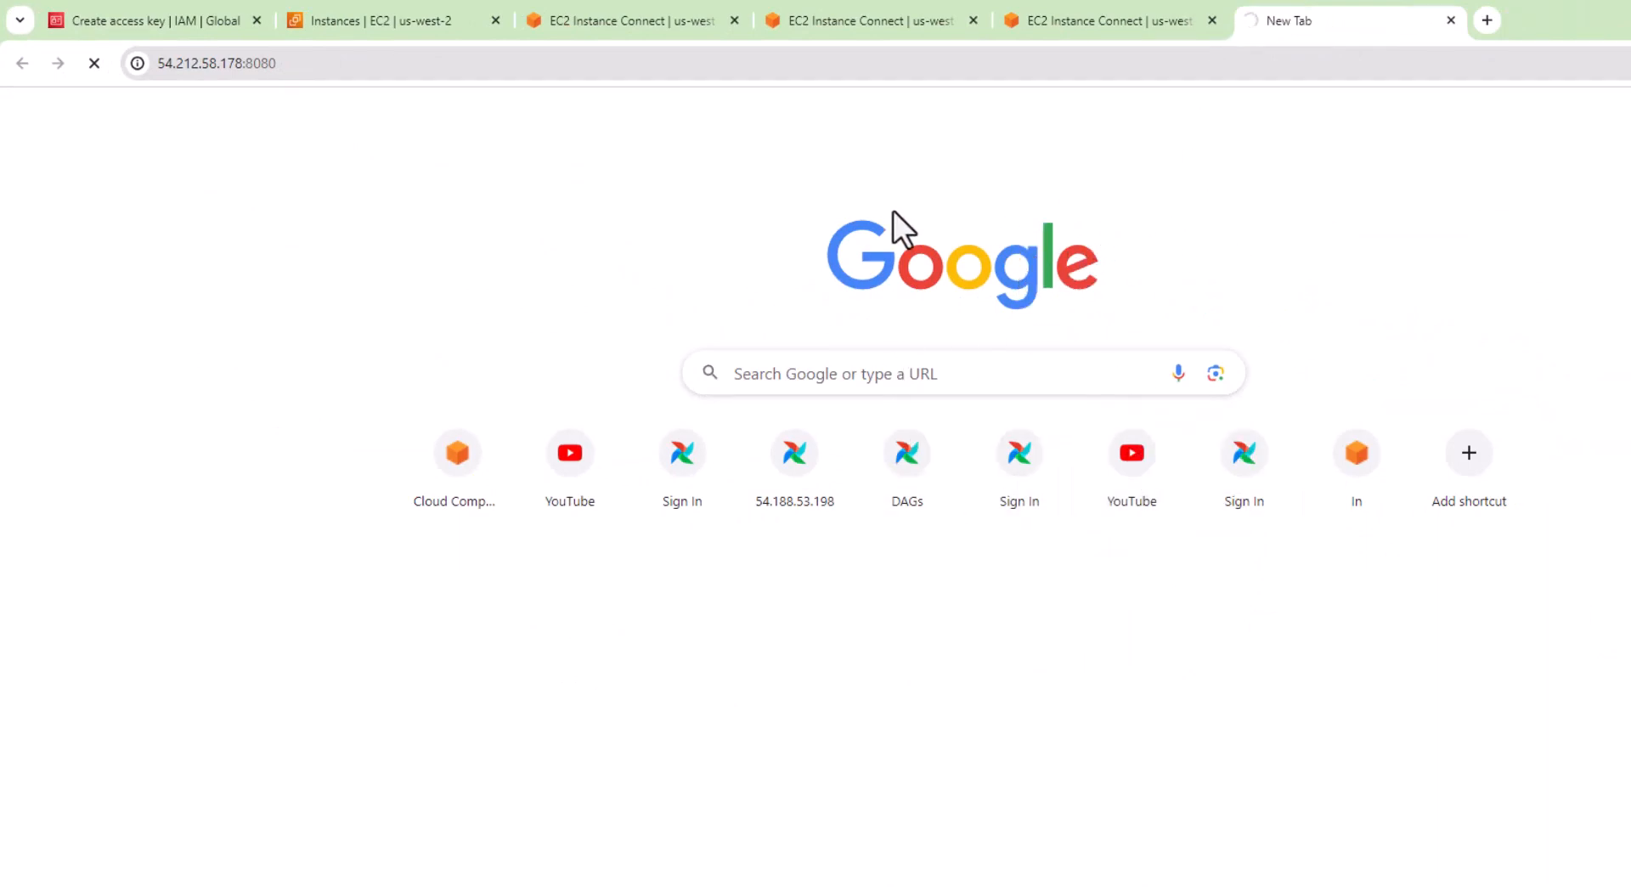
mouse_move(1244, 467)
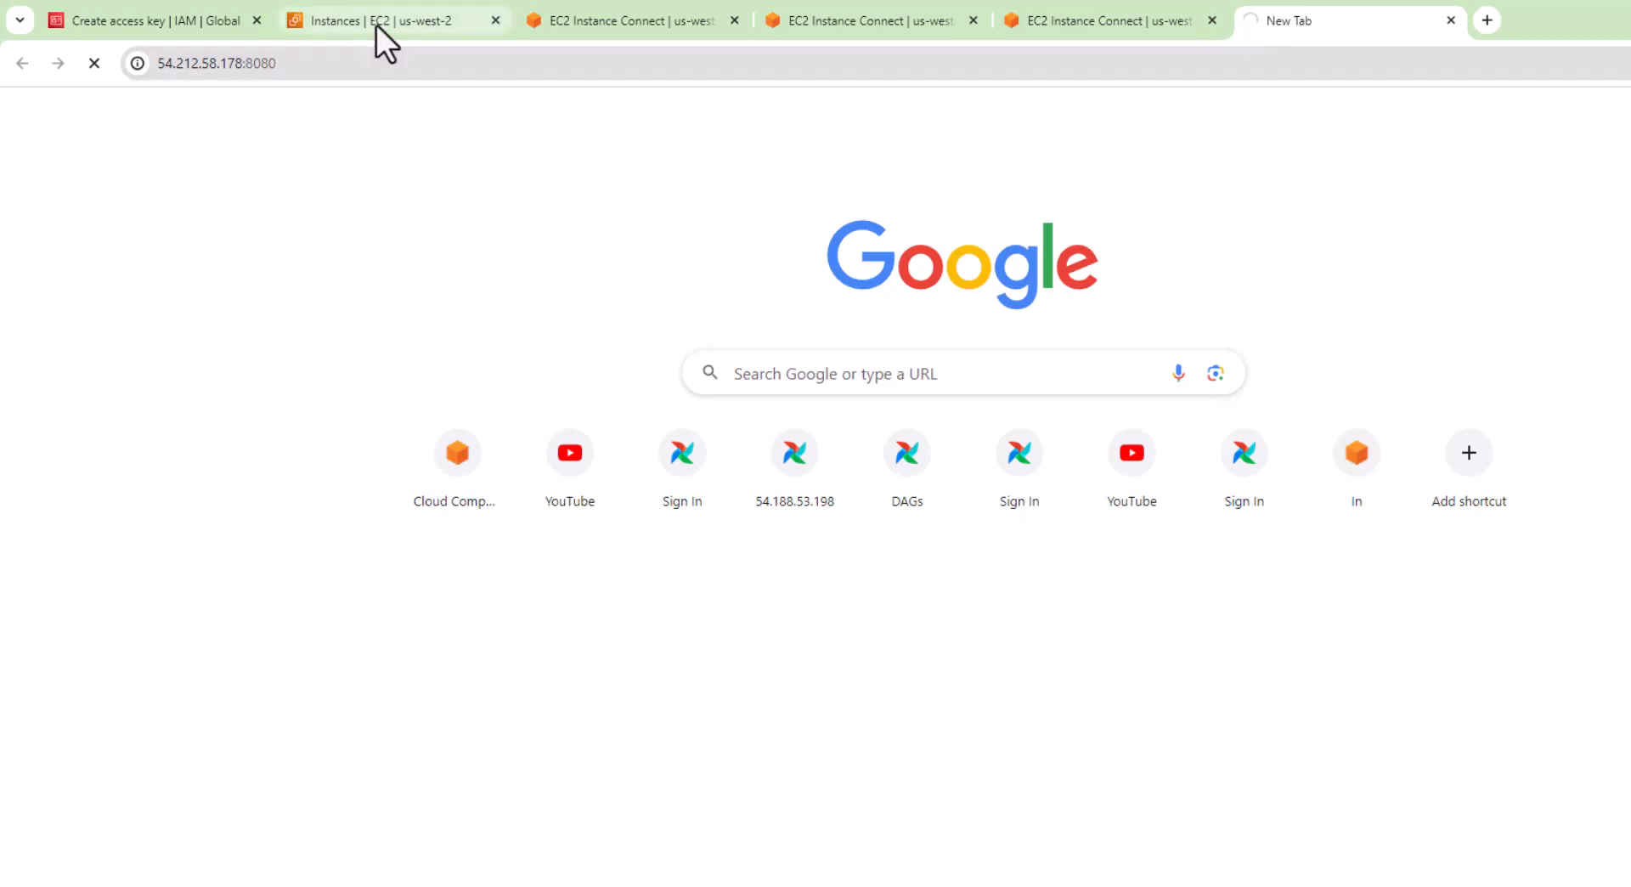
Step: View redfin-EC2's security settings and open launch-wizard-41's inbound rules (SSH, HTTP, HTTPS)
left_click(374, 20)
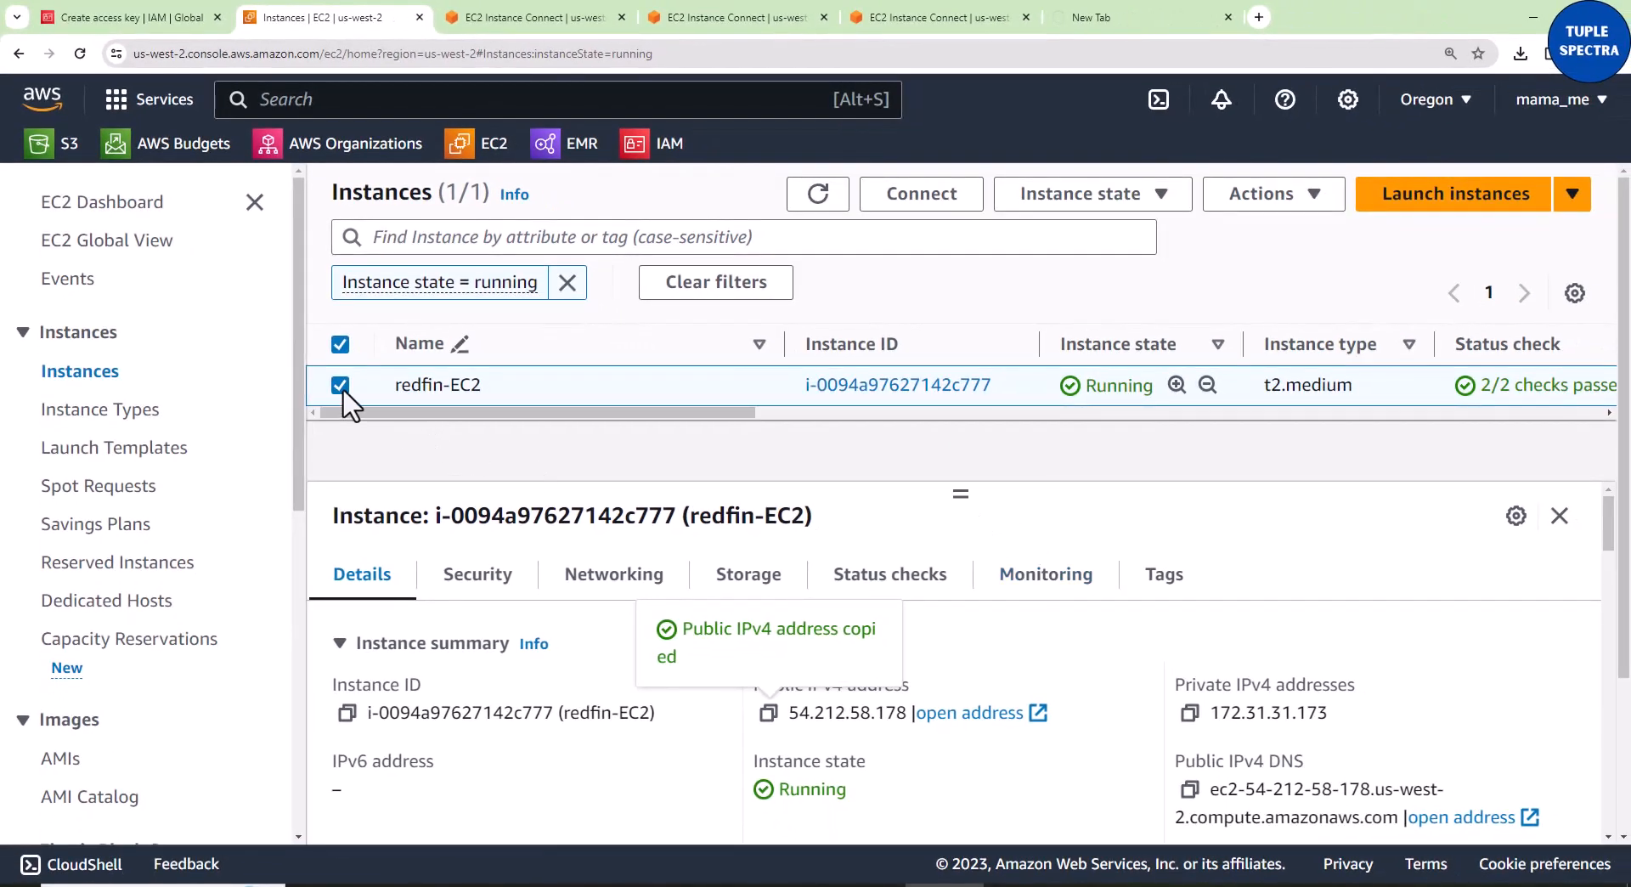
left_click(477, 574)
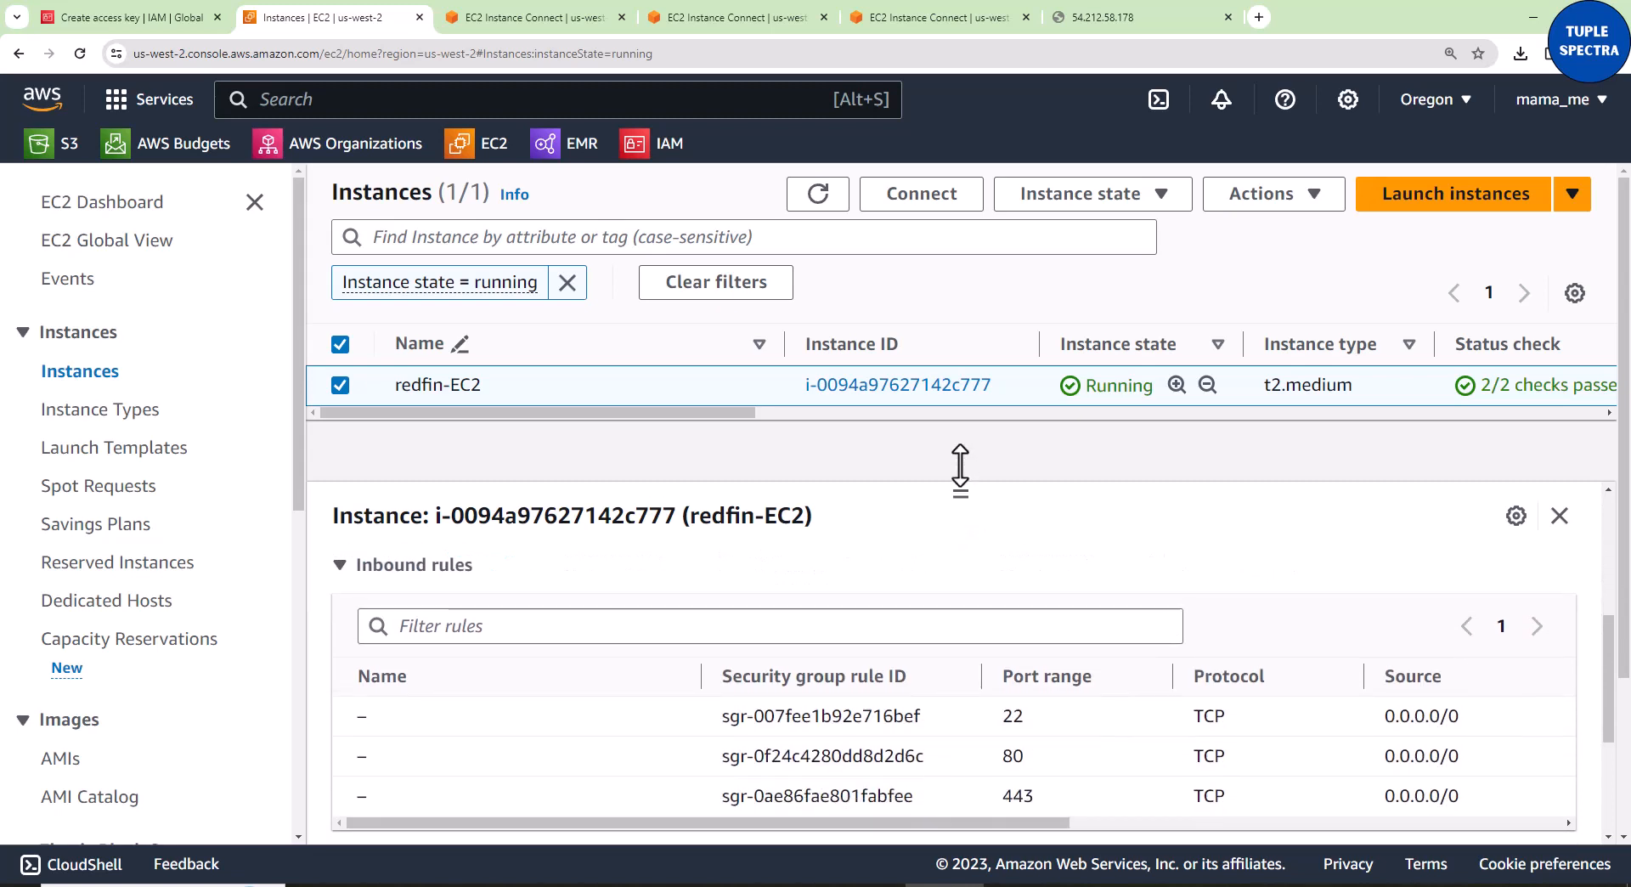
scroll("down", 3)
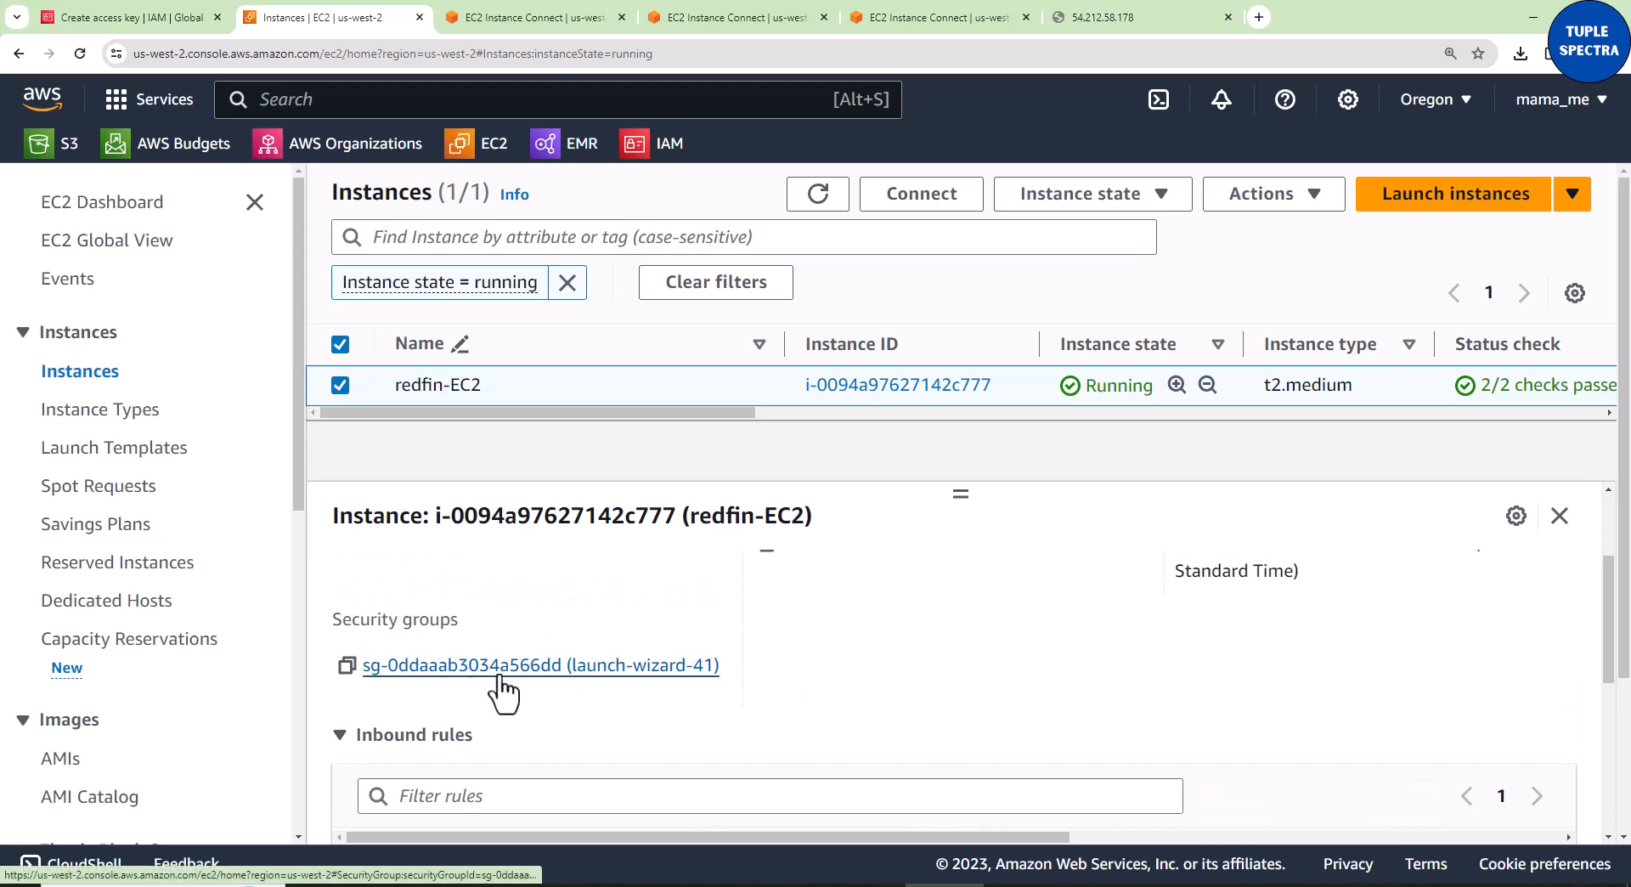
left_click(540, 666)
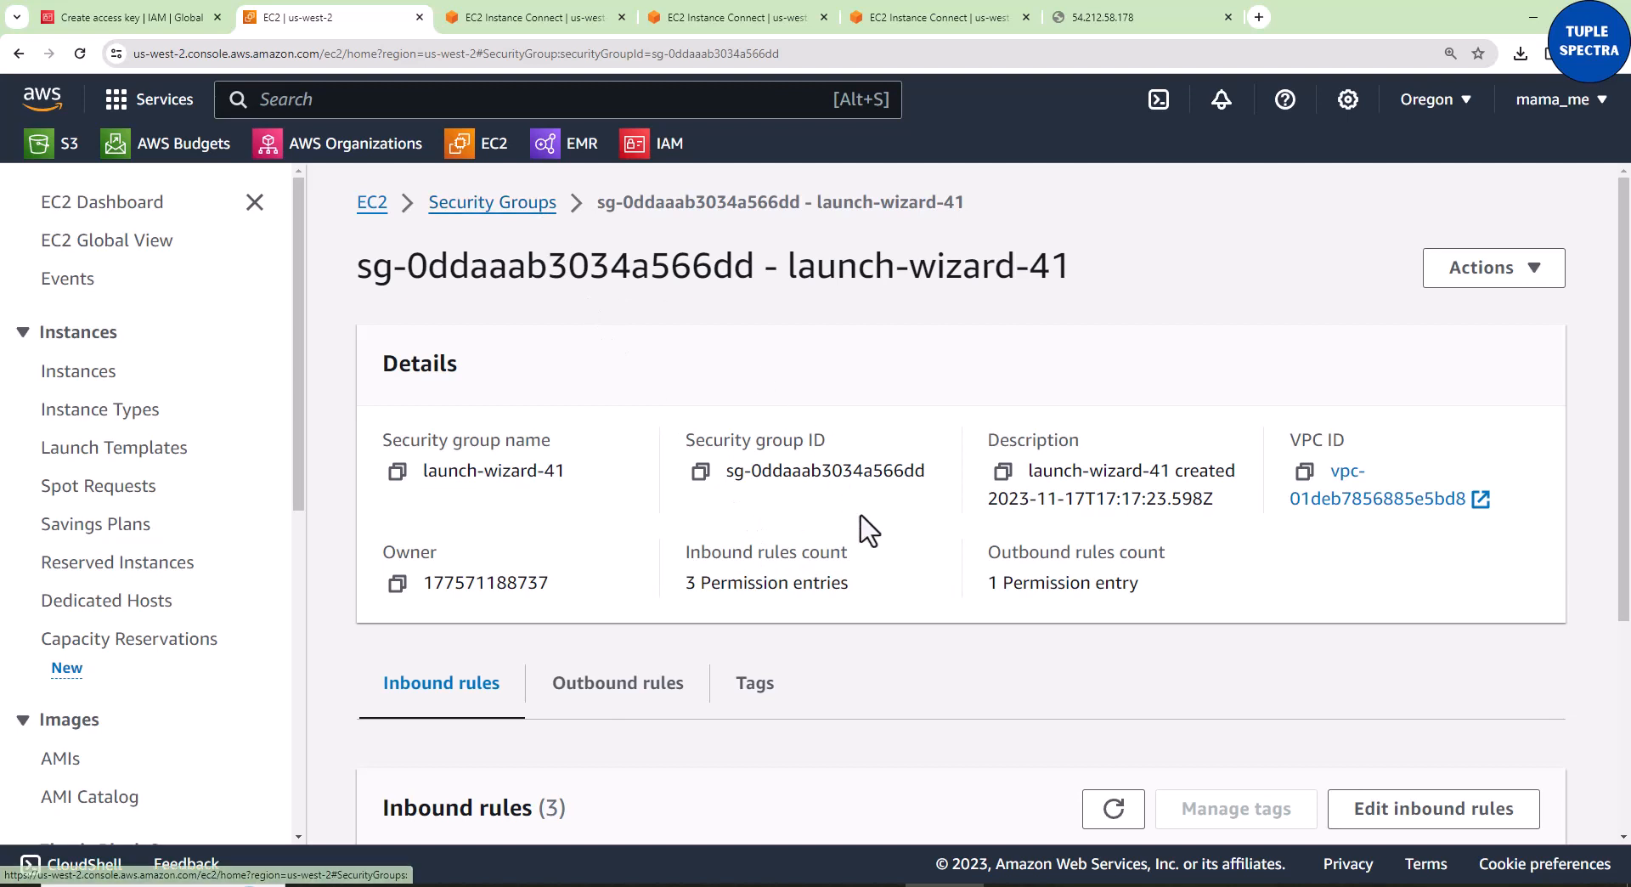
scroll("down", 3)
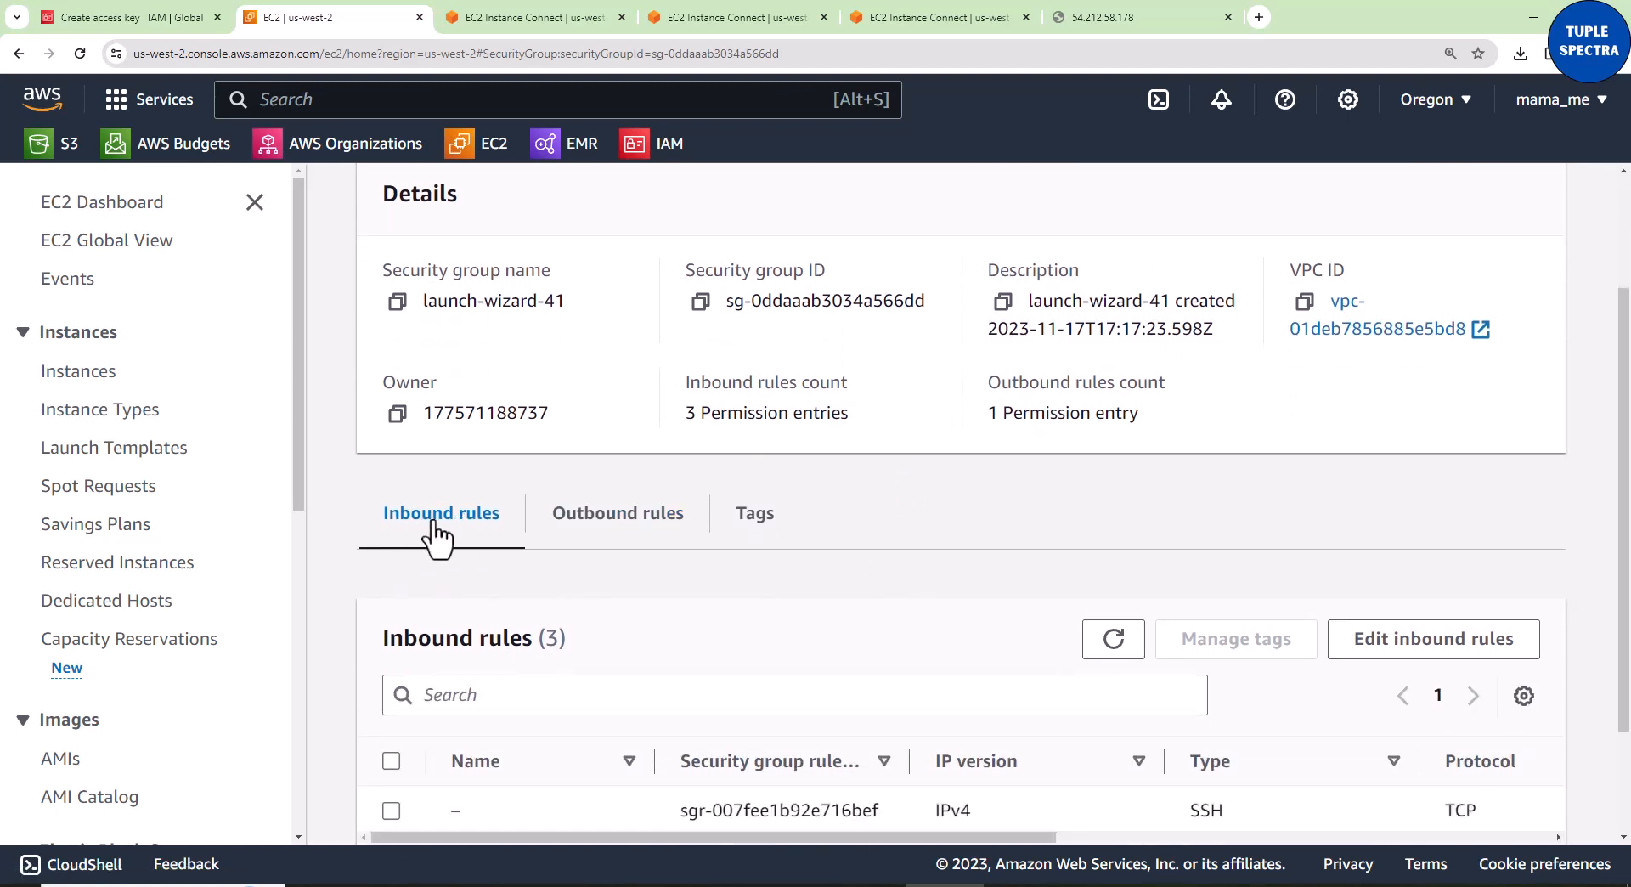
scroll("down", 3)
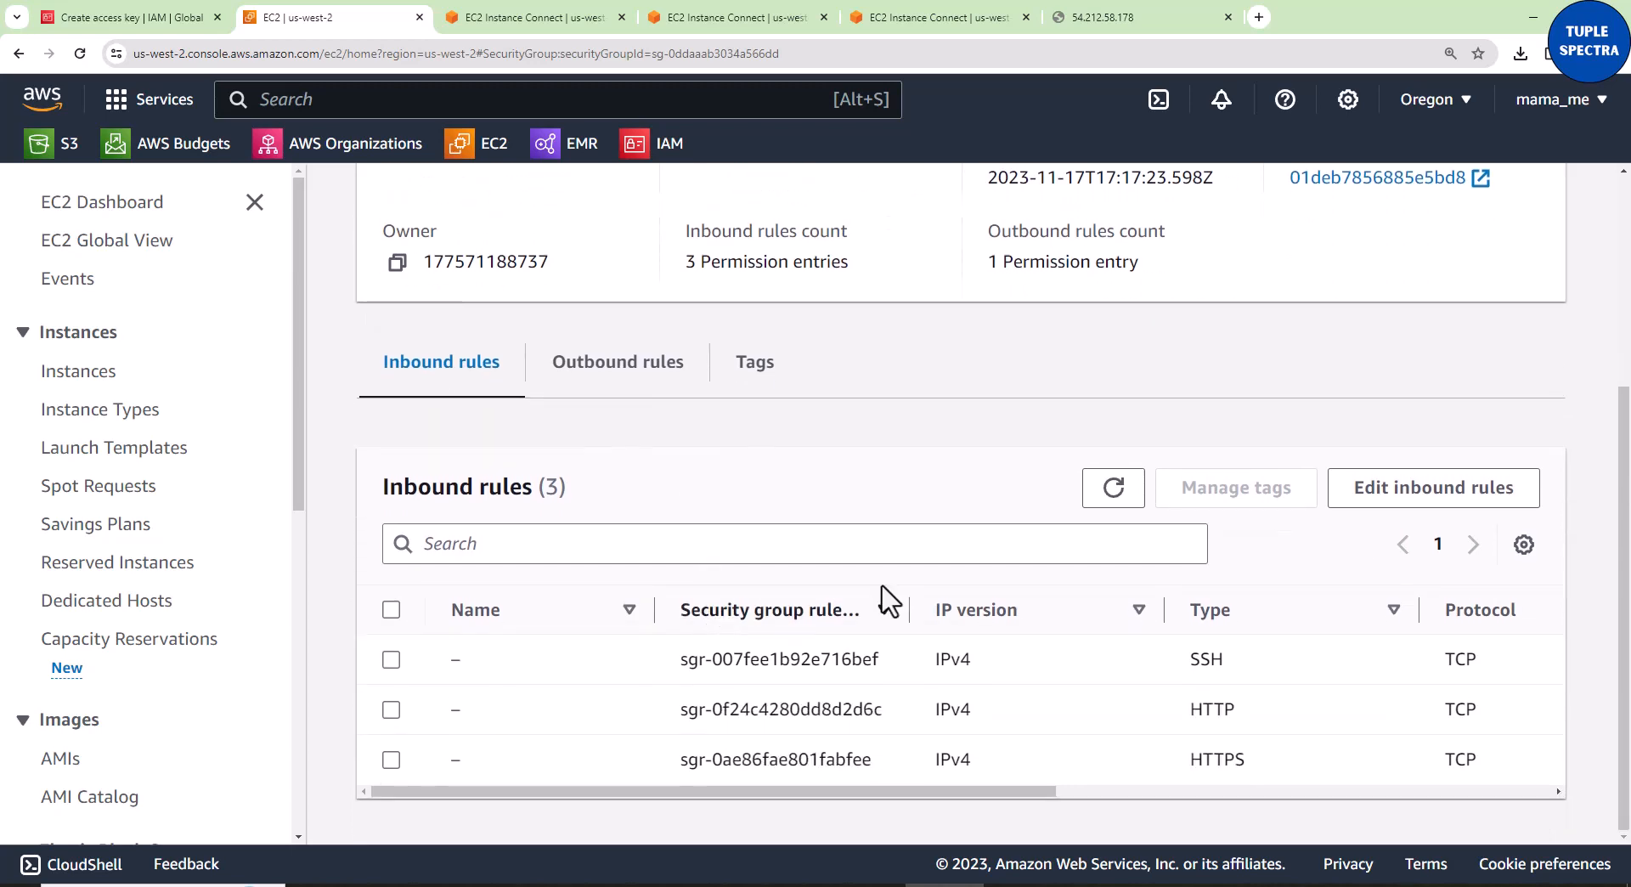
Step: Add an inbound Custom TCP rule for port 8080 with source Anywhere-IPv4 (0.0.0.0/0)
left_click(1430, 487)
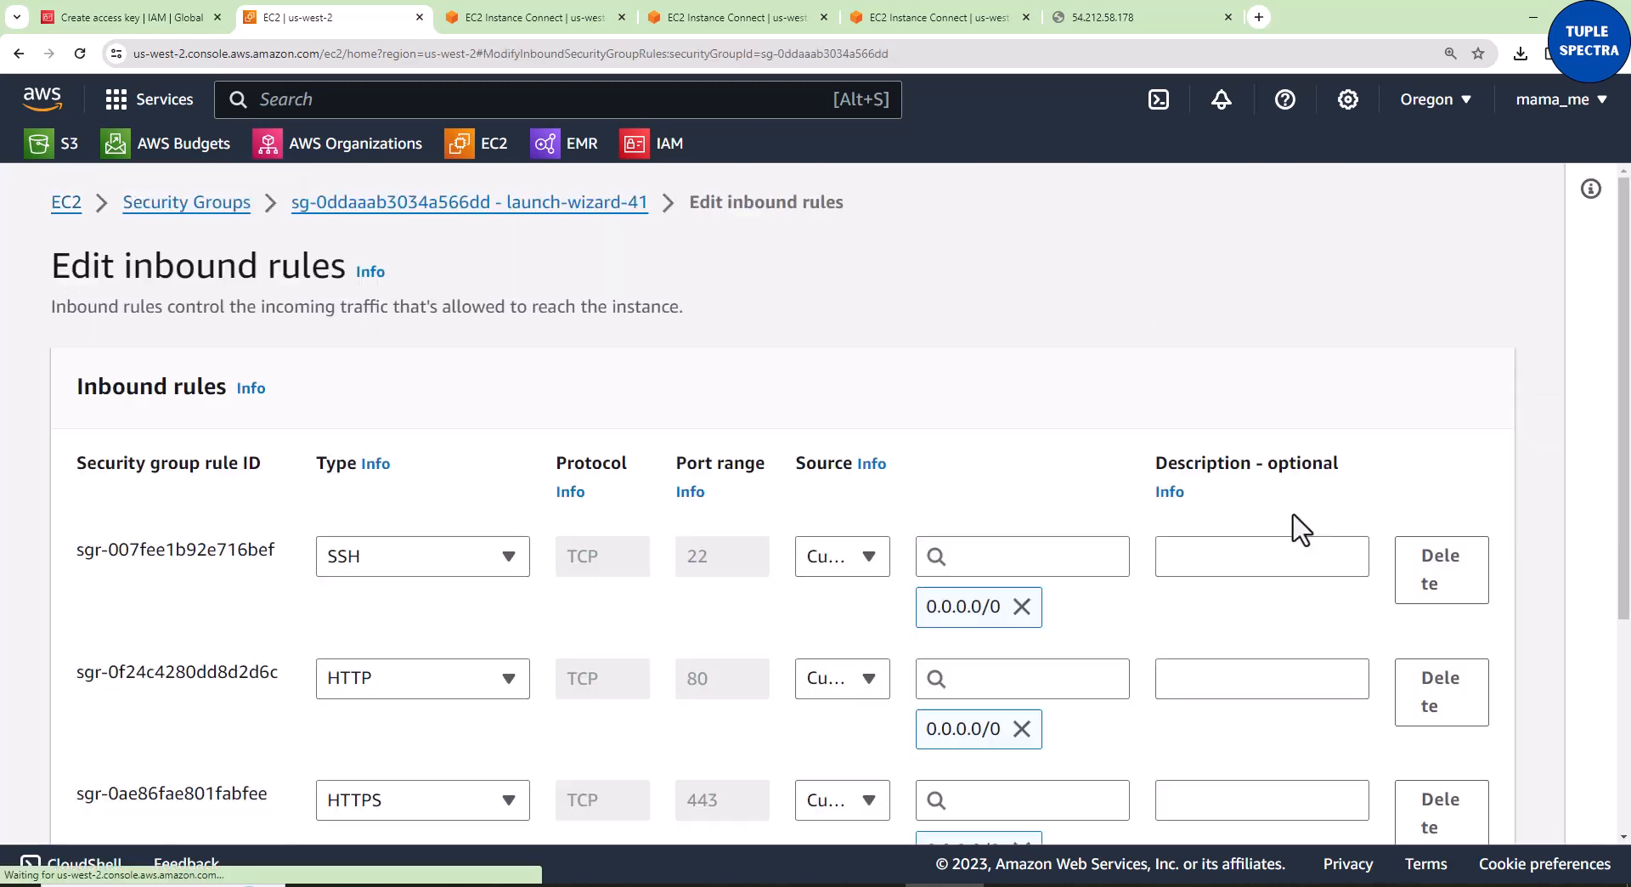
scroll("down", 3)
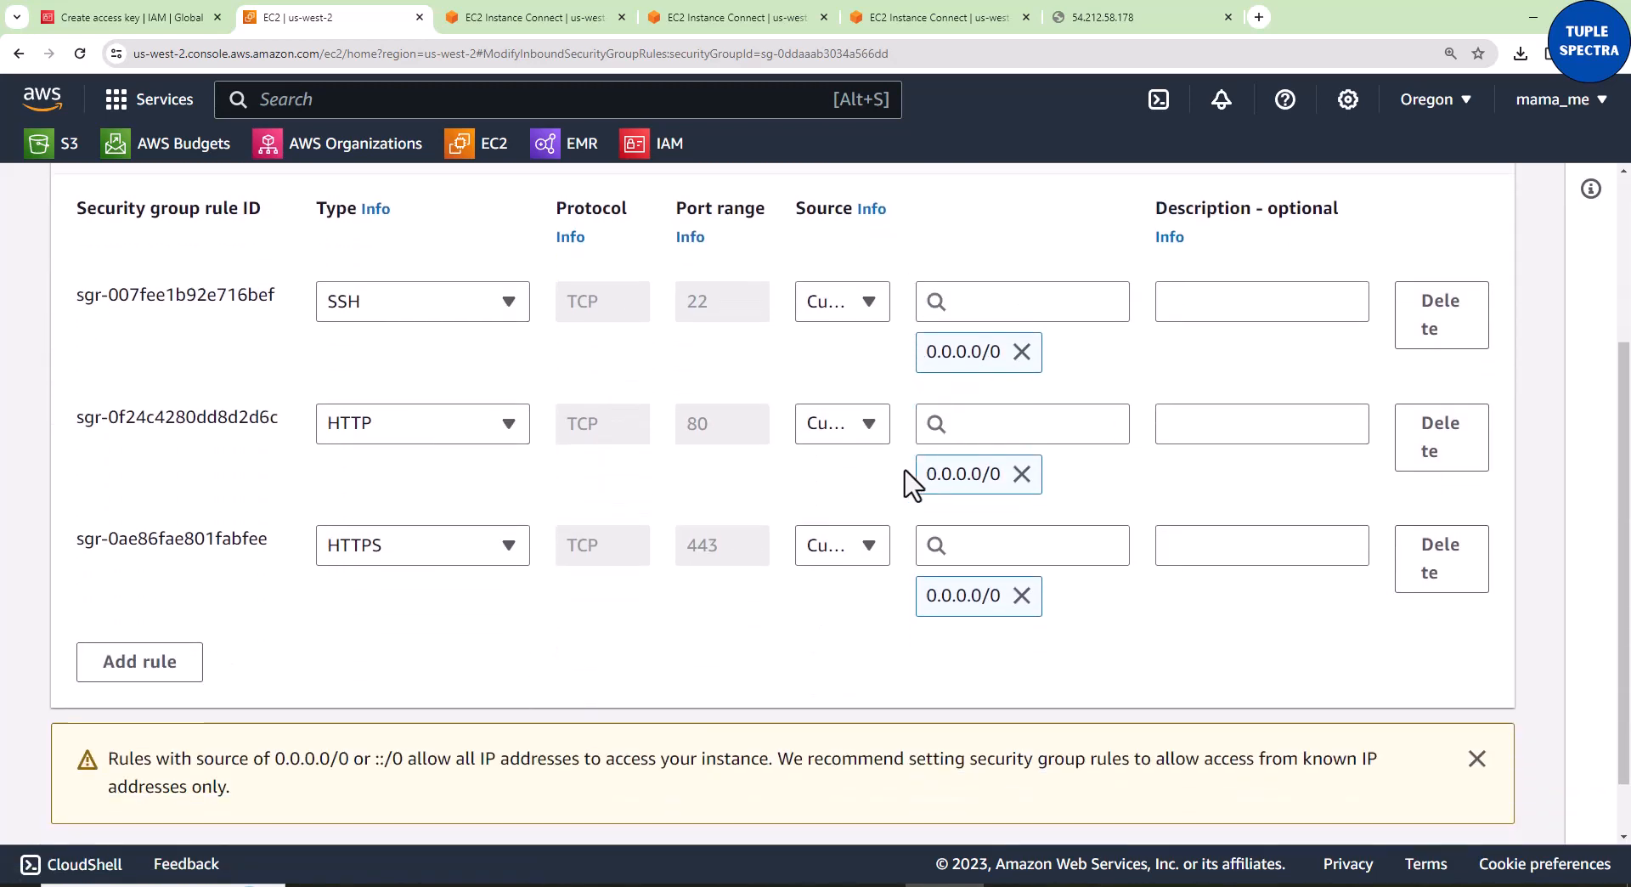
left_click(140, 662)
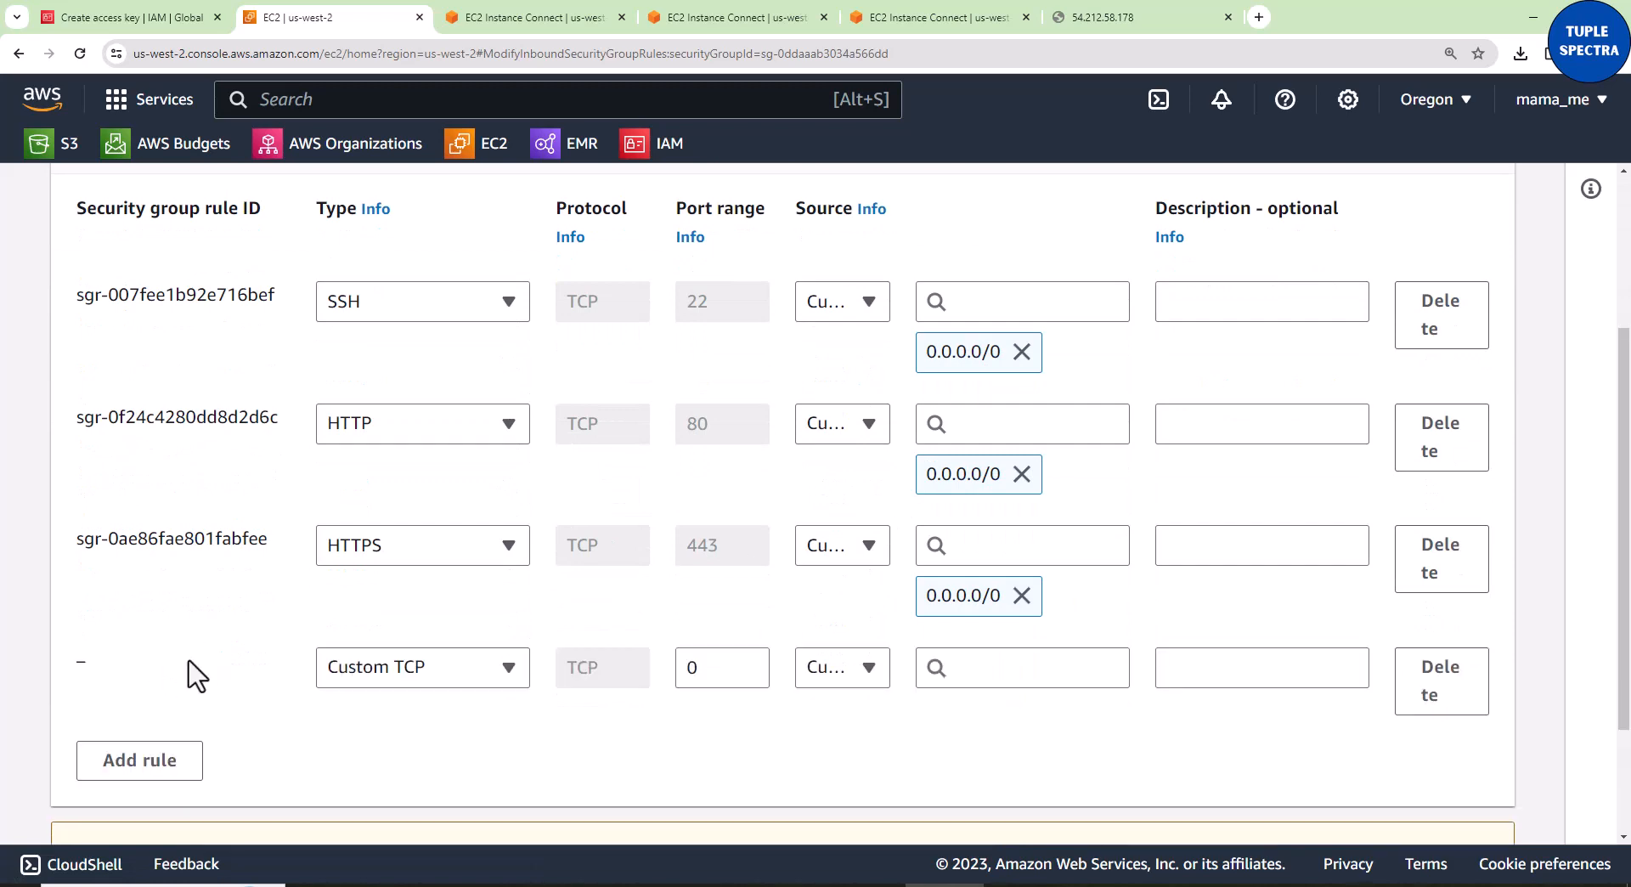
left_click(720, 666)
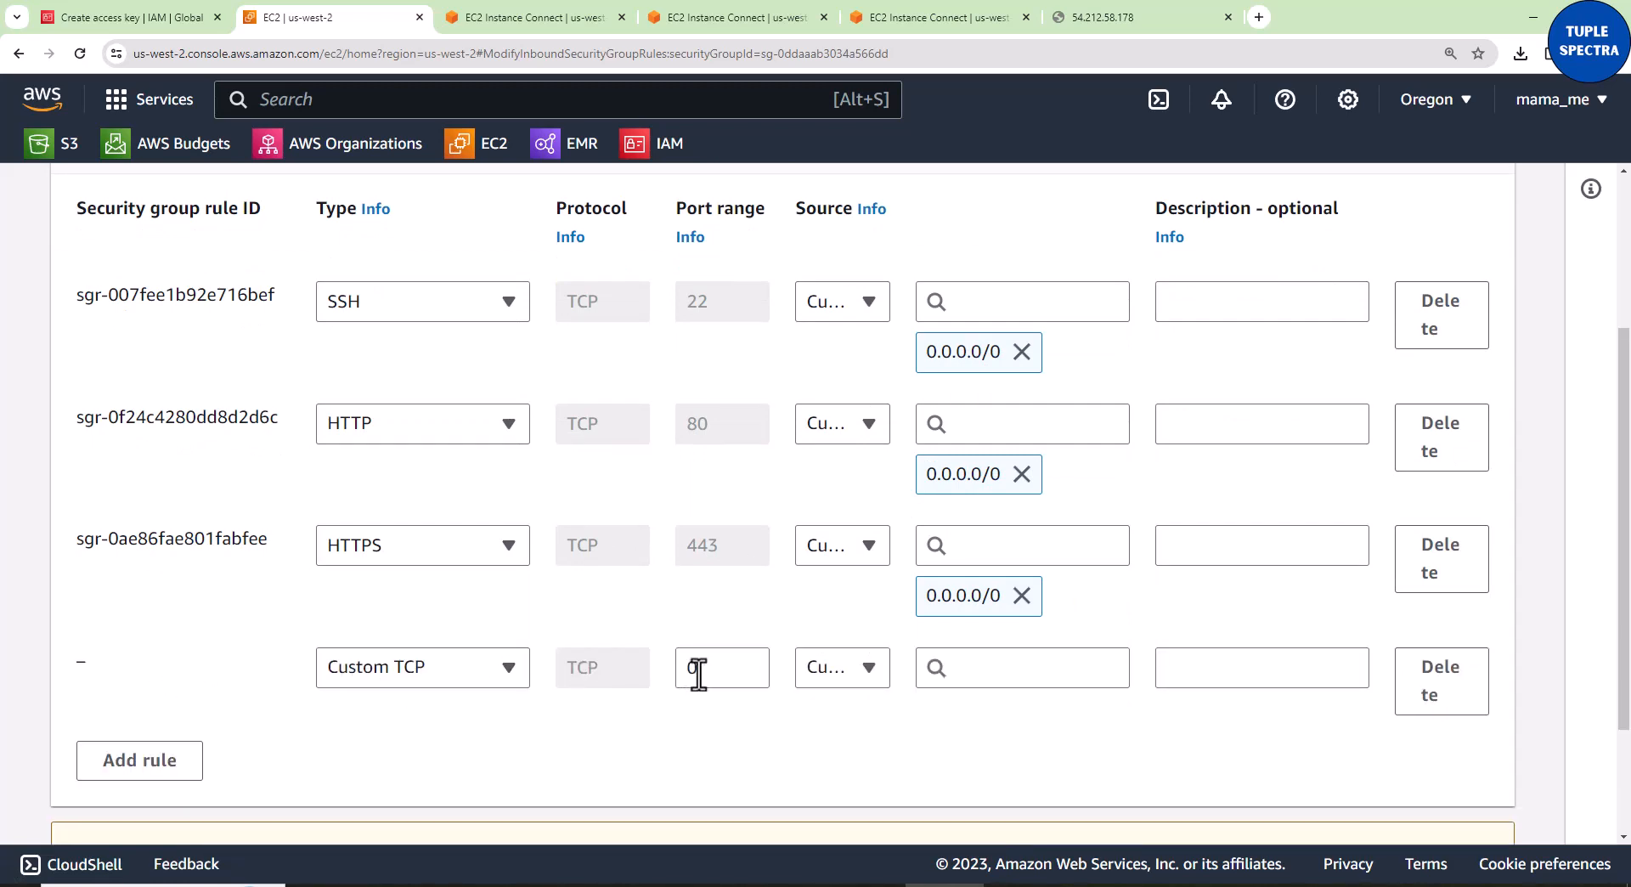
type("80")
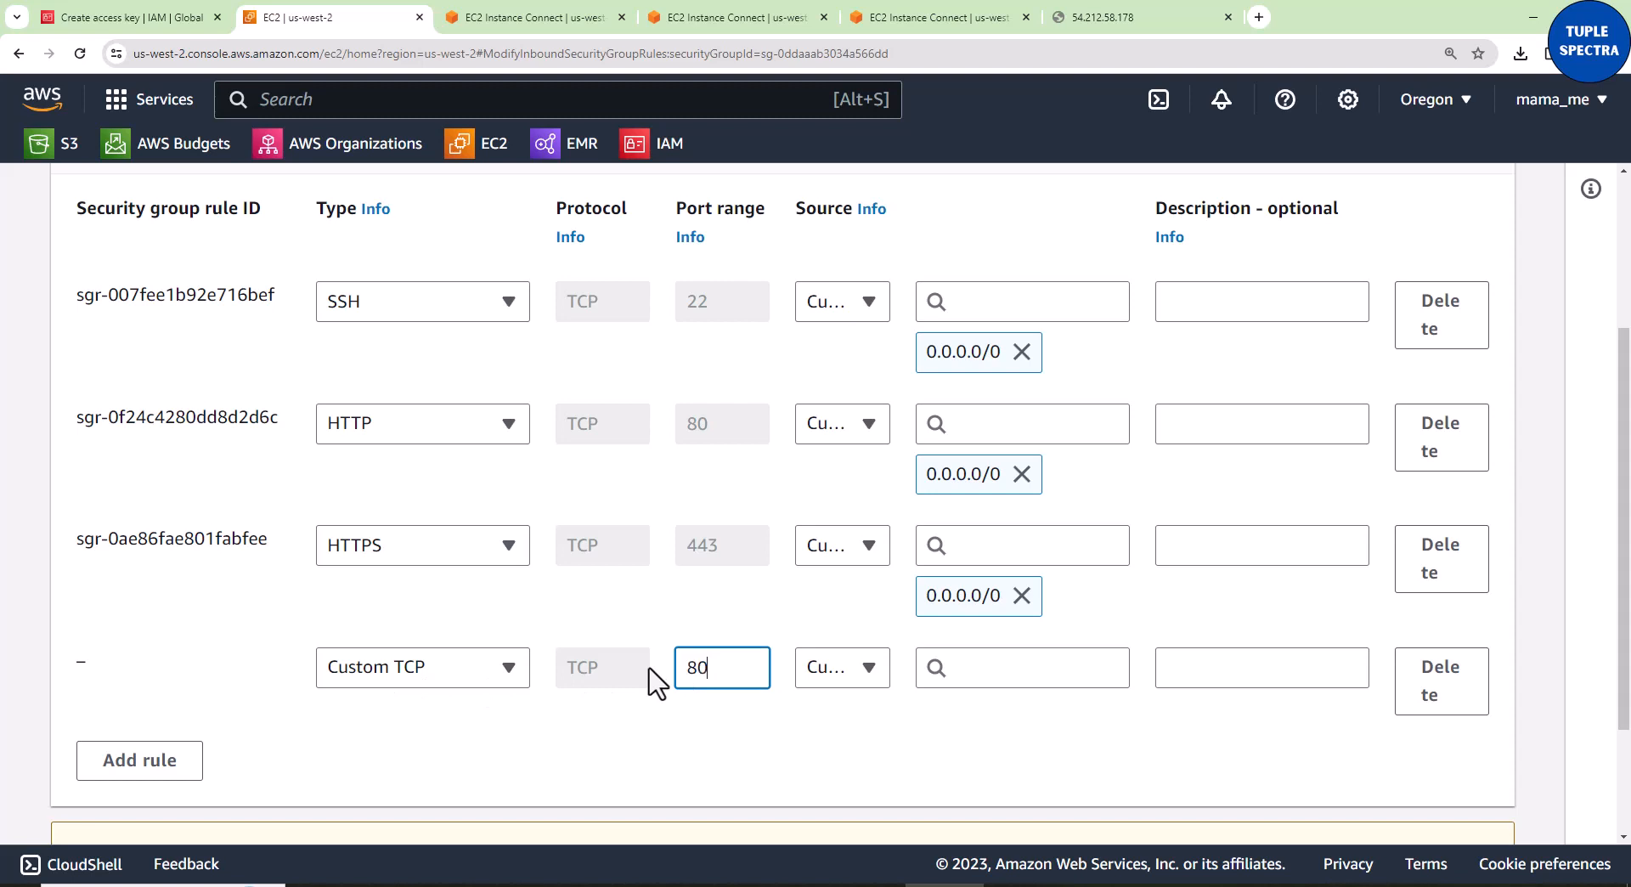
left_click(841, 666)
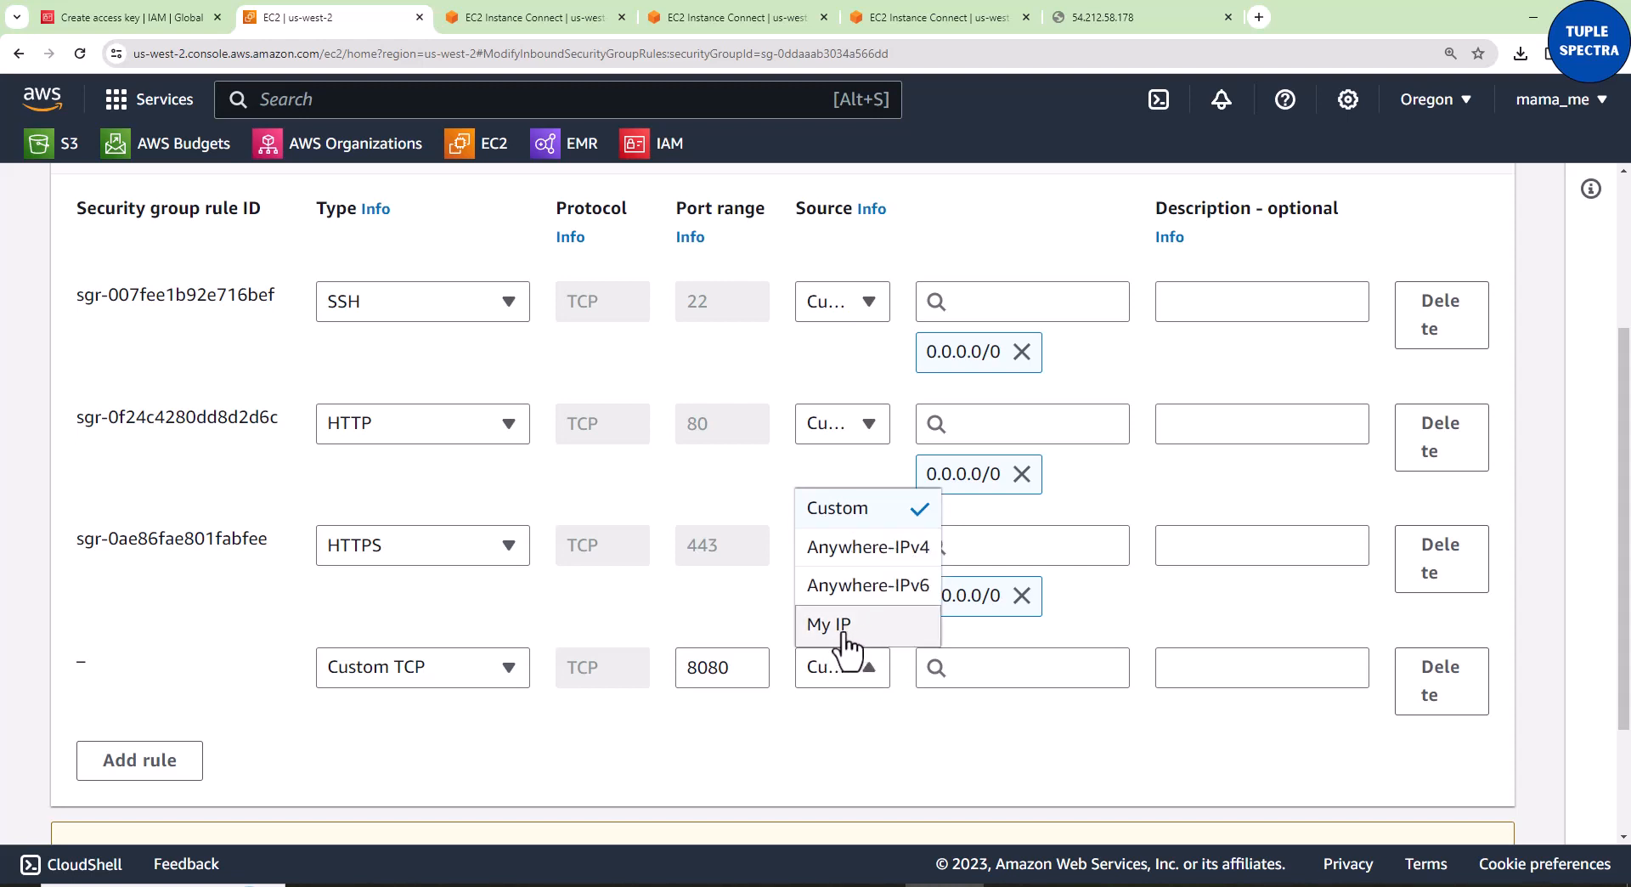
mouse_move(847, 639)
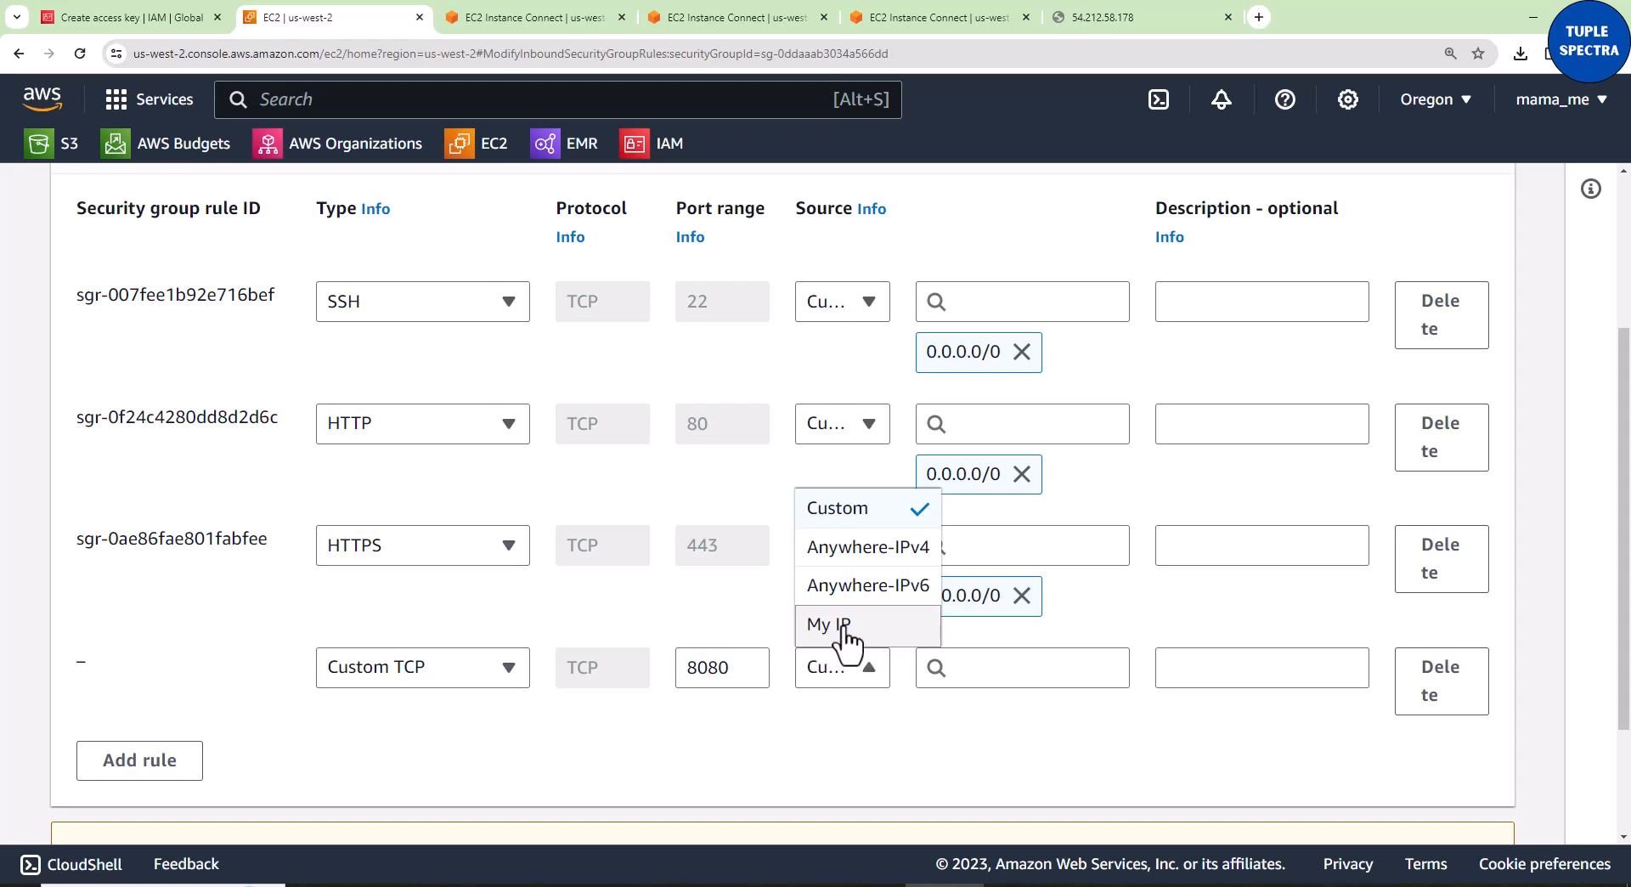
mouse_move(829, 623)
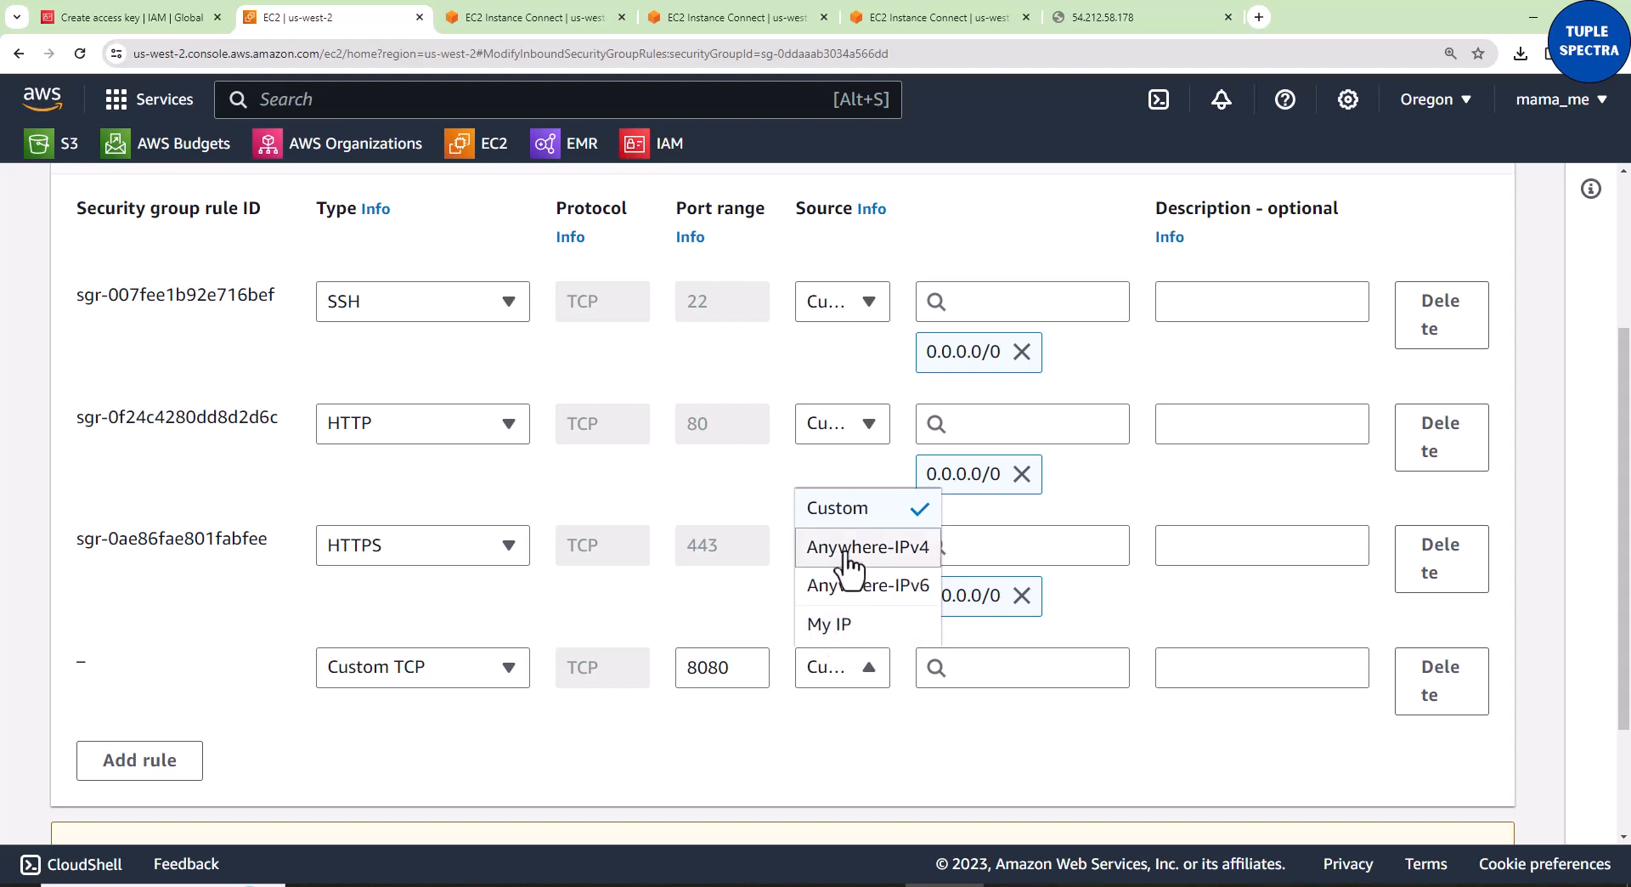
left_click(867, 546)
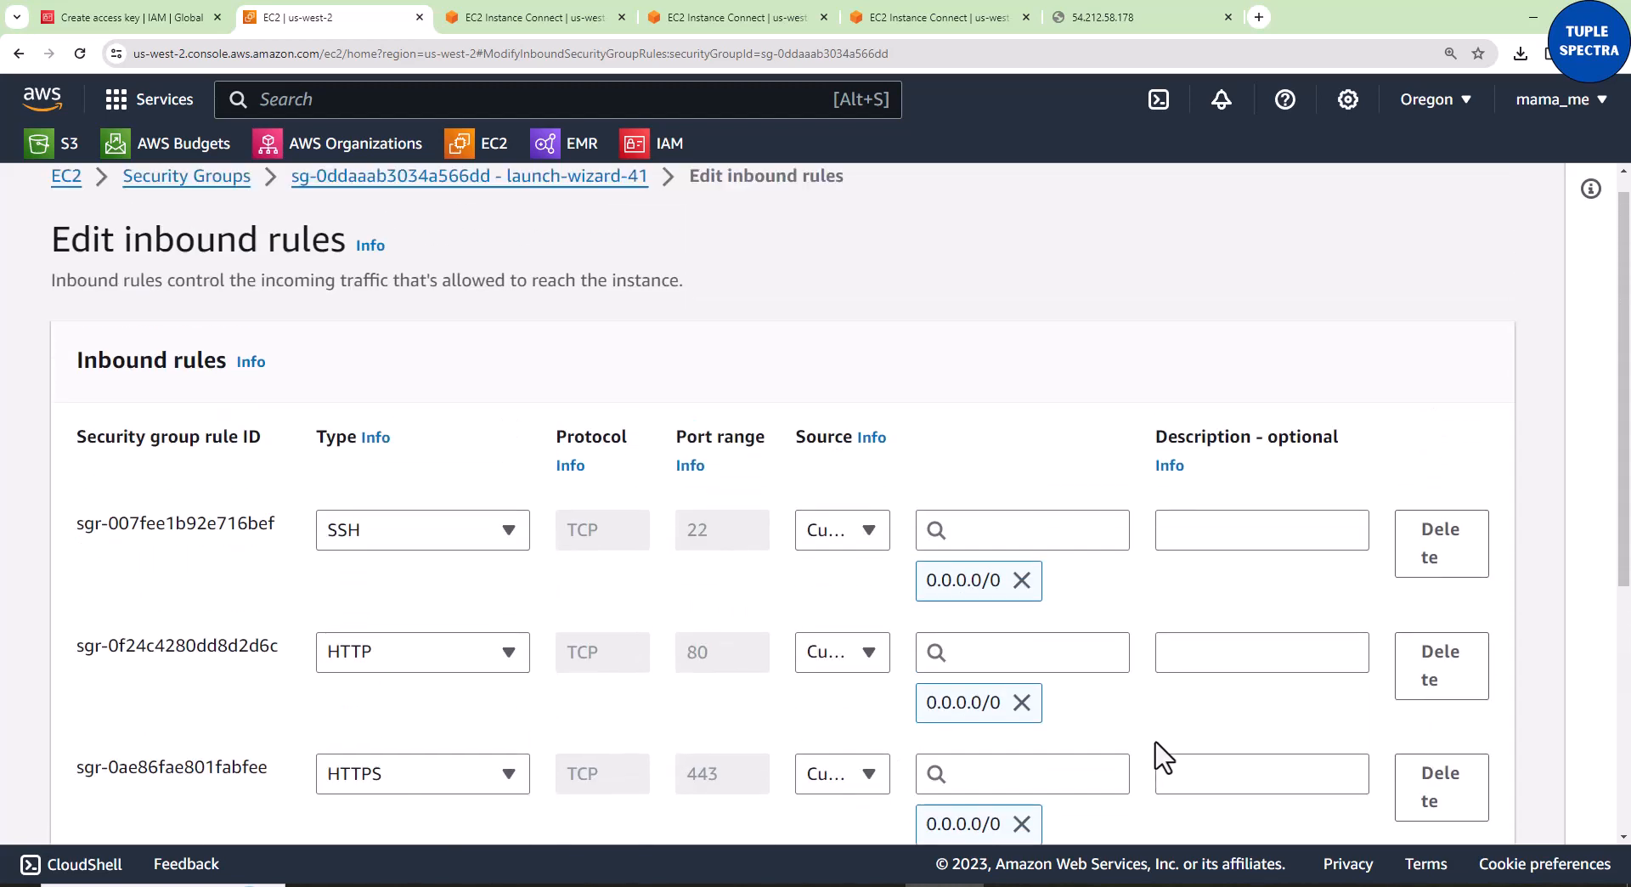
scroll("down", 3)
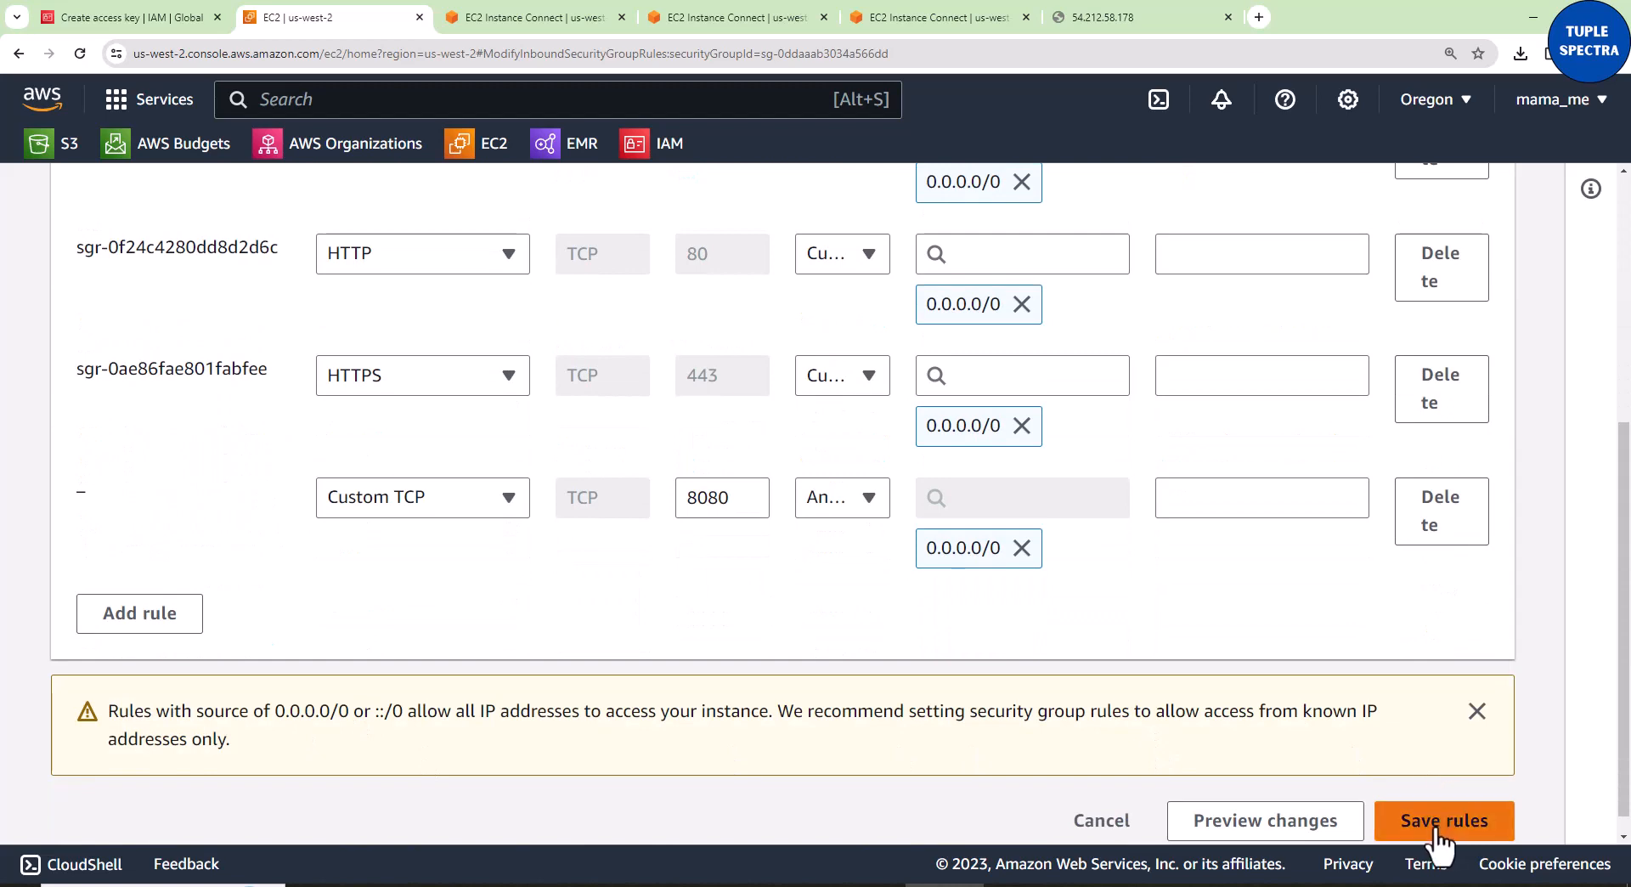
Step: Save the inbound rules and return to the Airflow page at port 8080
left_click(1444, 821)
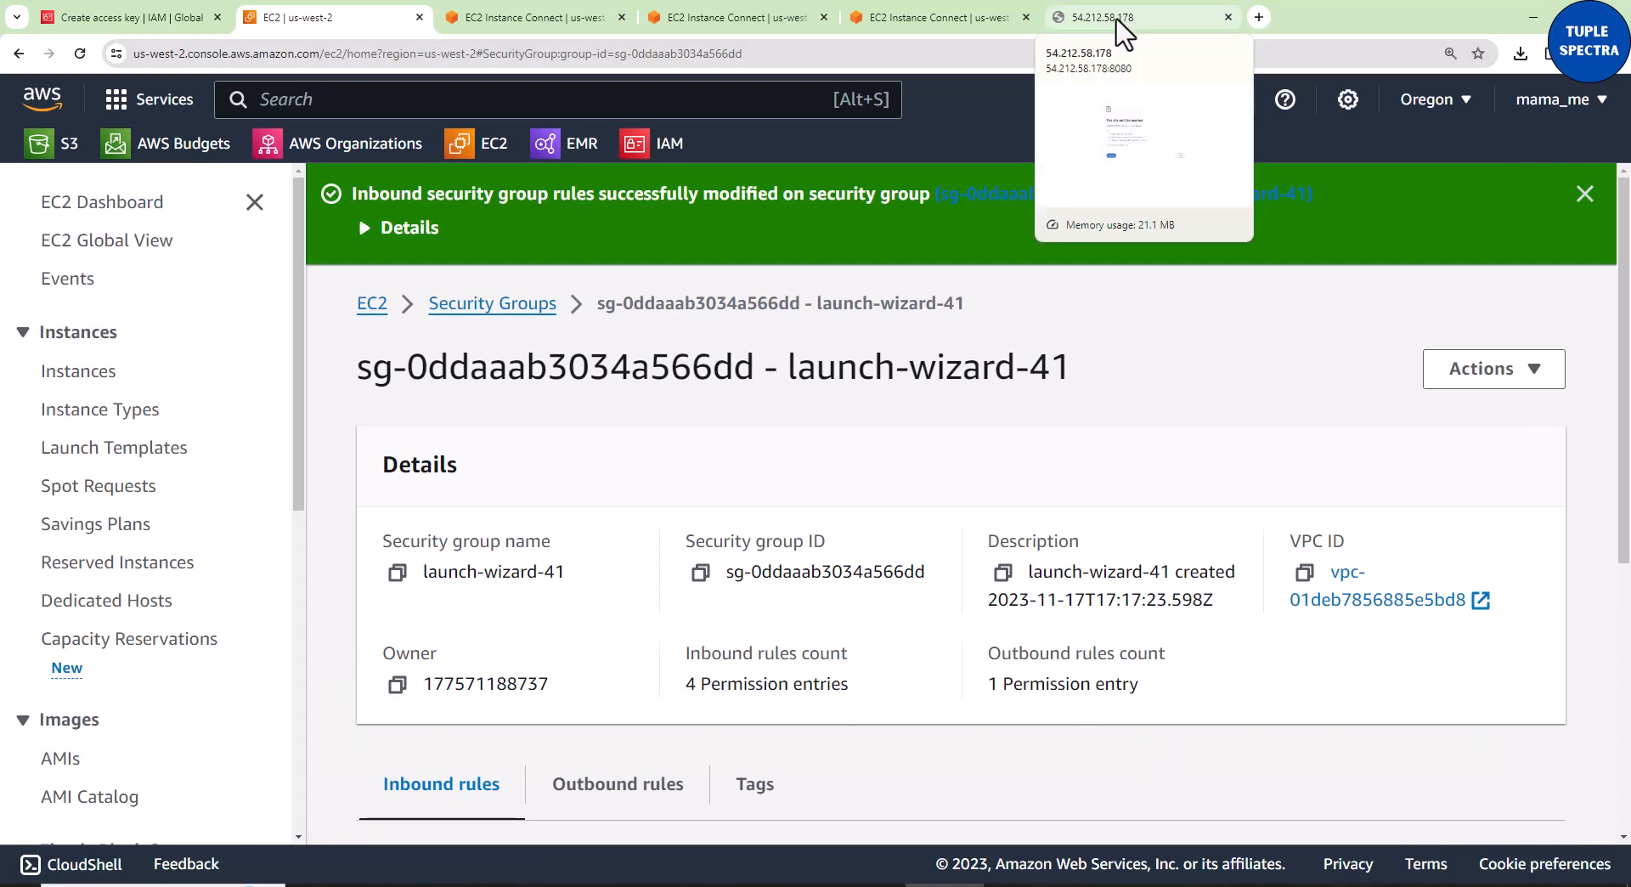
left_click(1133, 17)
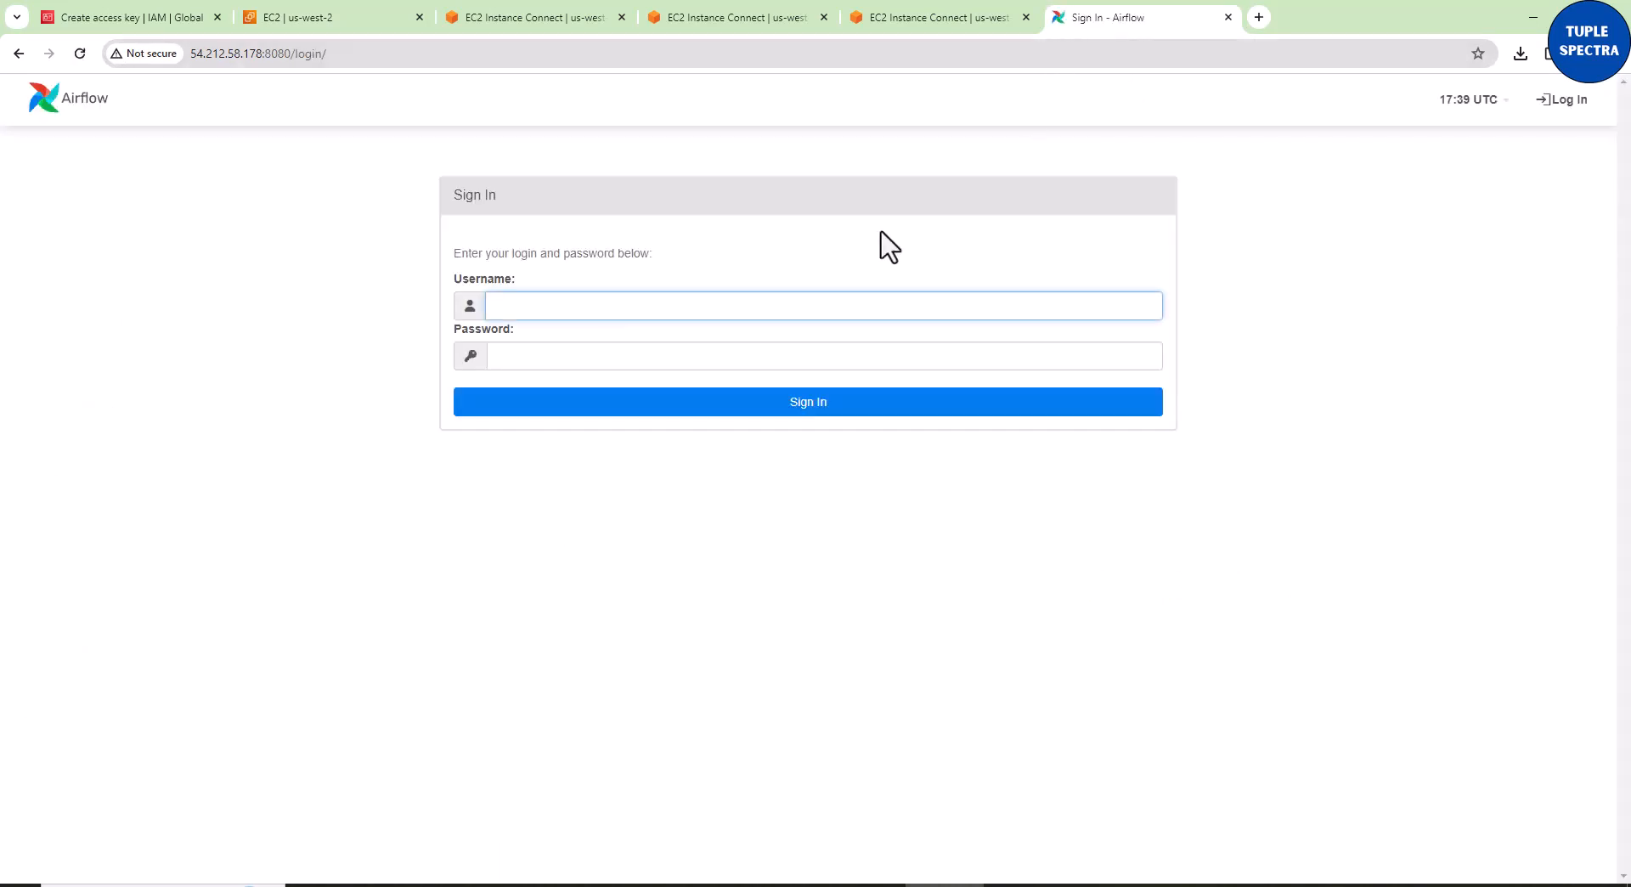
Step: Enter username admin on the Airflow sign-in form, then go to the server terminal for the password
left_click(807, 401)
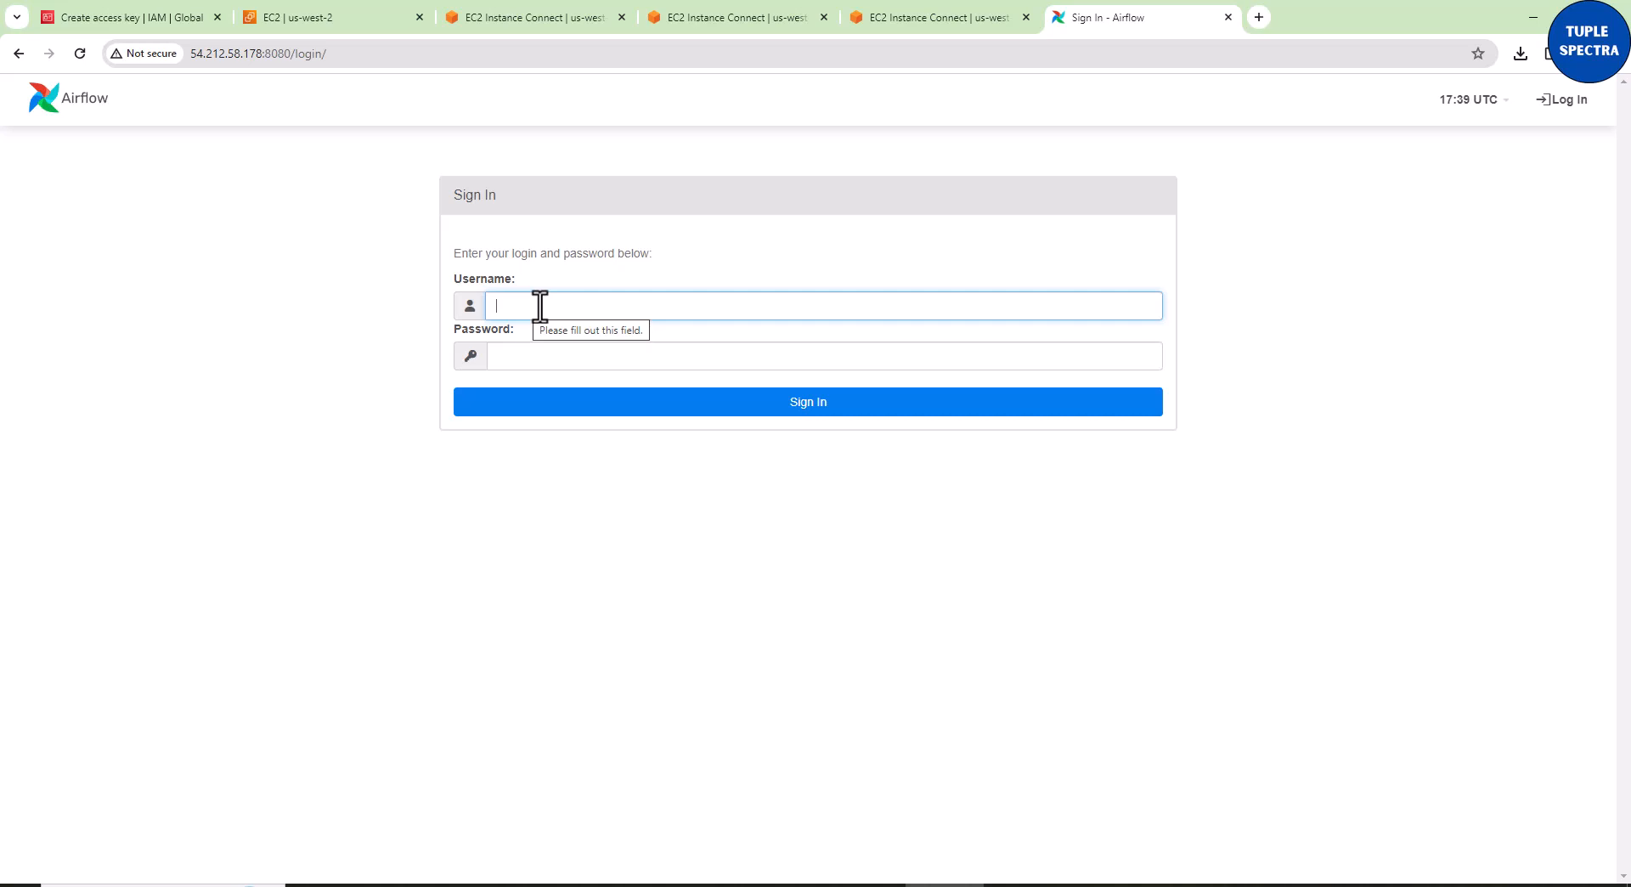
type("admin")
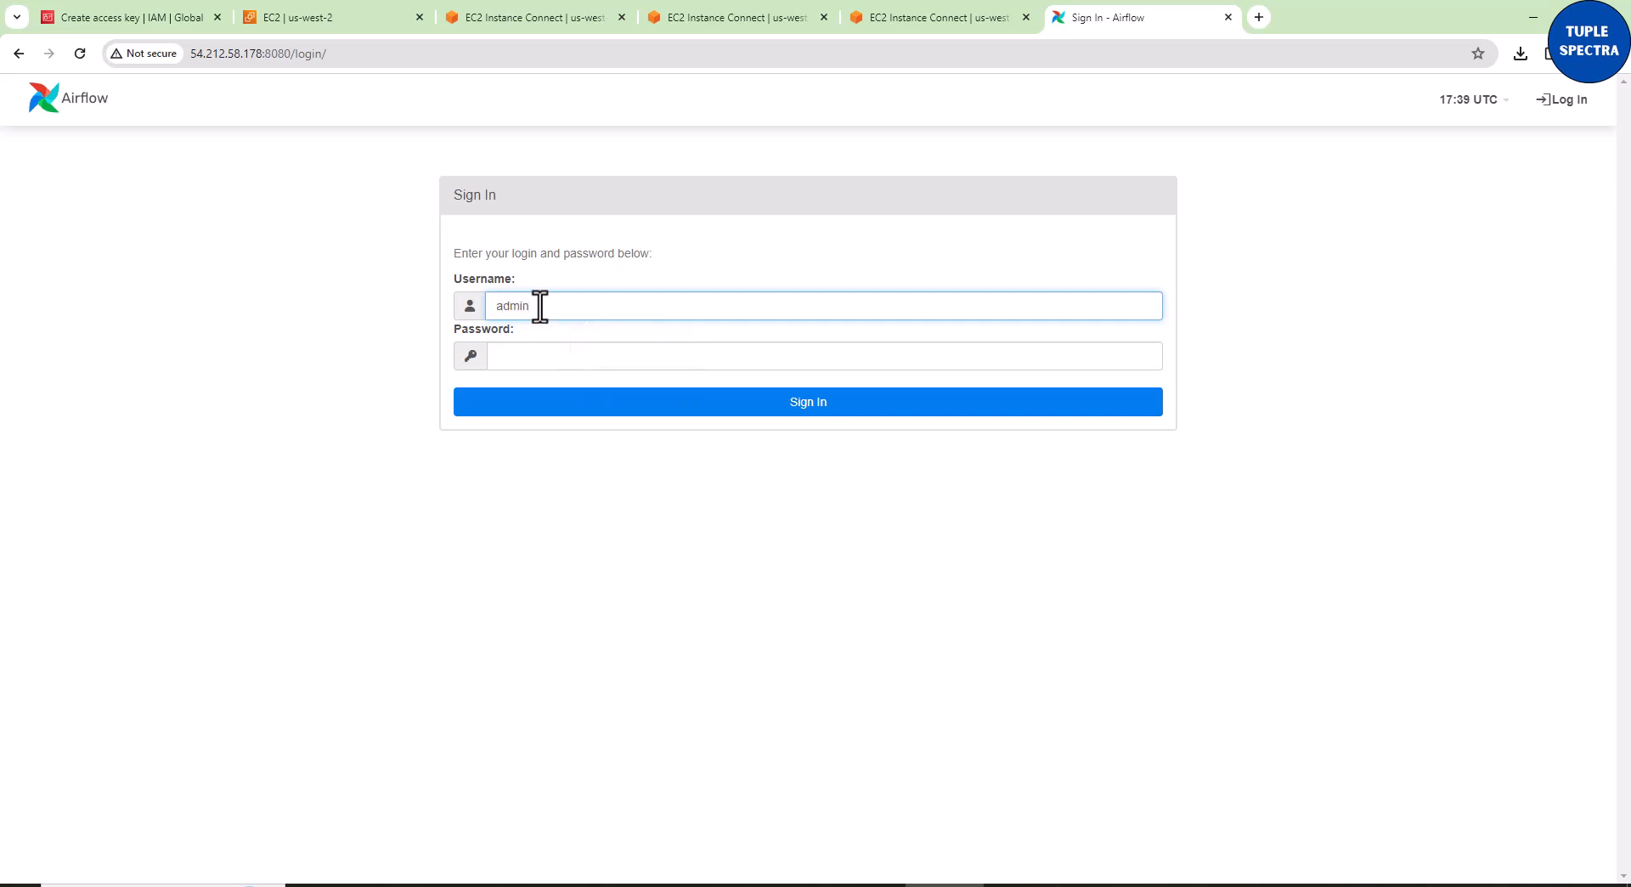
left_click(822, 355)
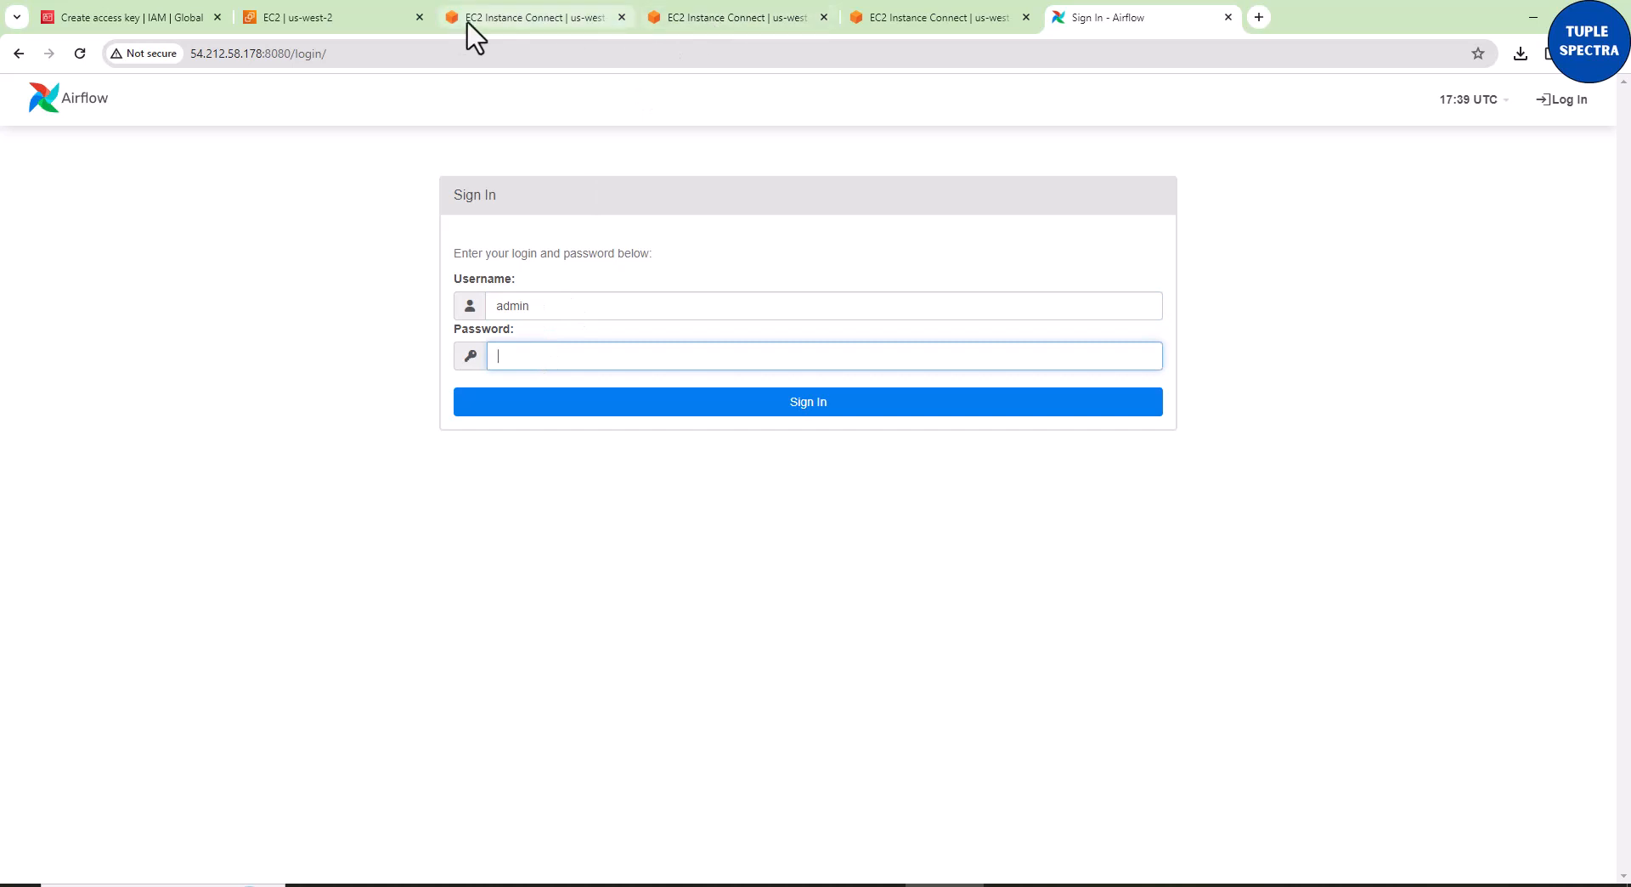
left_click(532, 17)
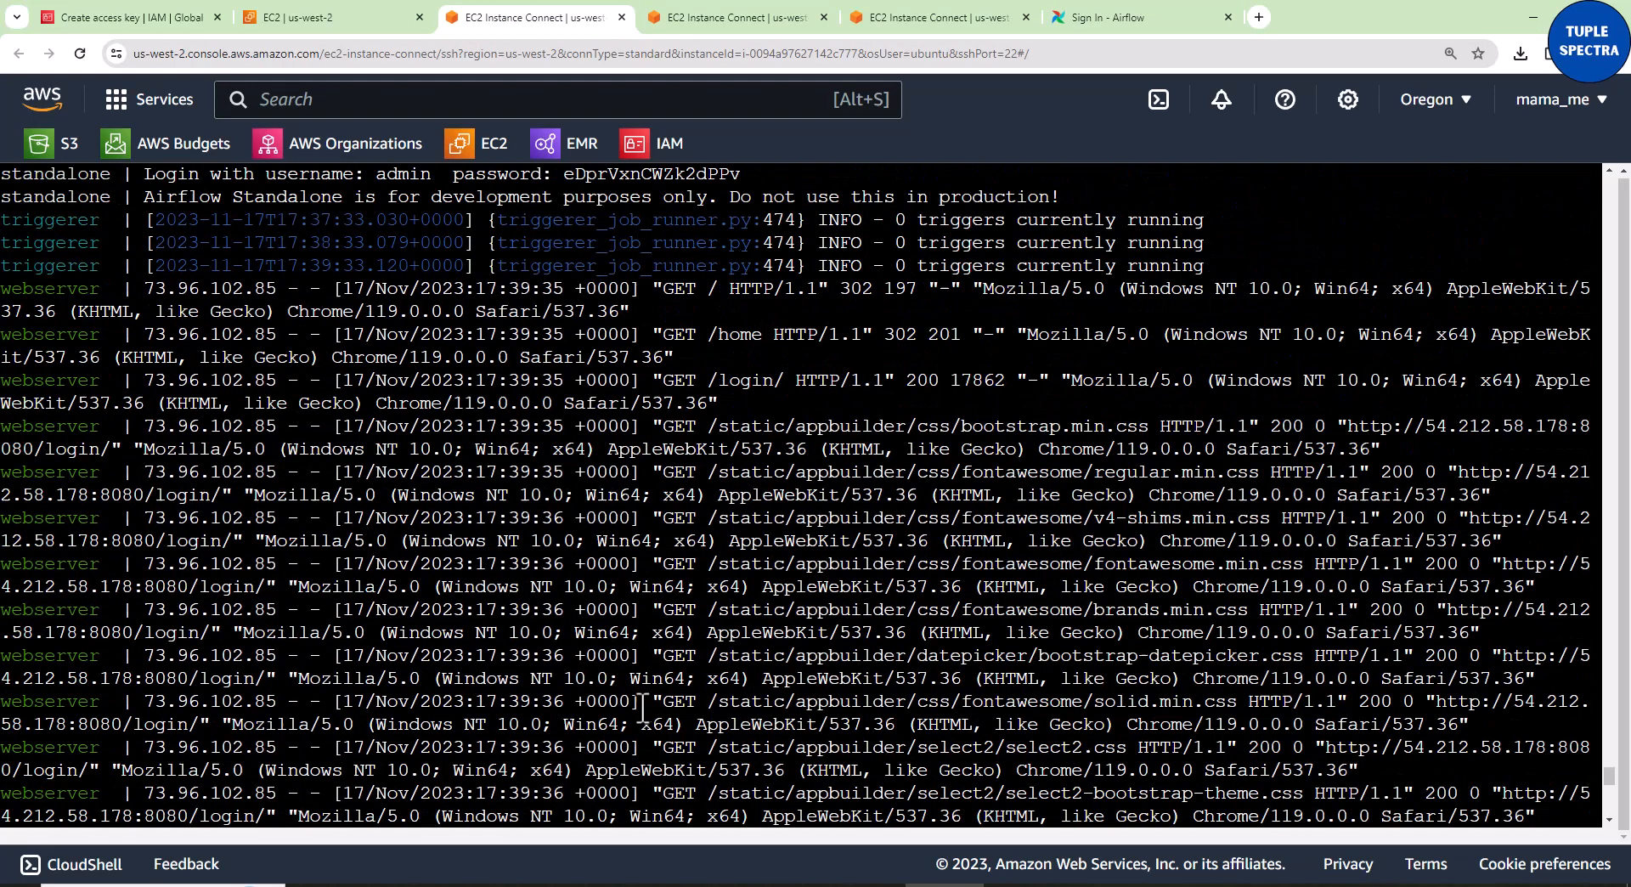
Step: Copy the generated admin password from the terminal log and return to the Airflow sign-in page
scroll("up", 3)
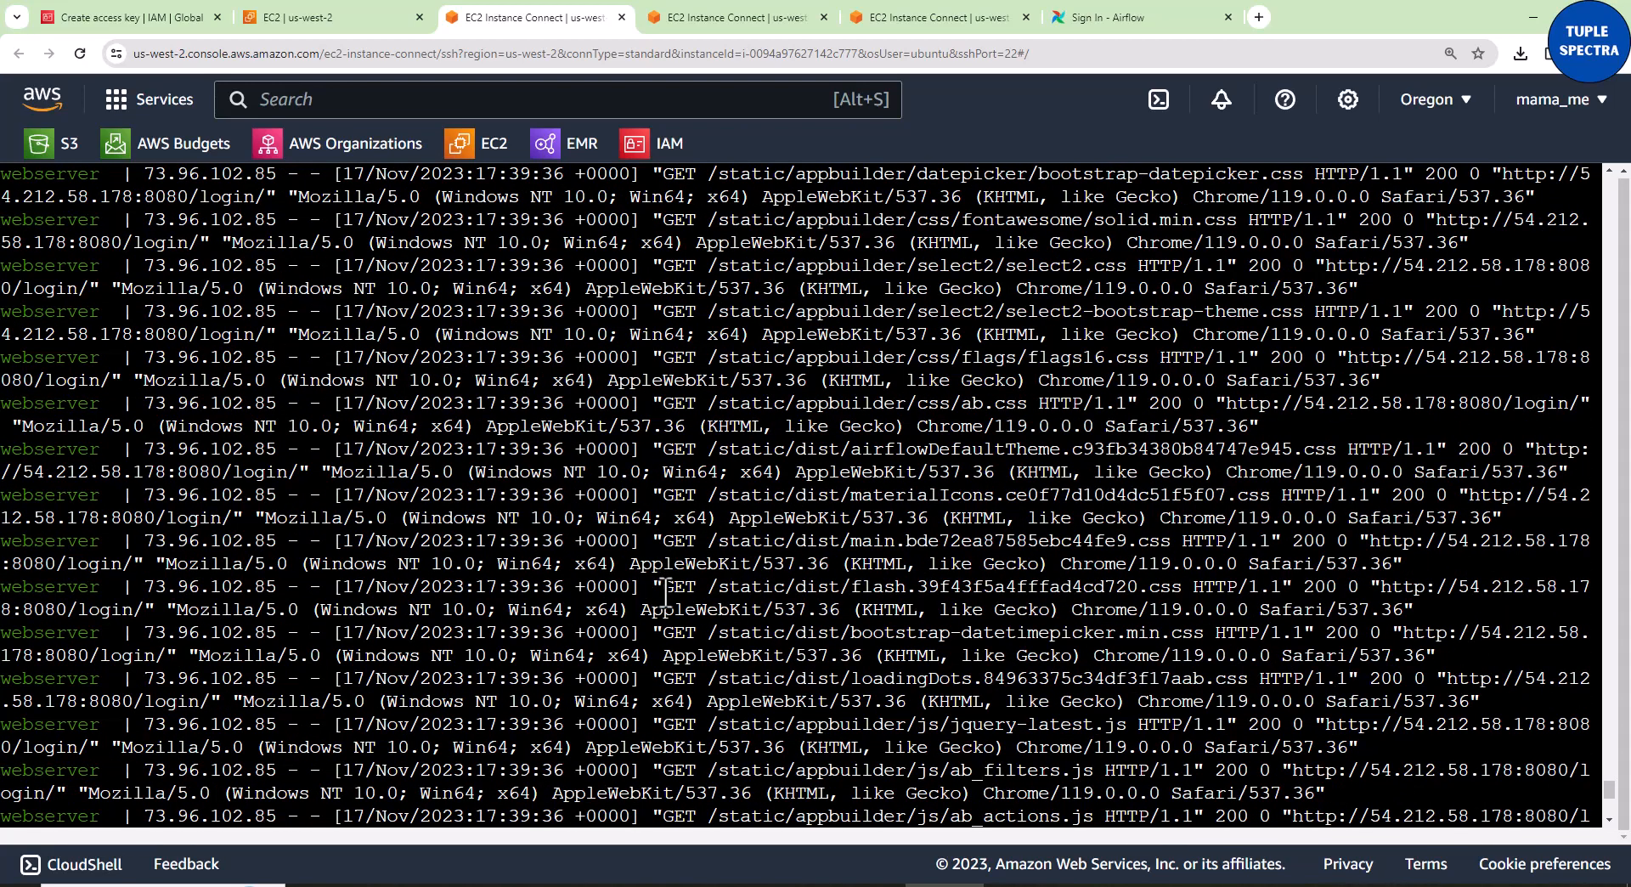
scroll("up", 3)
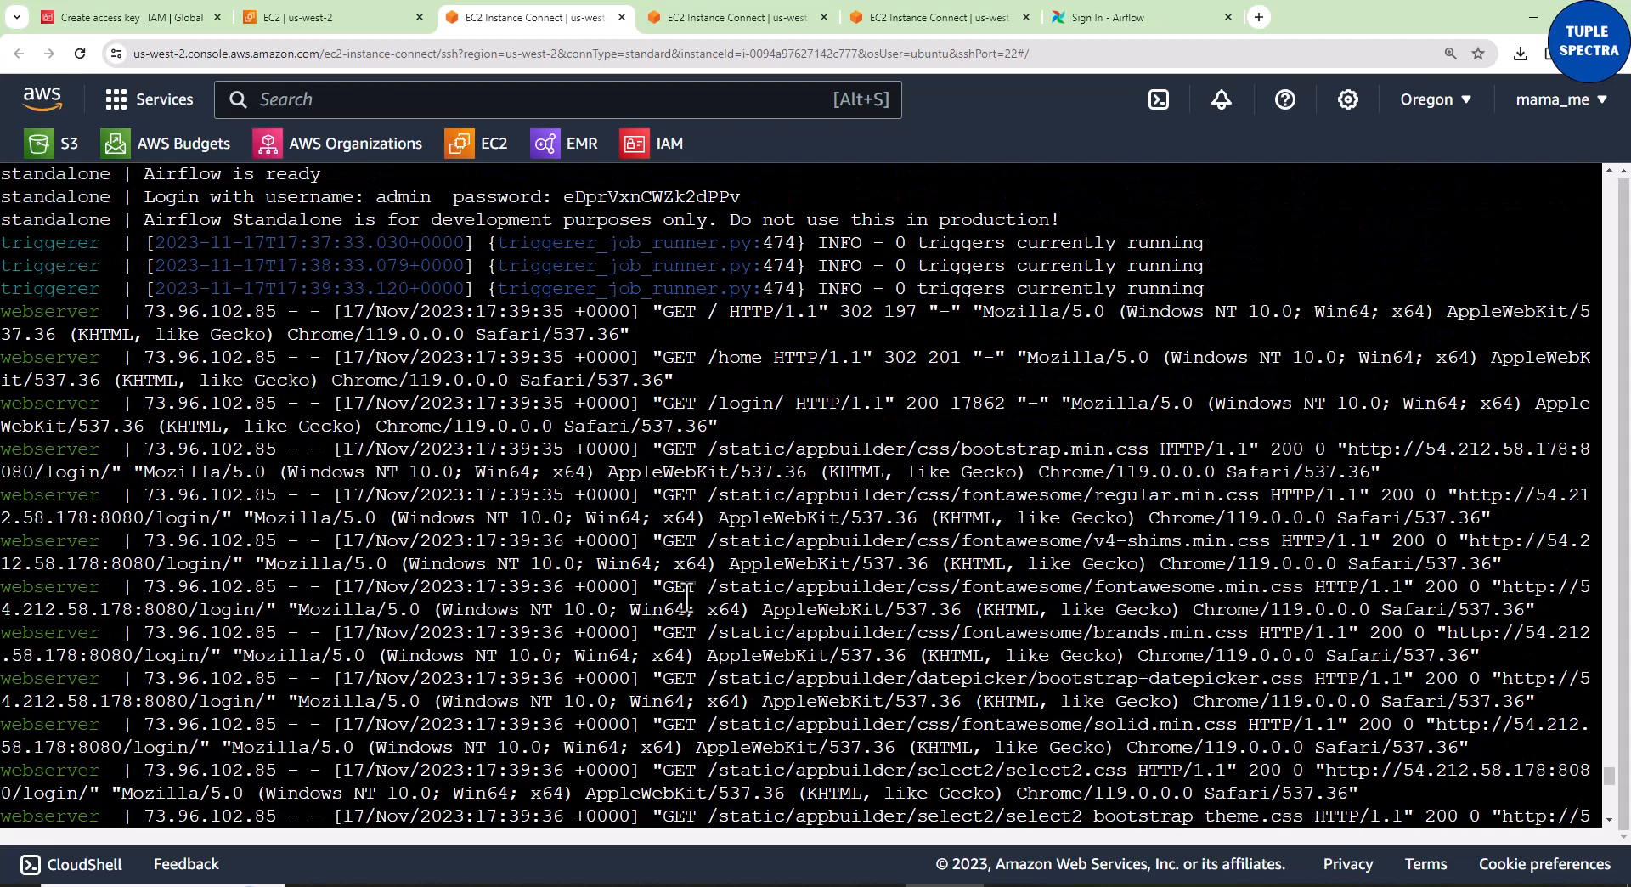
left_click(1138, 17)
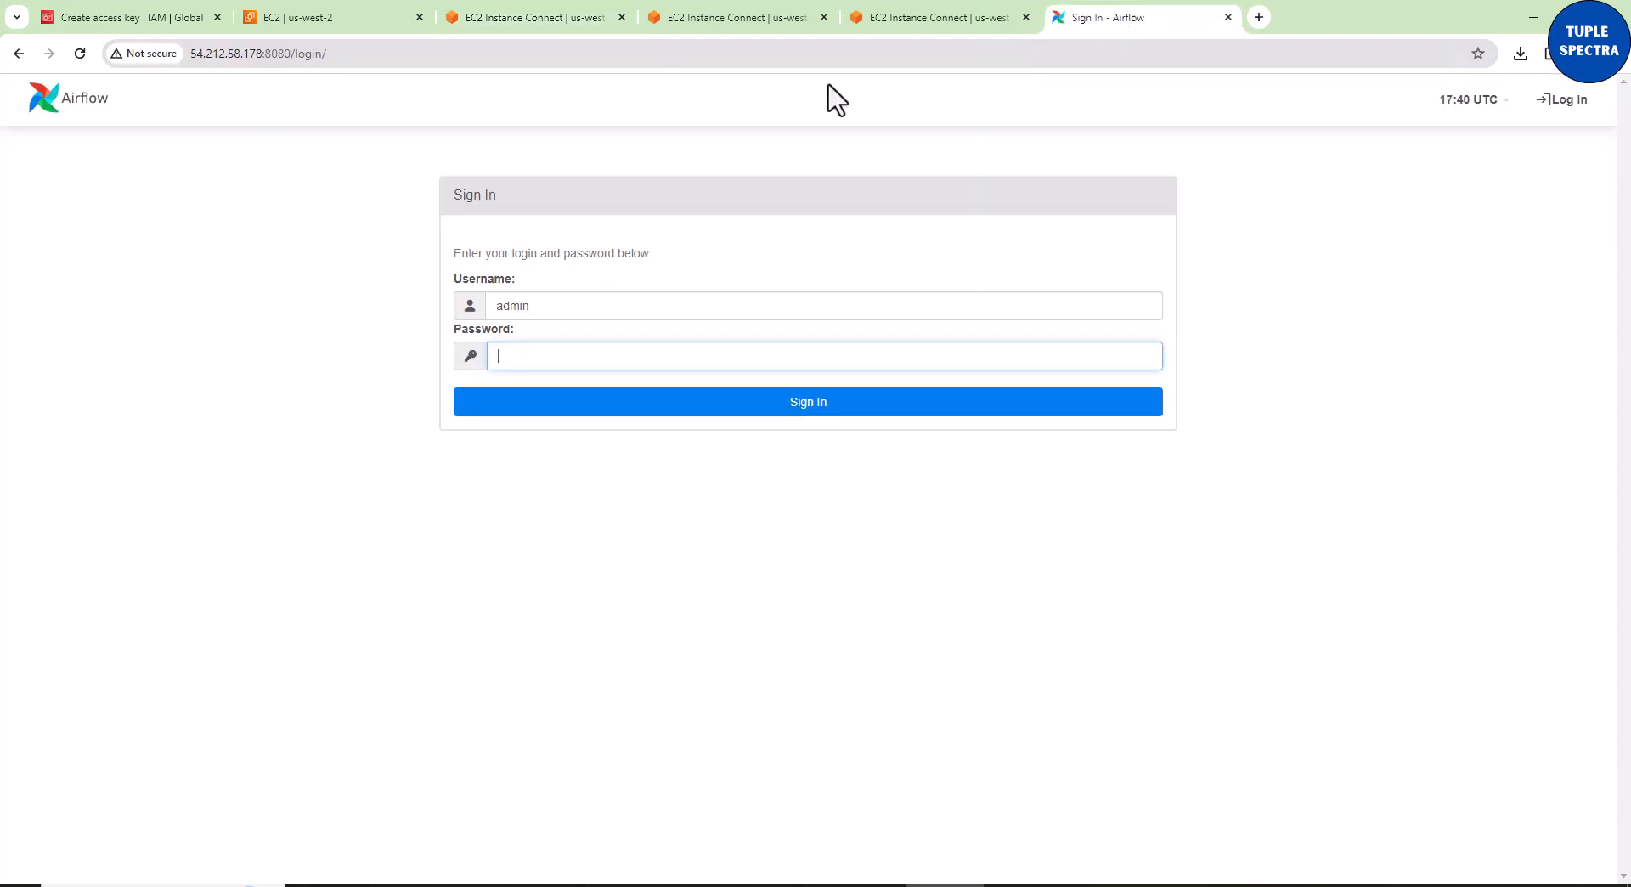
mouse_move(619, 561)
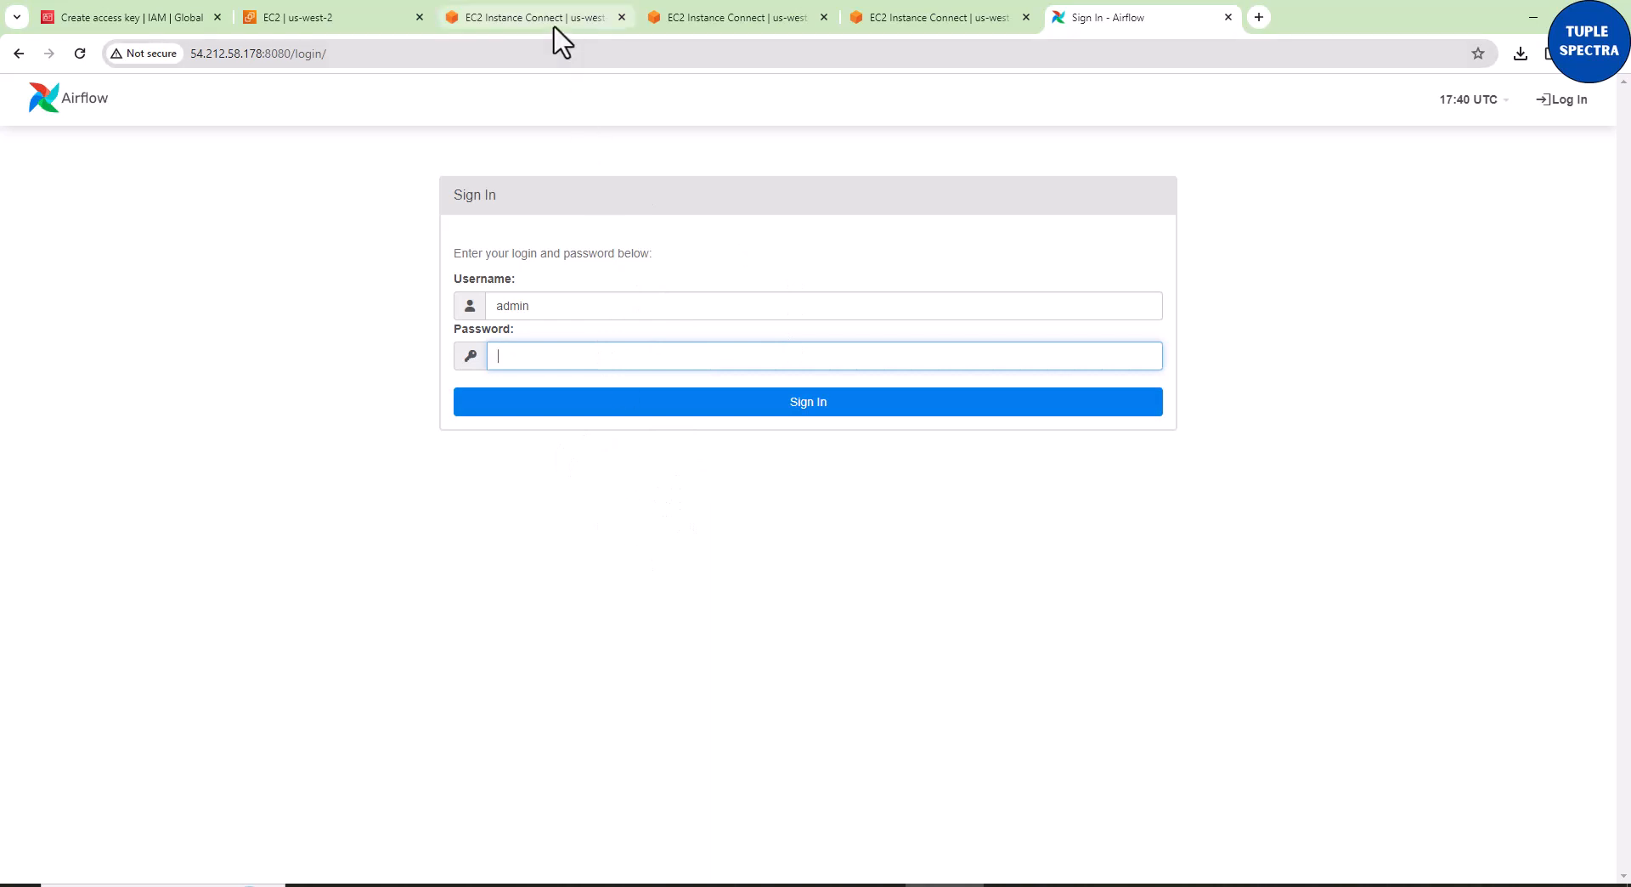
left_click(532, 17)
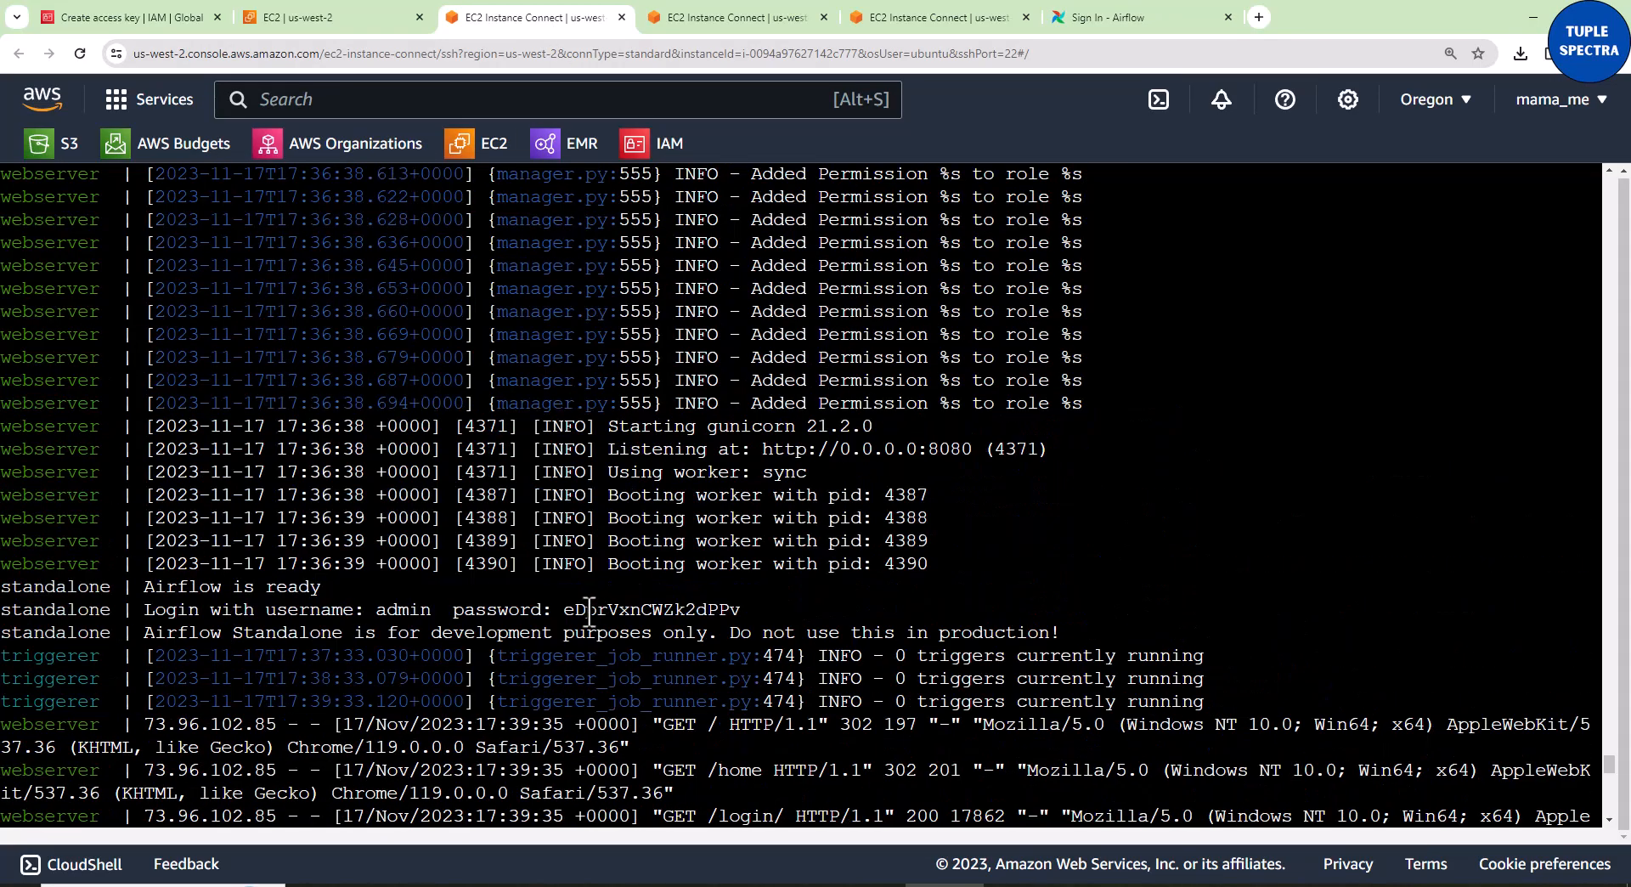
double_click(646, 610)
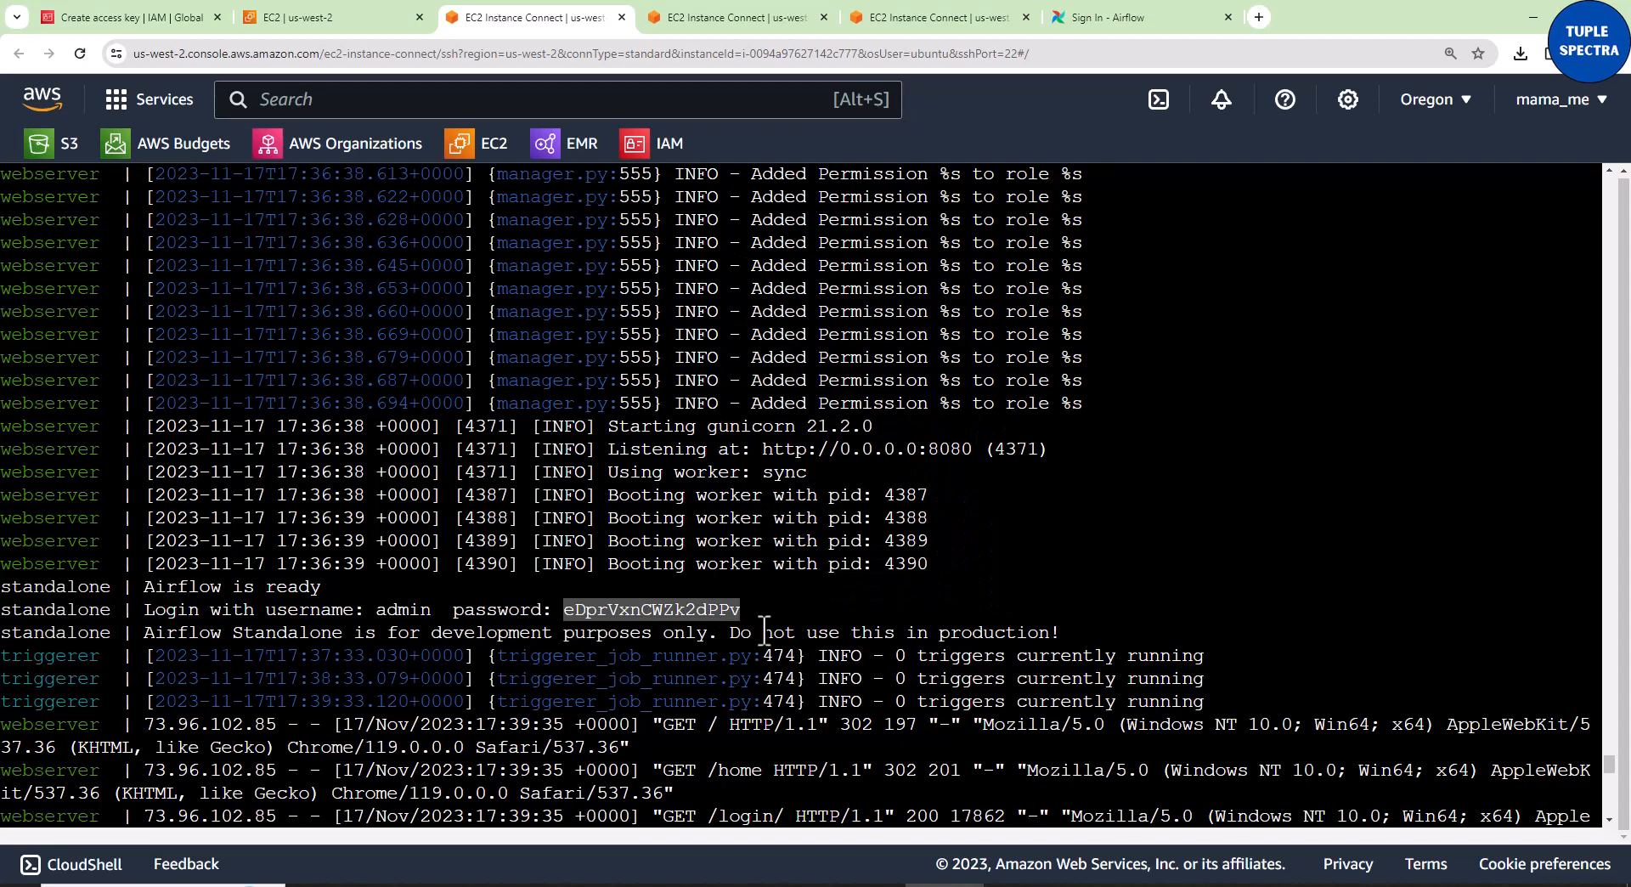
scroll("down", 3)
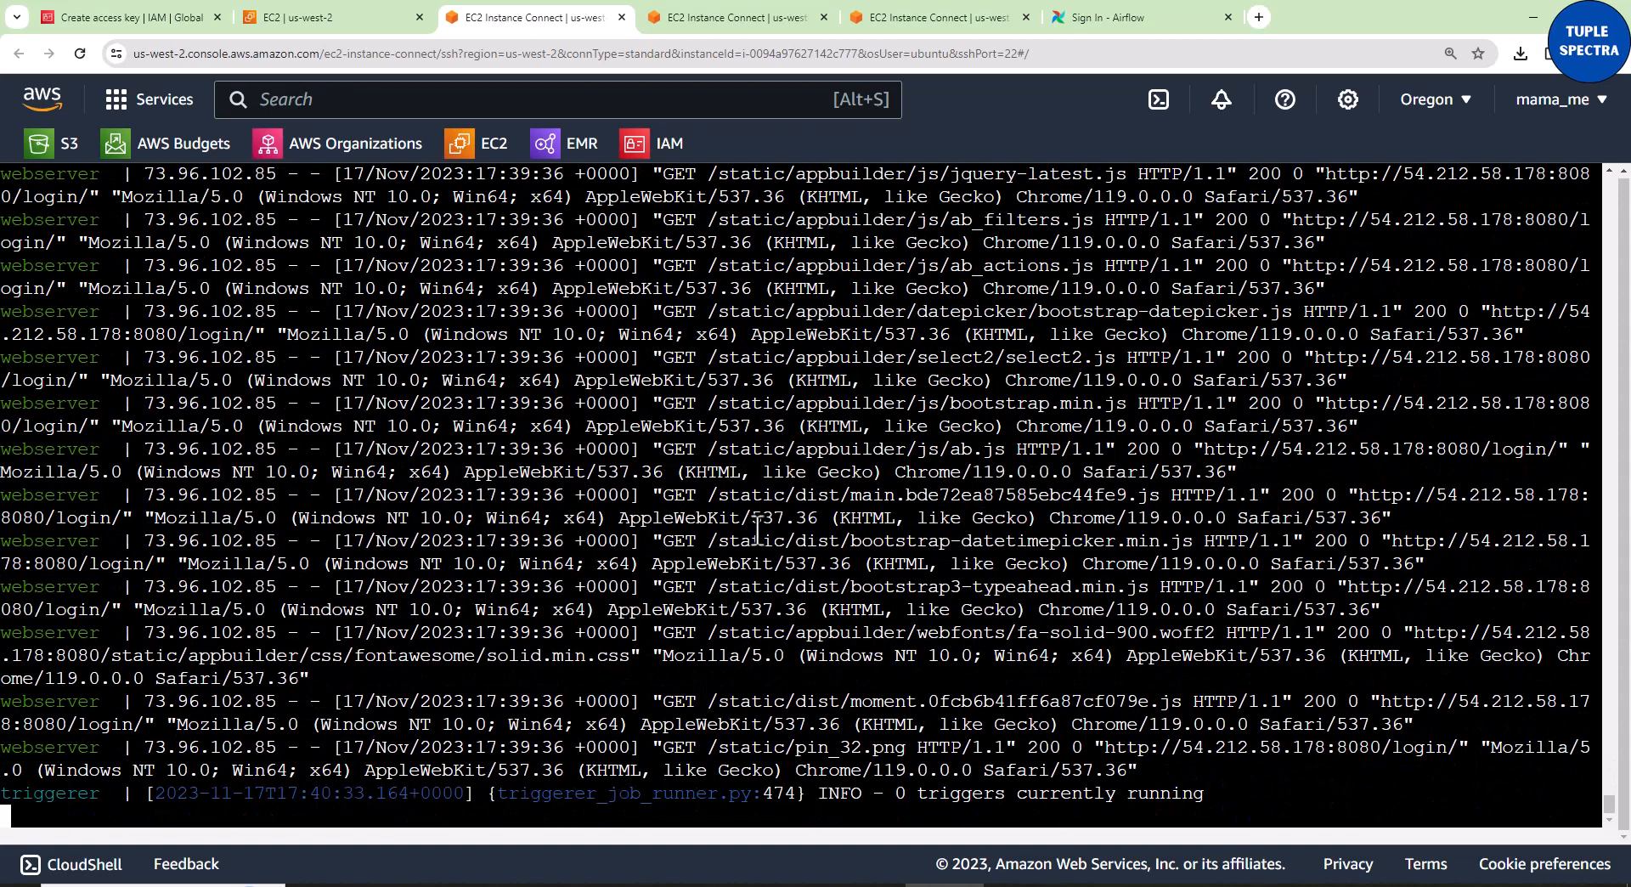
mouse_move(676, 499)
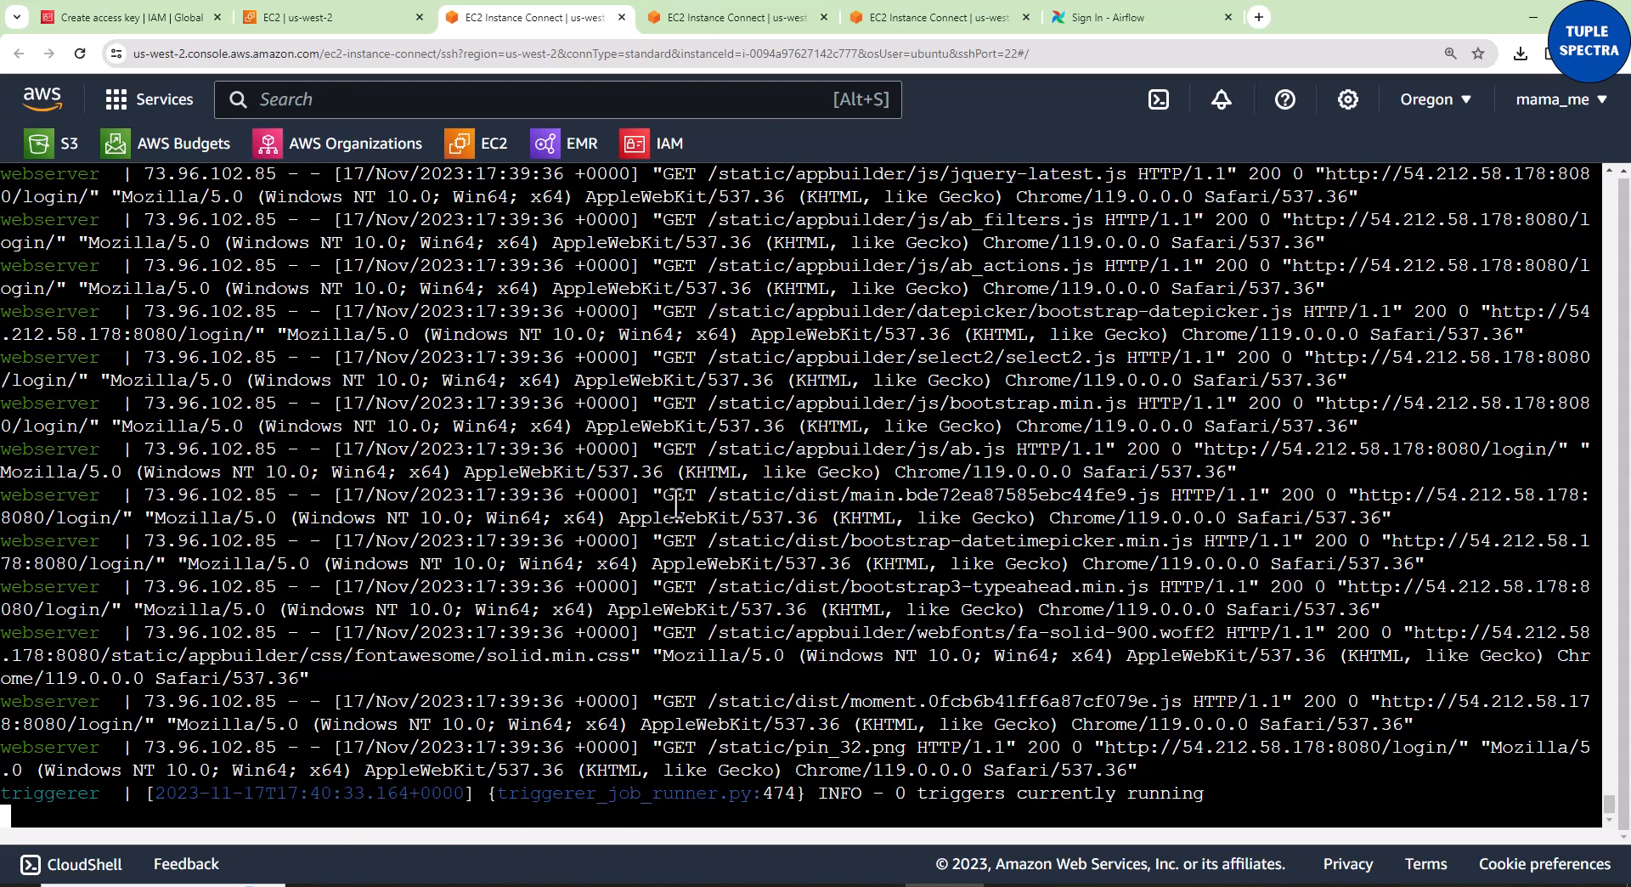
left_click(1133, 17)
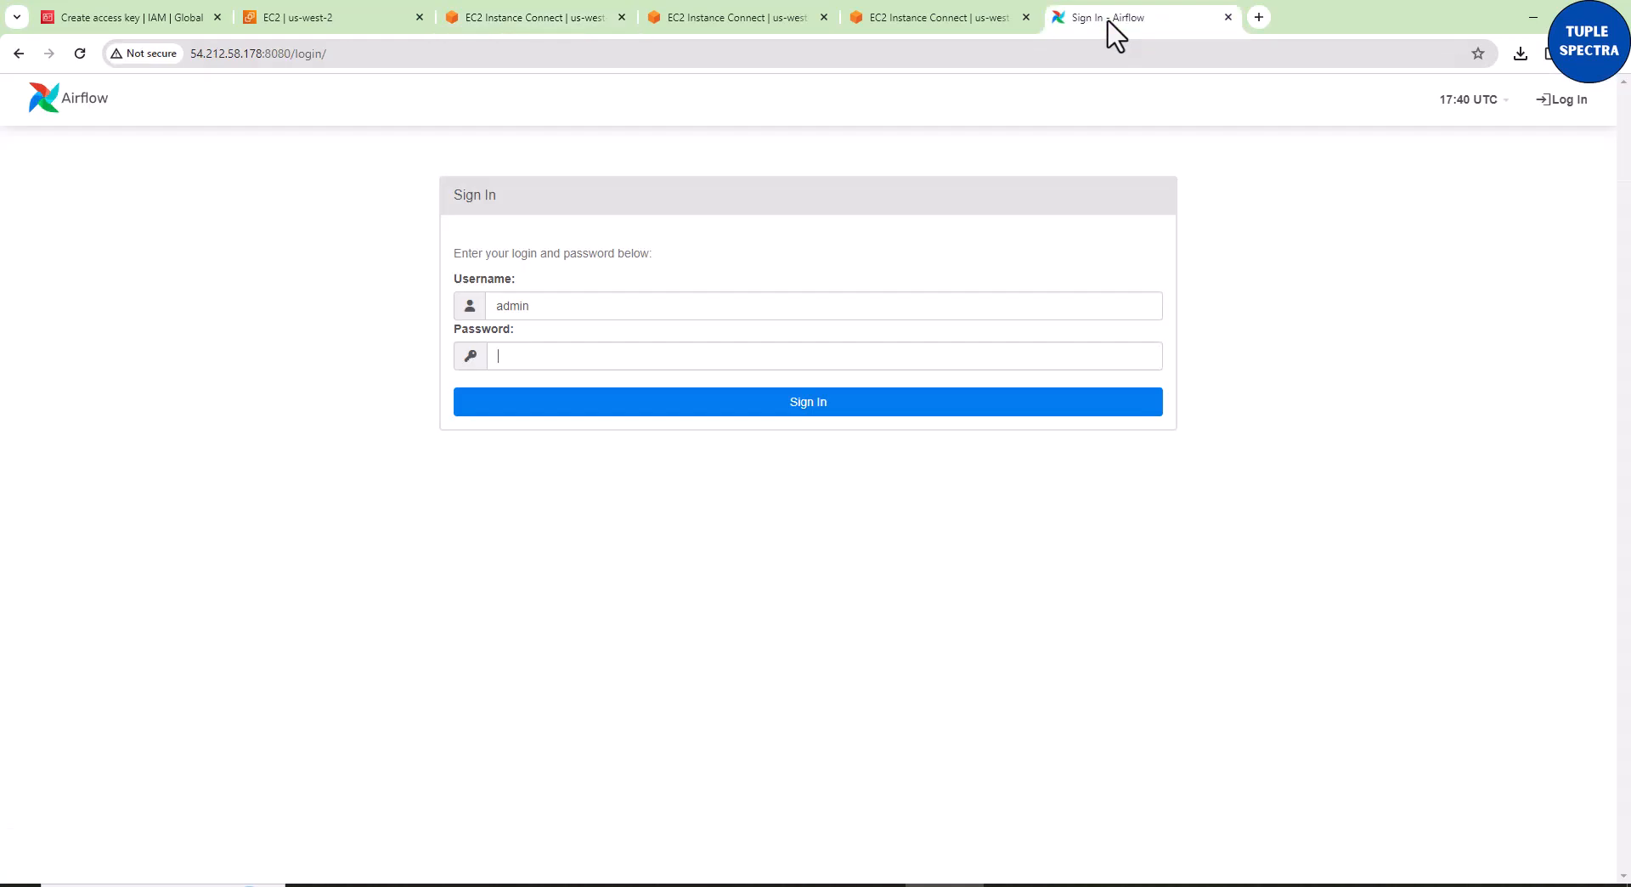
Step: Paste the generated admin password and sign in to reach the Airflow DAGs page with 48 paused example DAGs
right_click(822, 355)
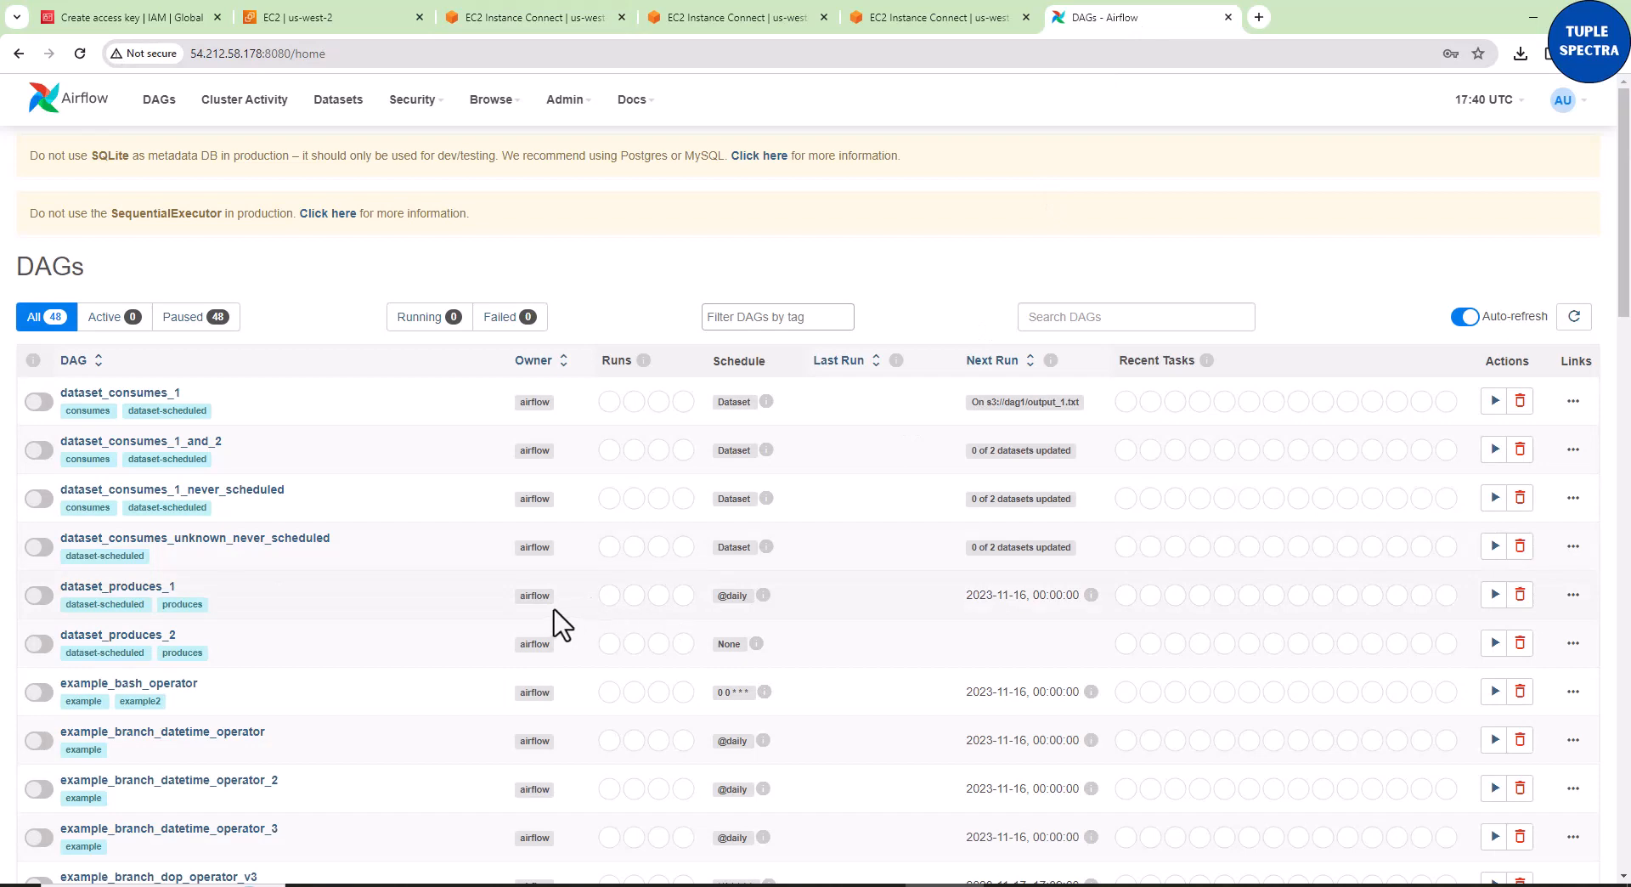
mouse_move(548, 634)
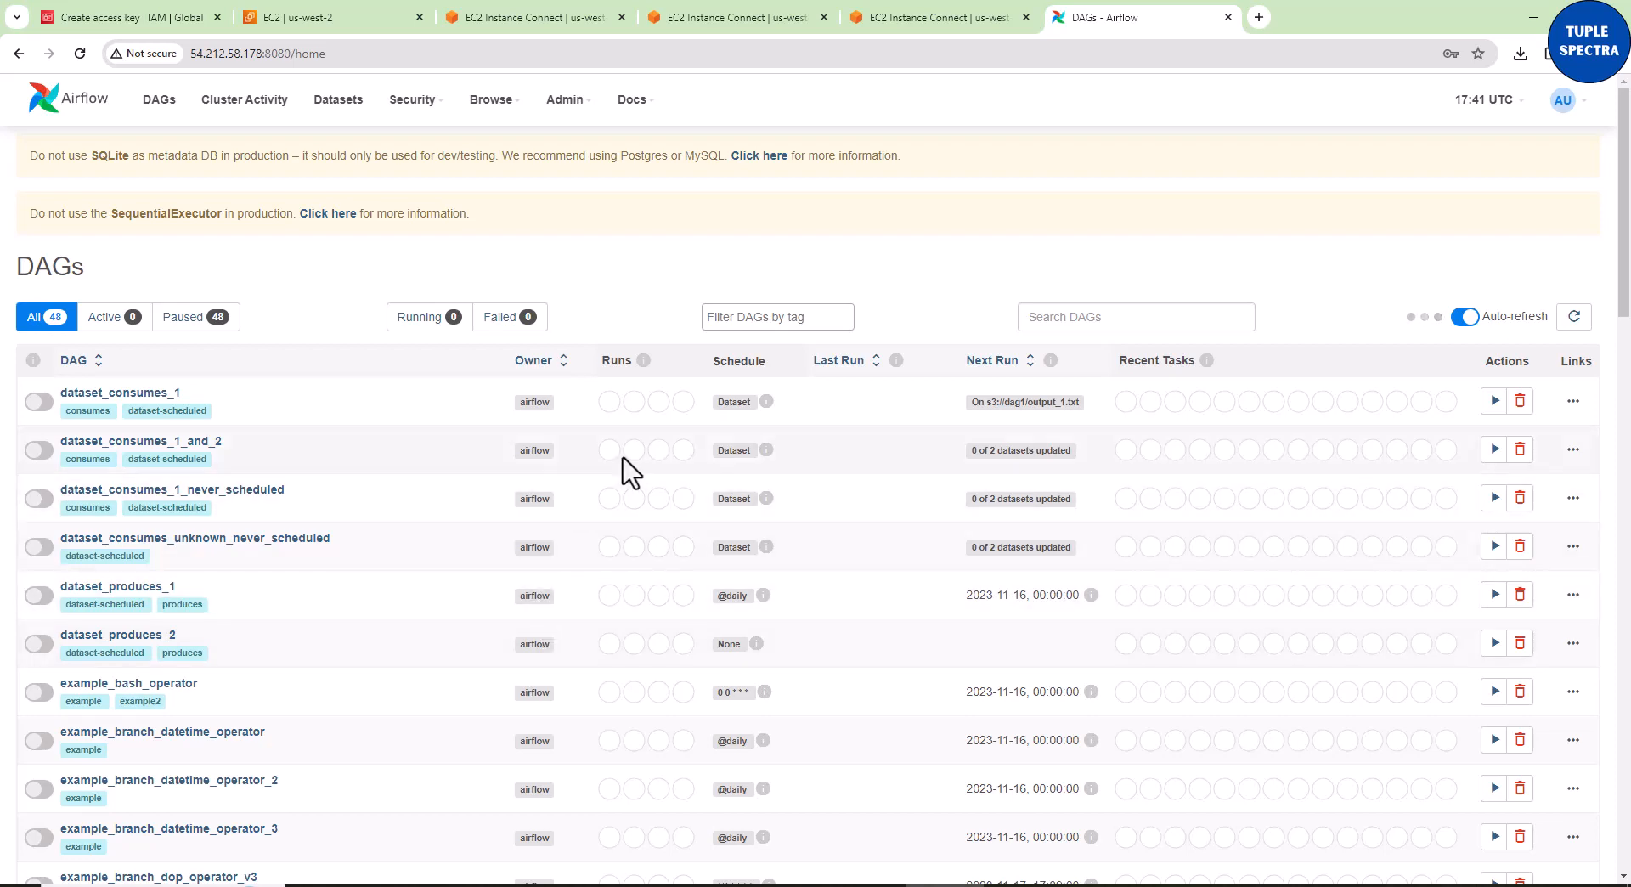
mouse_move(314, 319)
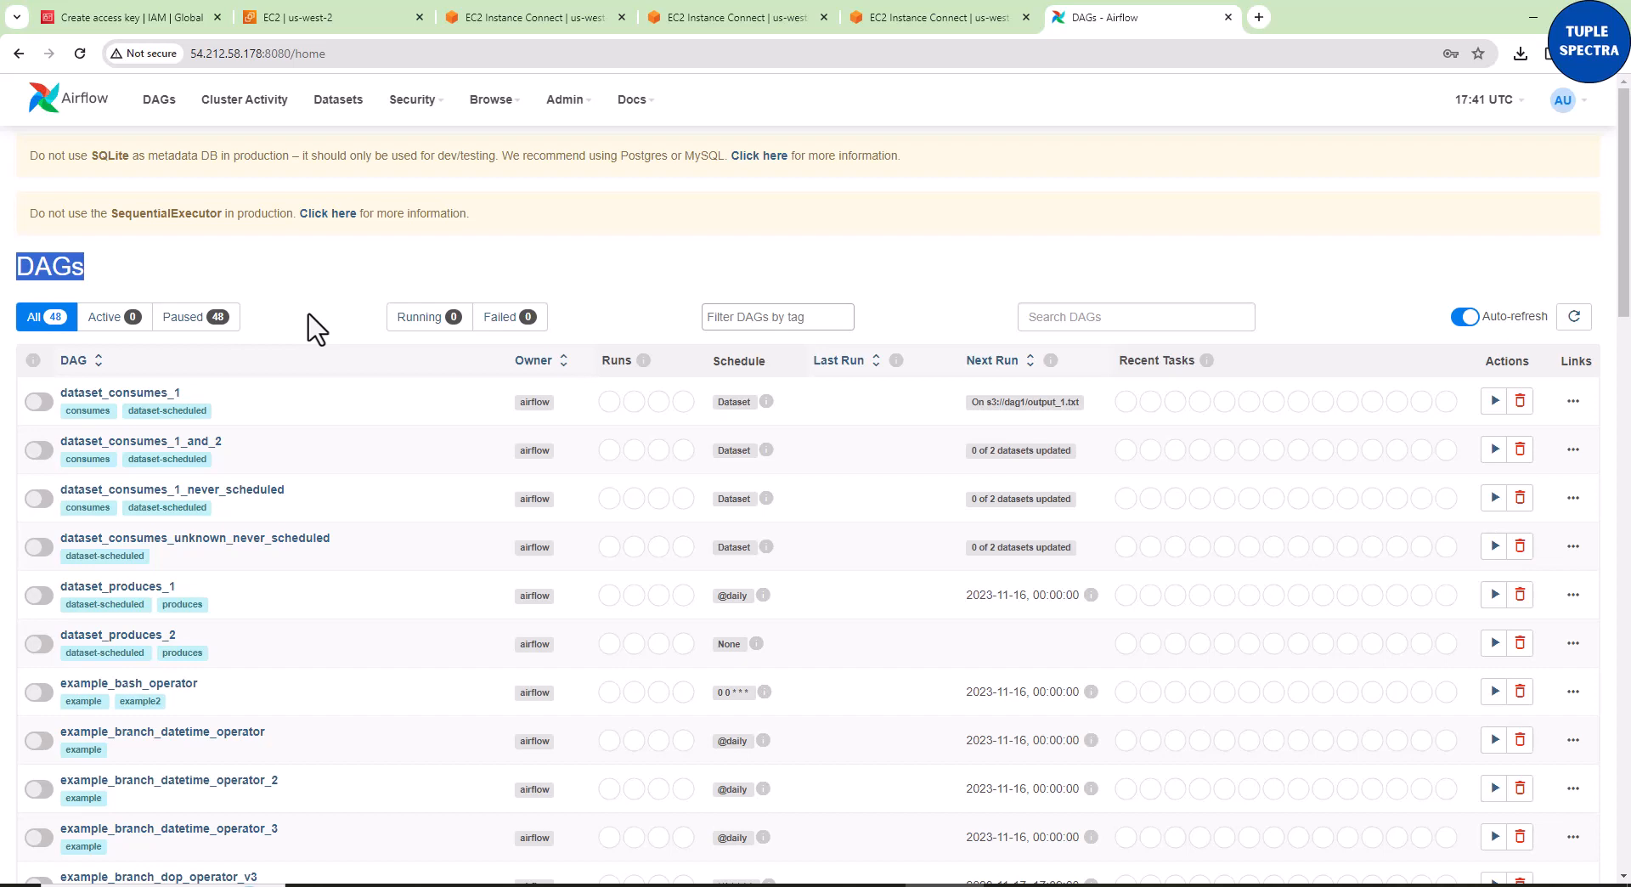
mouse_move(34, 316)
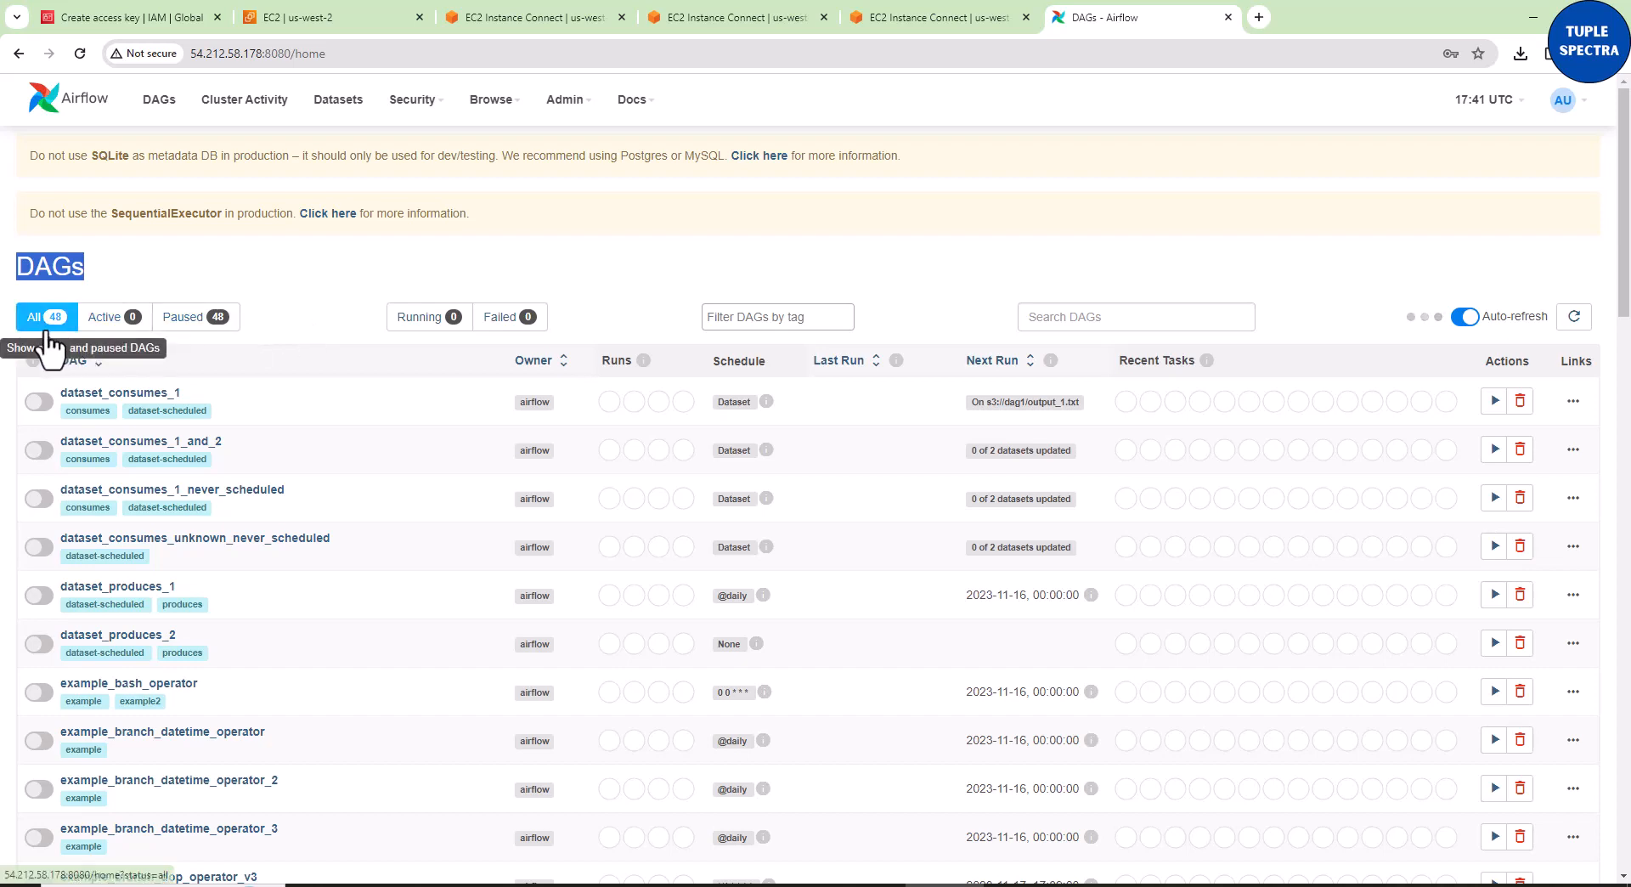
mouse_move(274, 335)
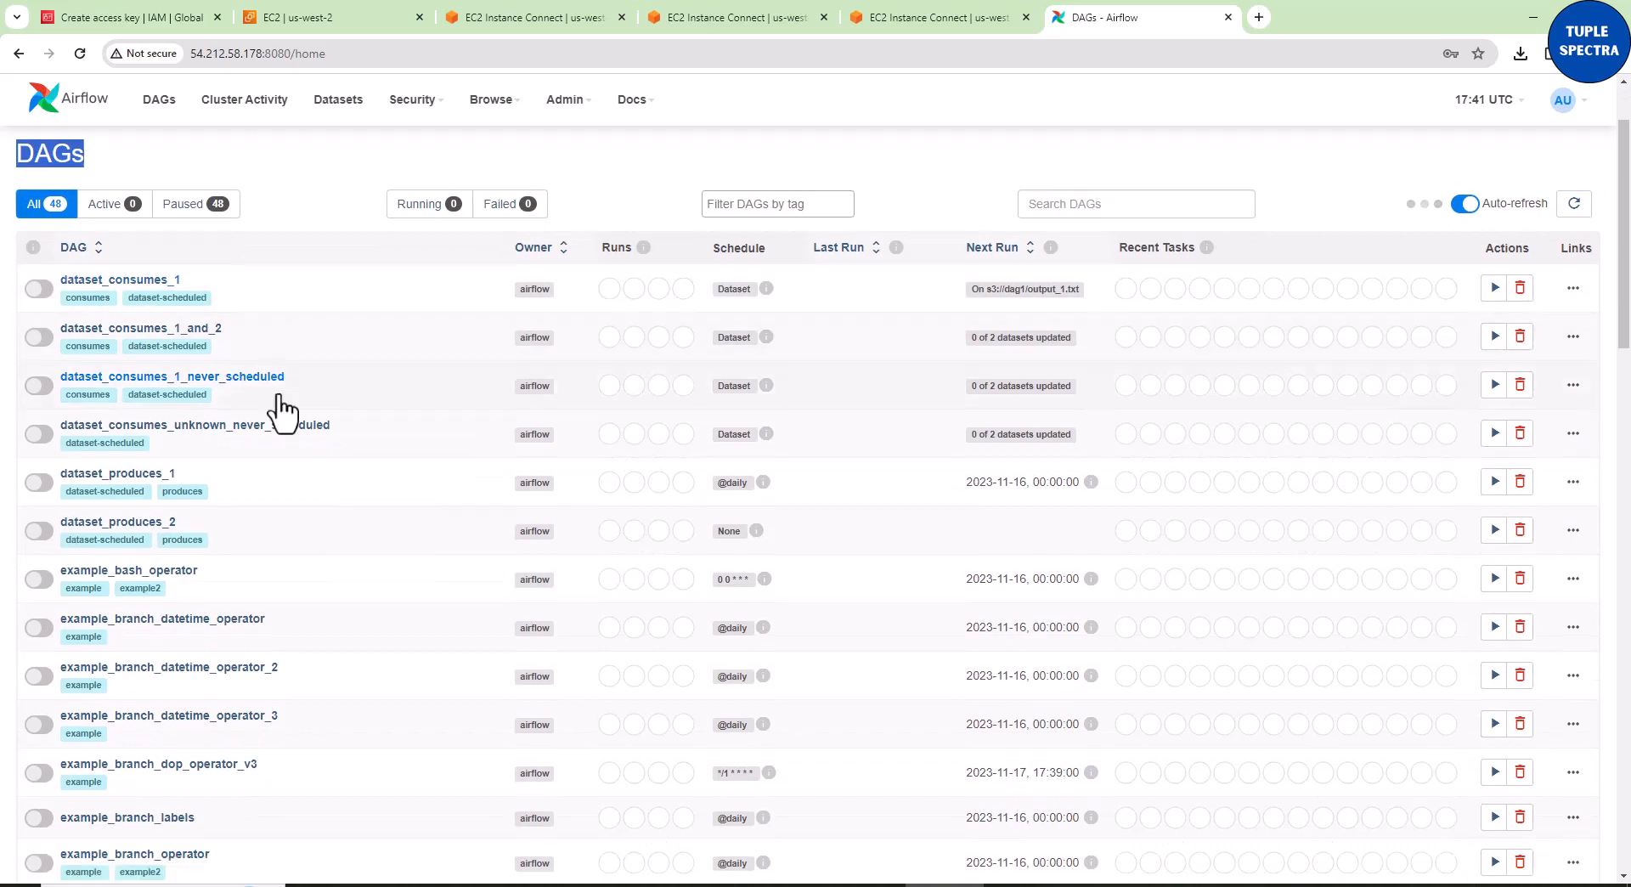
scroll("down", 3)
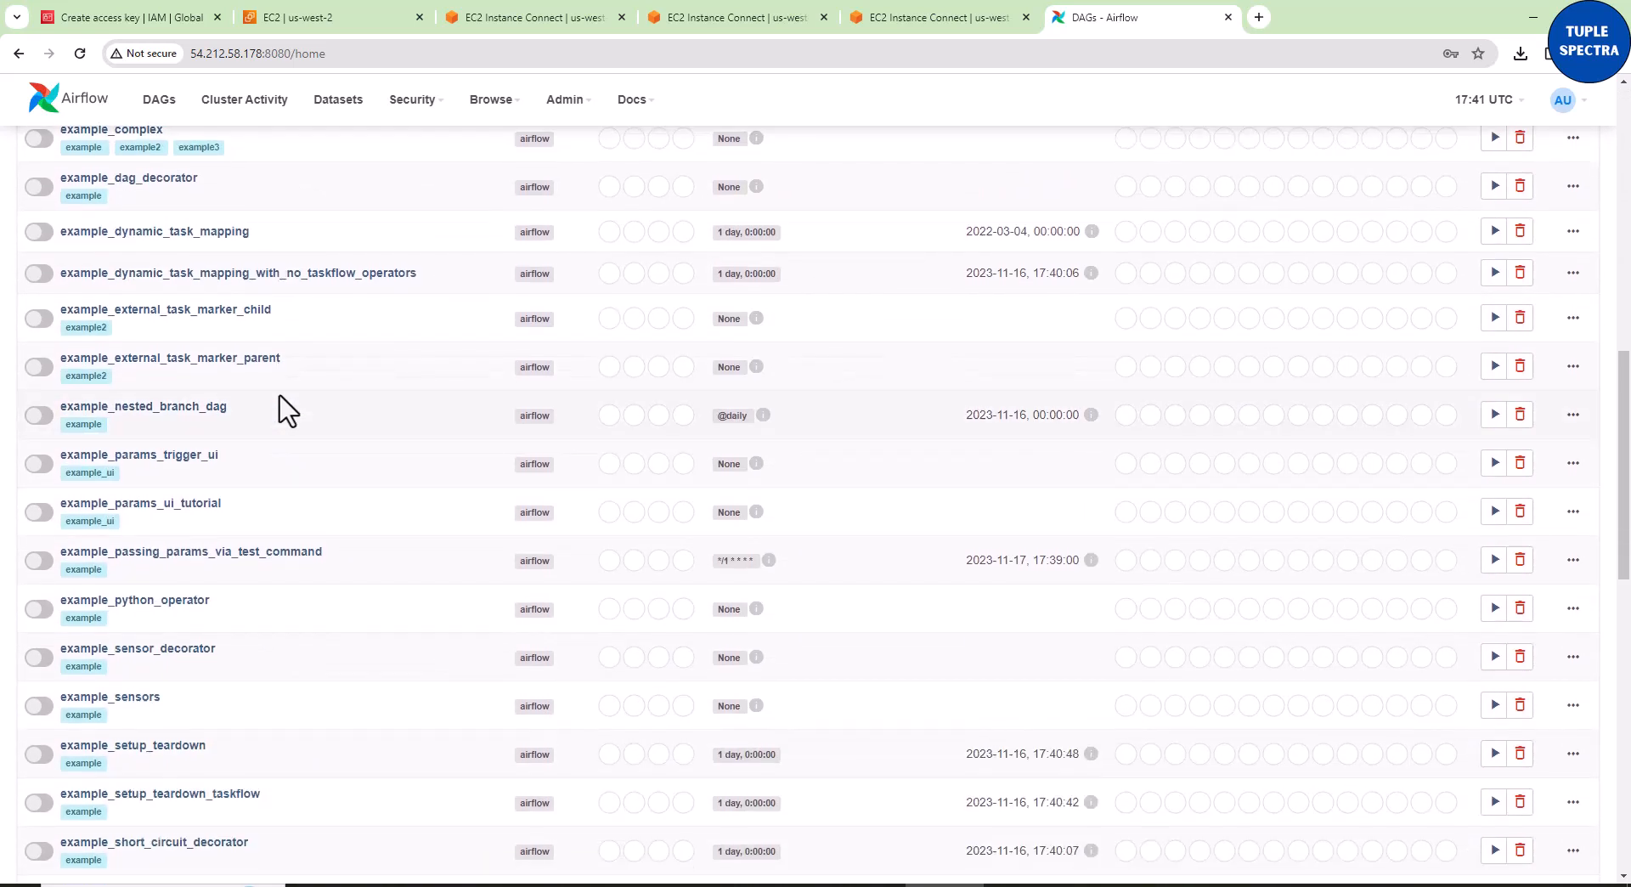
scroll("down", 3)
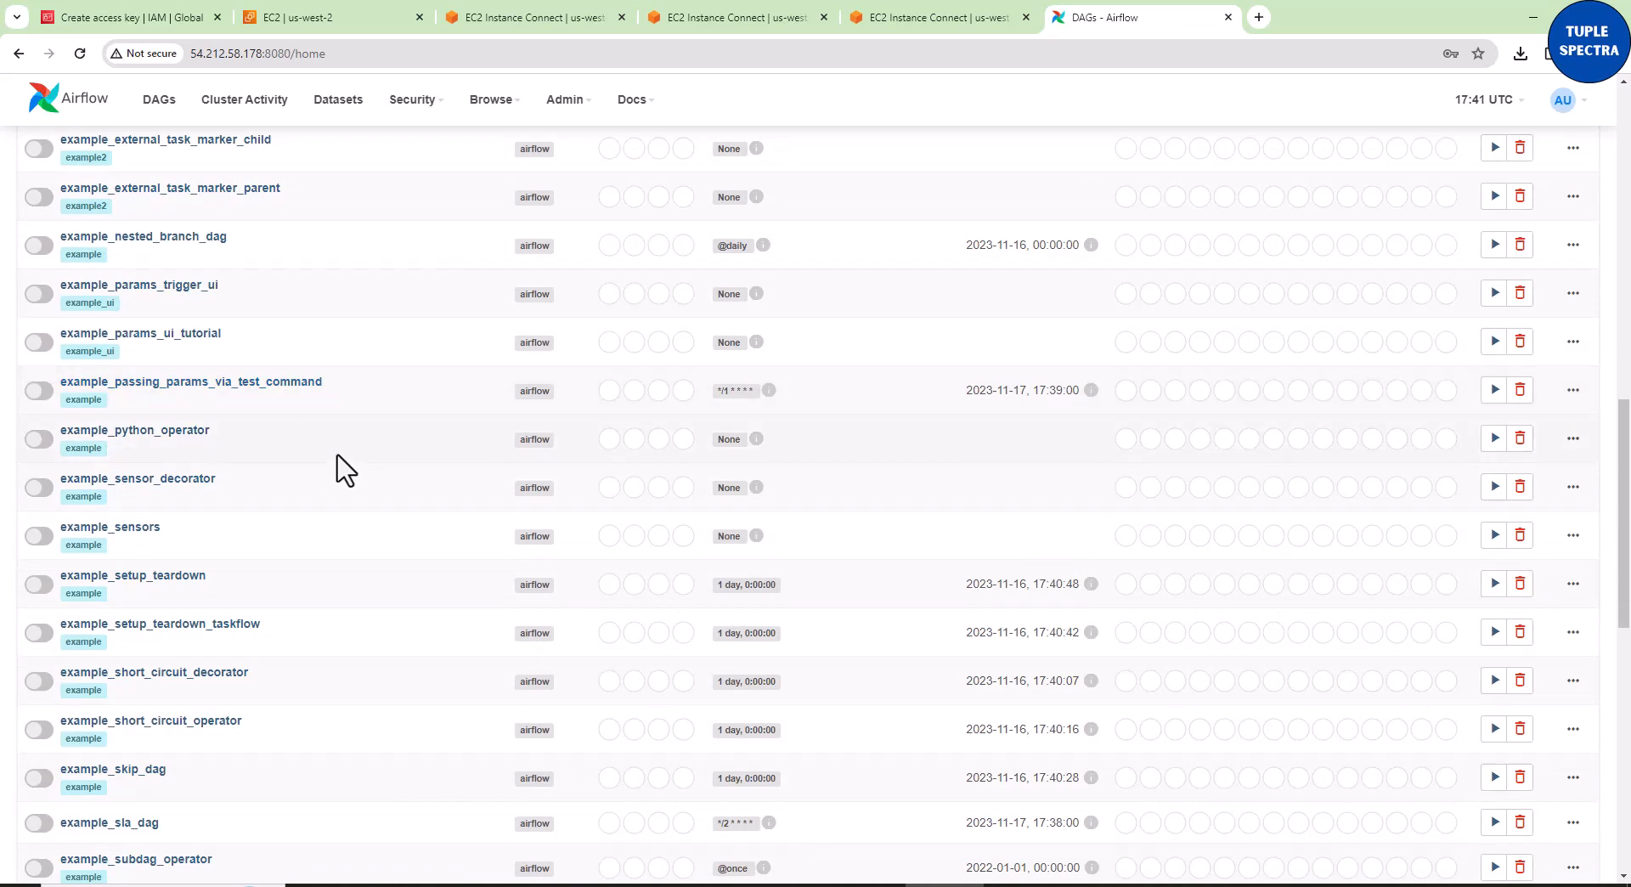
scroll("down", 3)
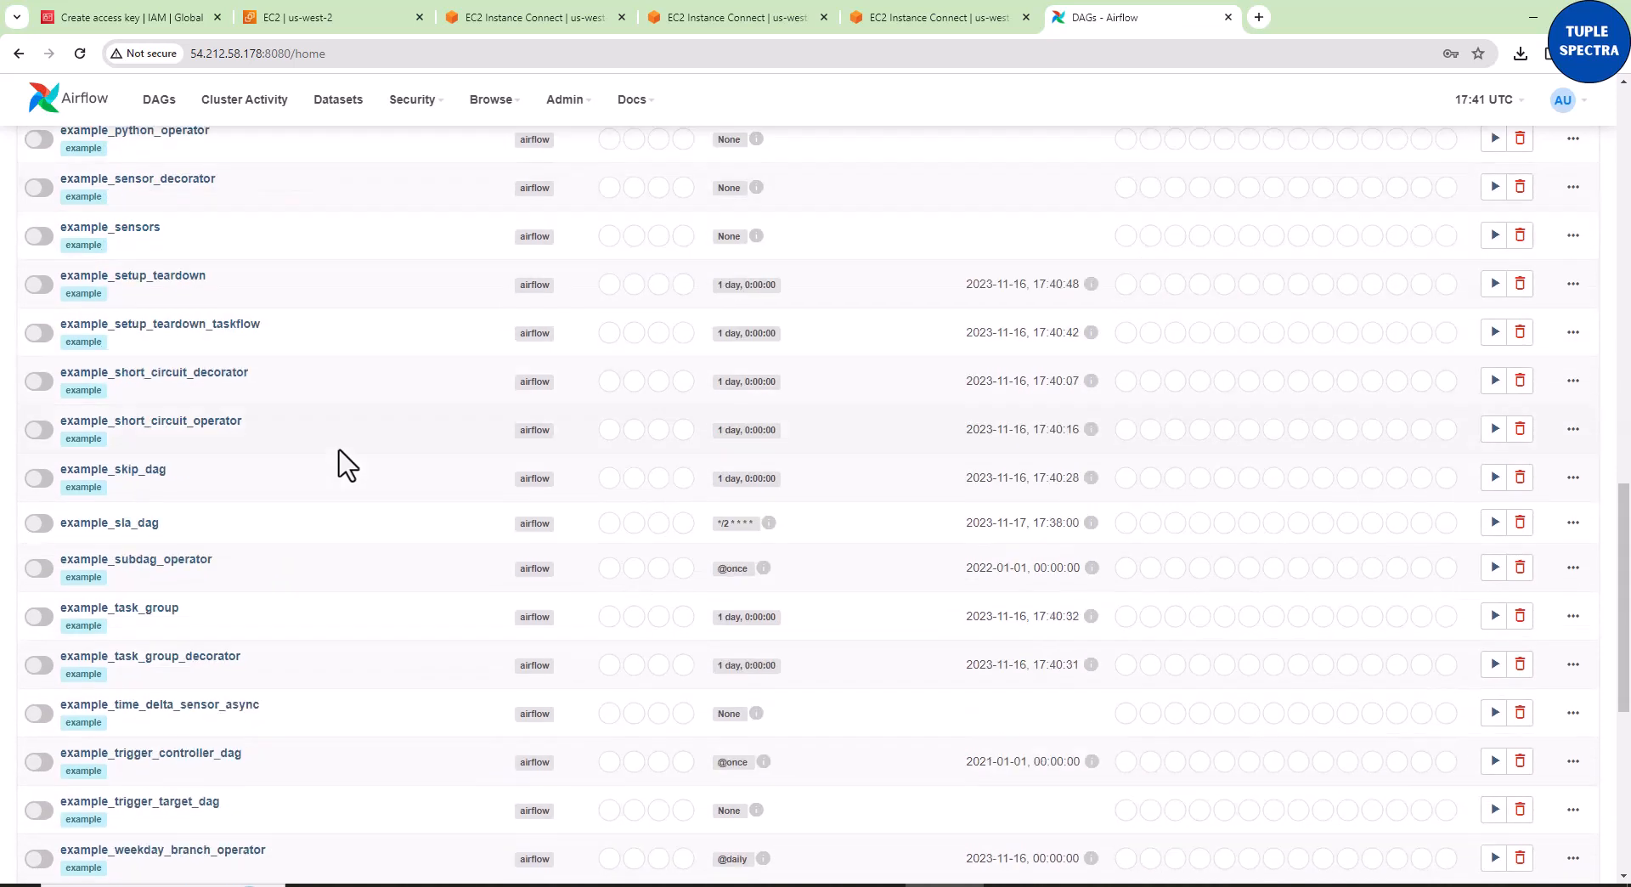
scroll("down", 3)
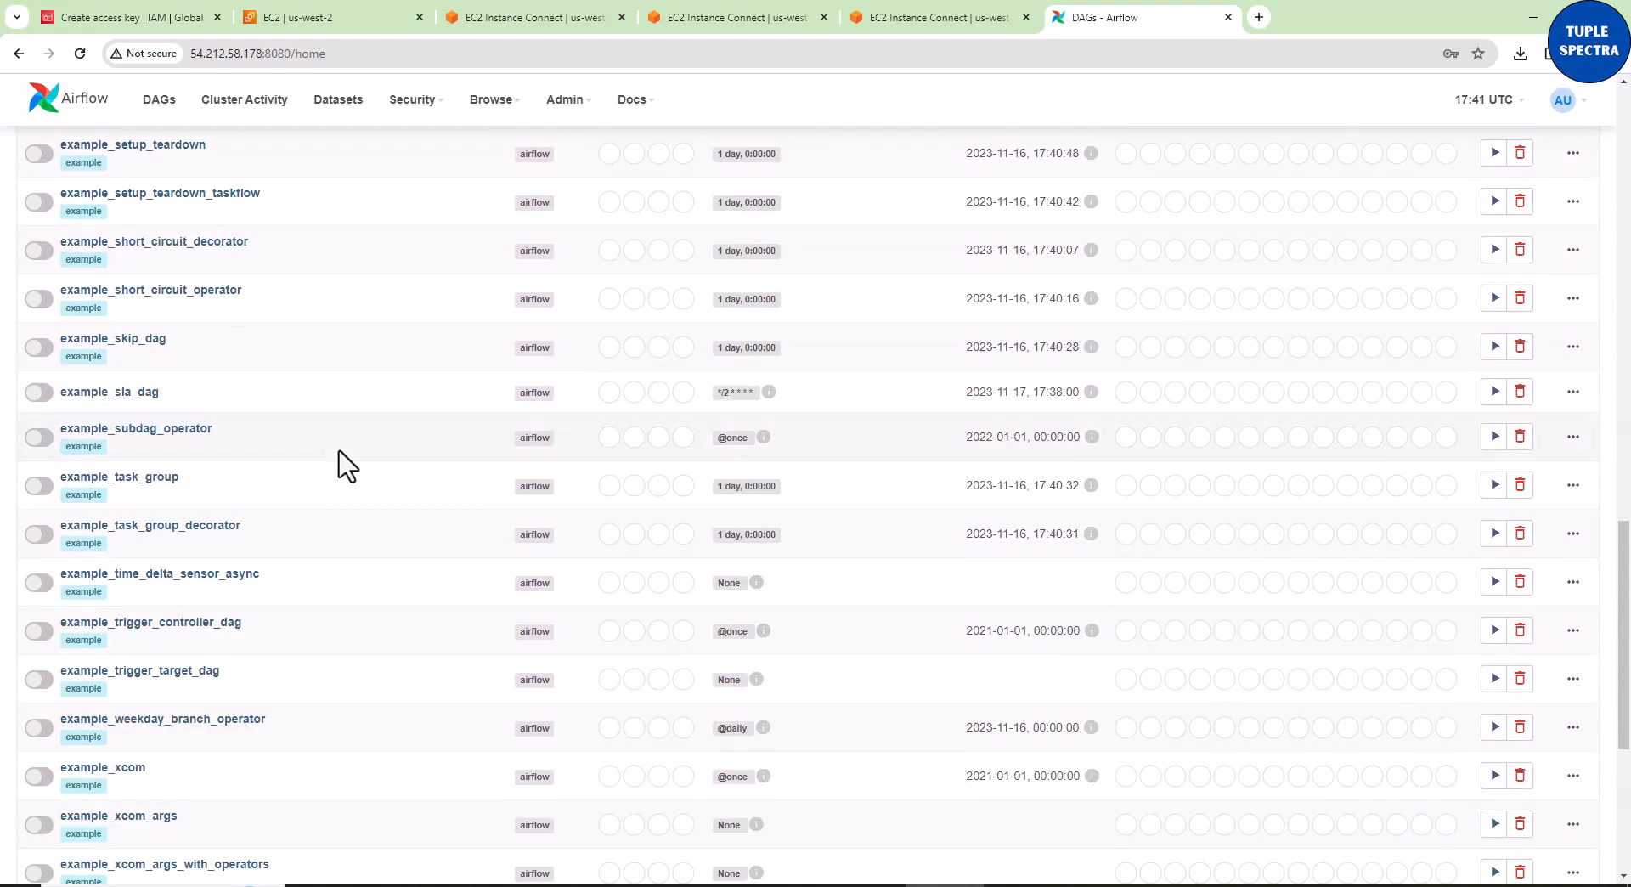